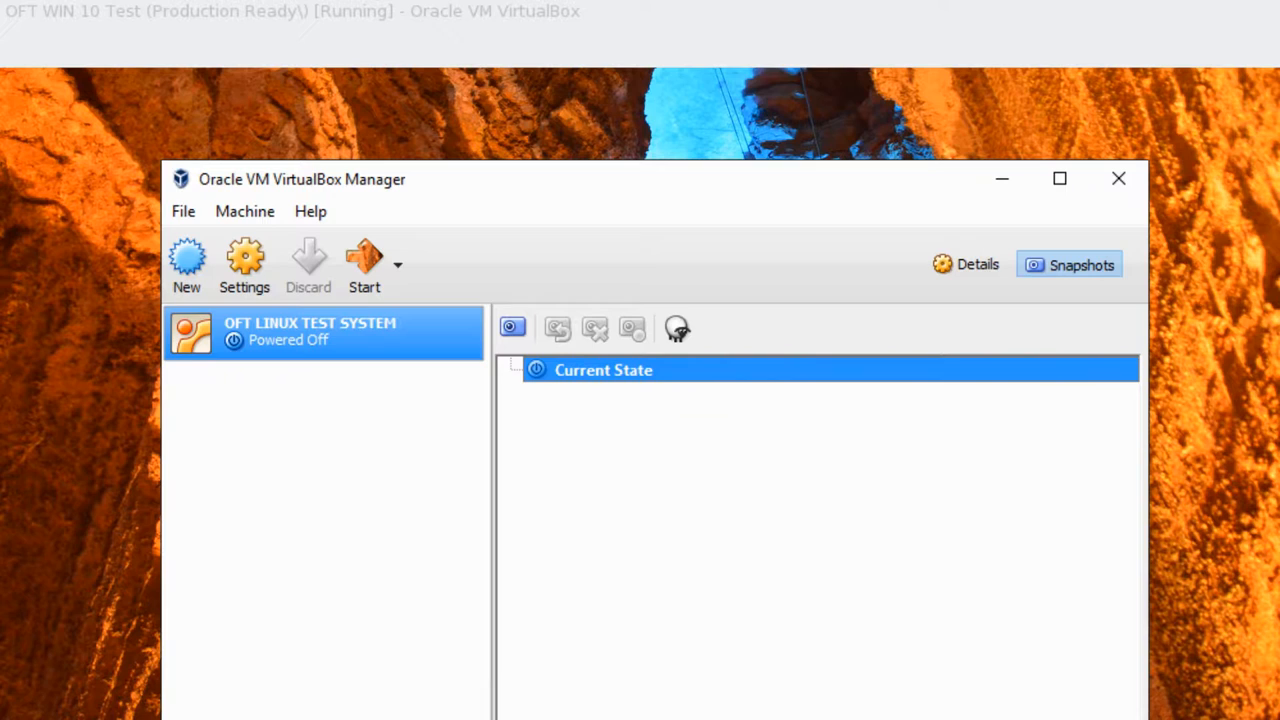
{"action": "mouse_move", "coordinate": [563, 538]}
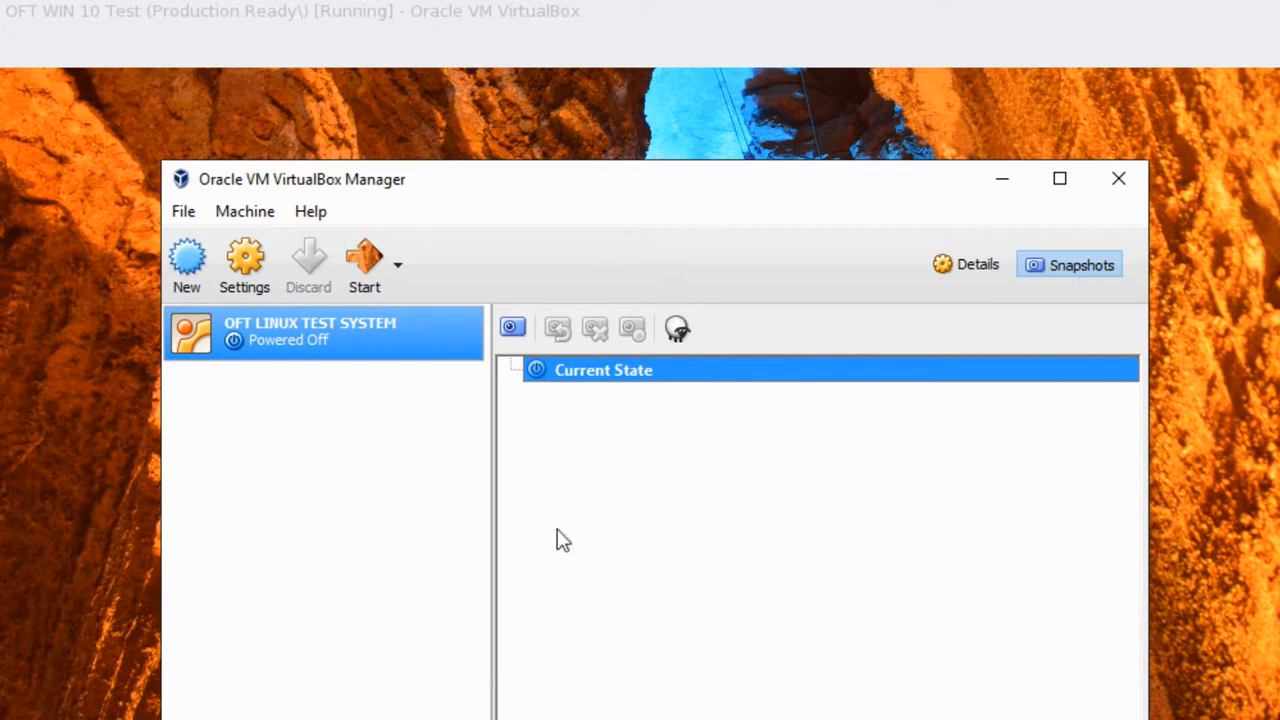
- After checking the VM details, draft snapshot PRE GUEST ADDITIONS: 'CLEAN INSTALL BEFORE INSTALLING GUEST ADDITIONS'
{"action": "left_click", "coordinate": [966, 264]}
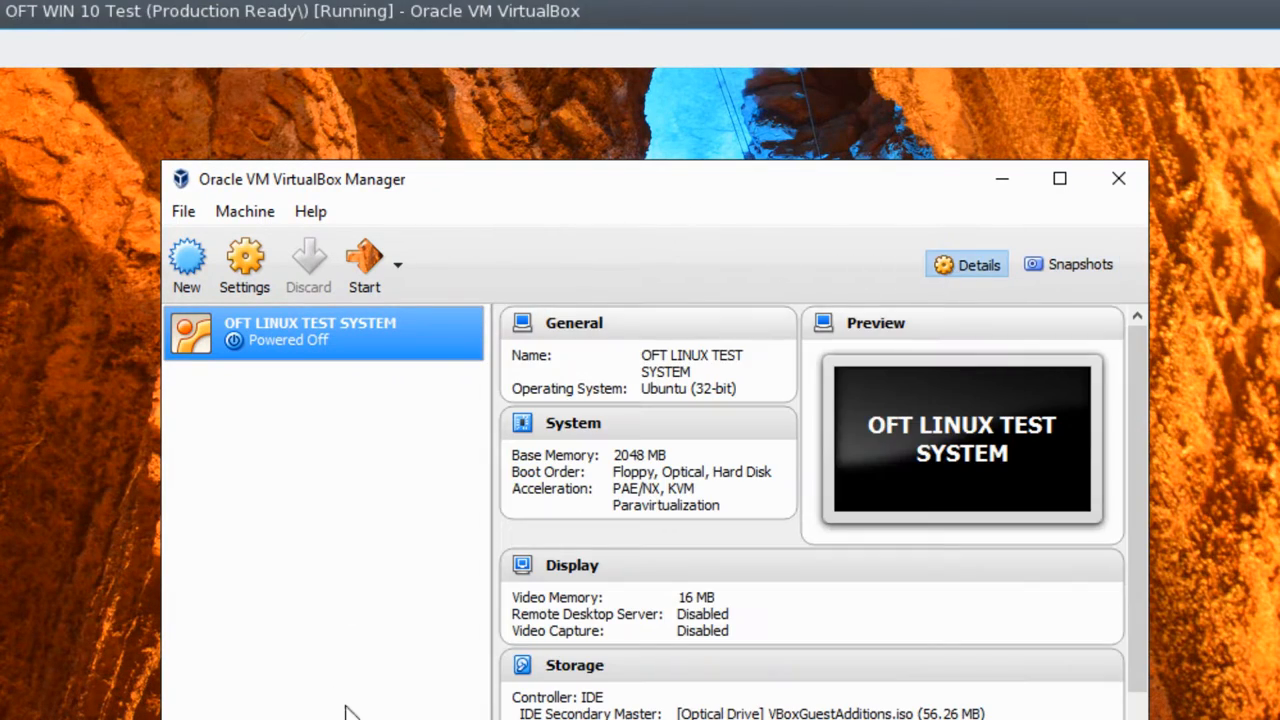
{"action": "mouse_move", "coordinate": [905, 338]}
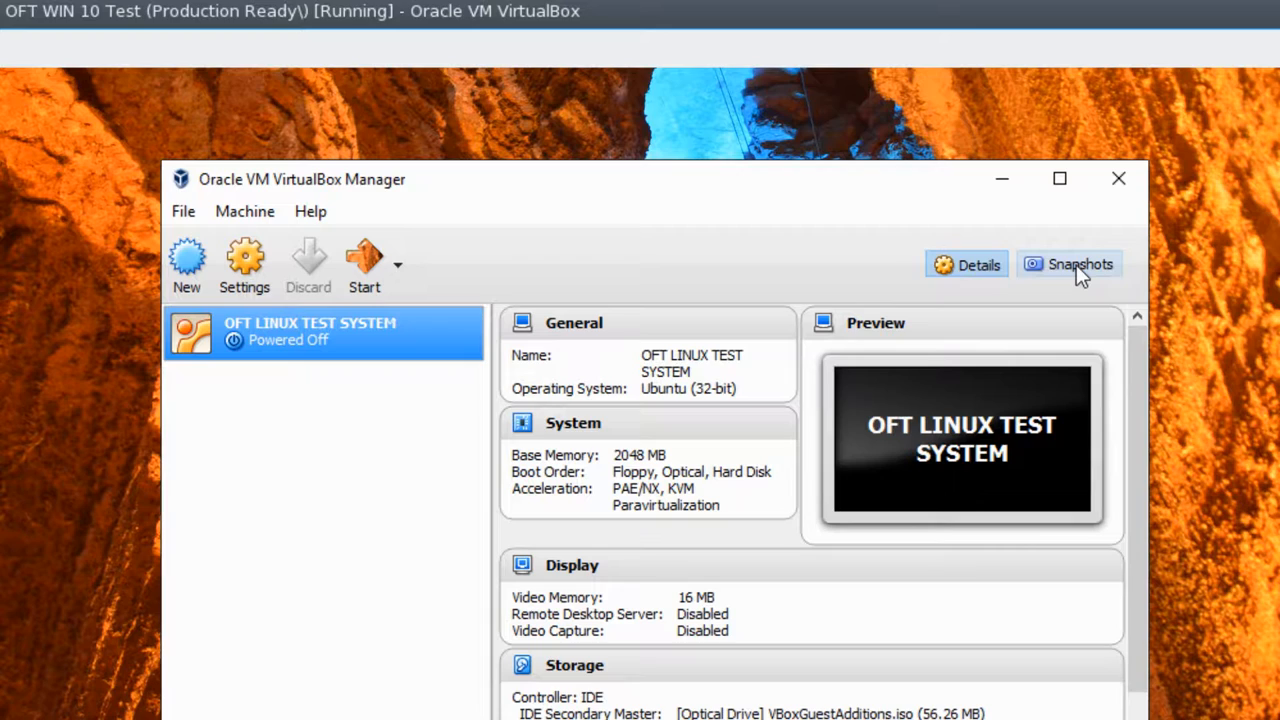
{"action": "left_click", "coordinate": [1069, 264]}
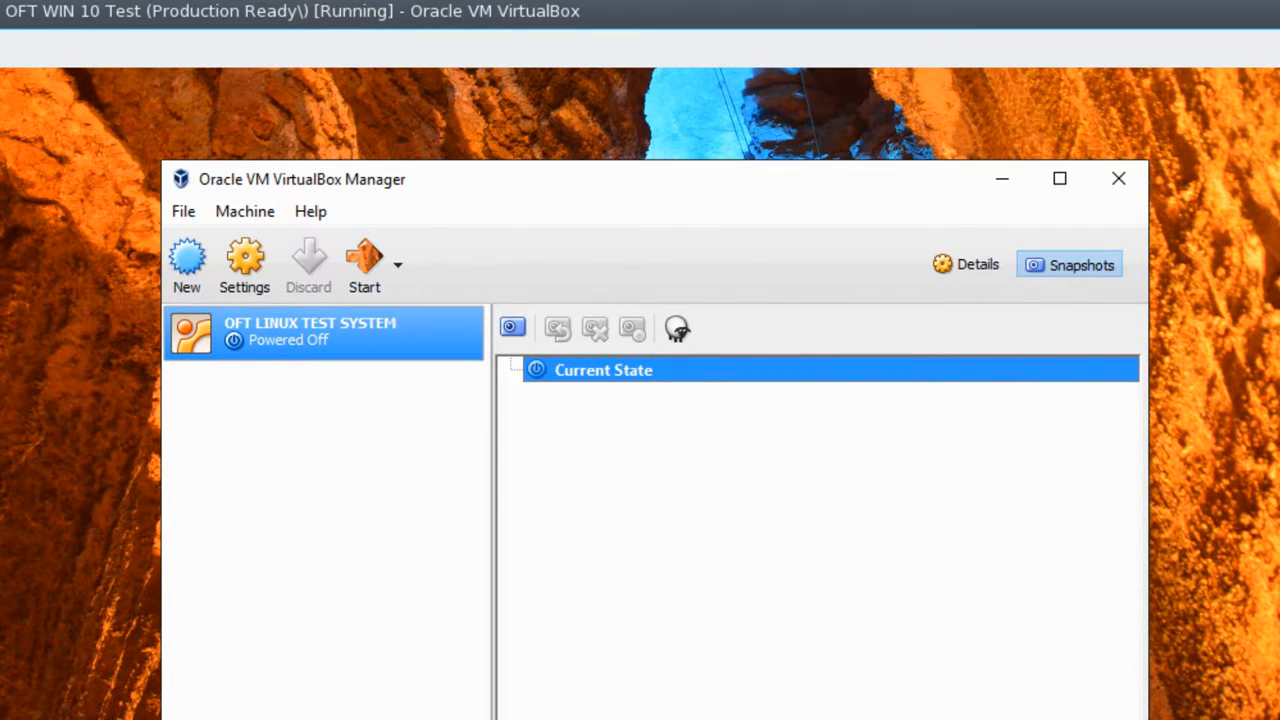
{"action": "mouse_move", "coordinate": [645, 473]}
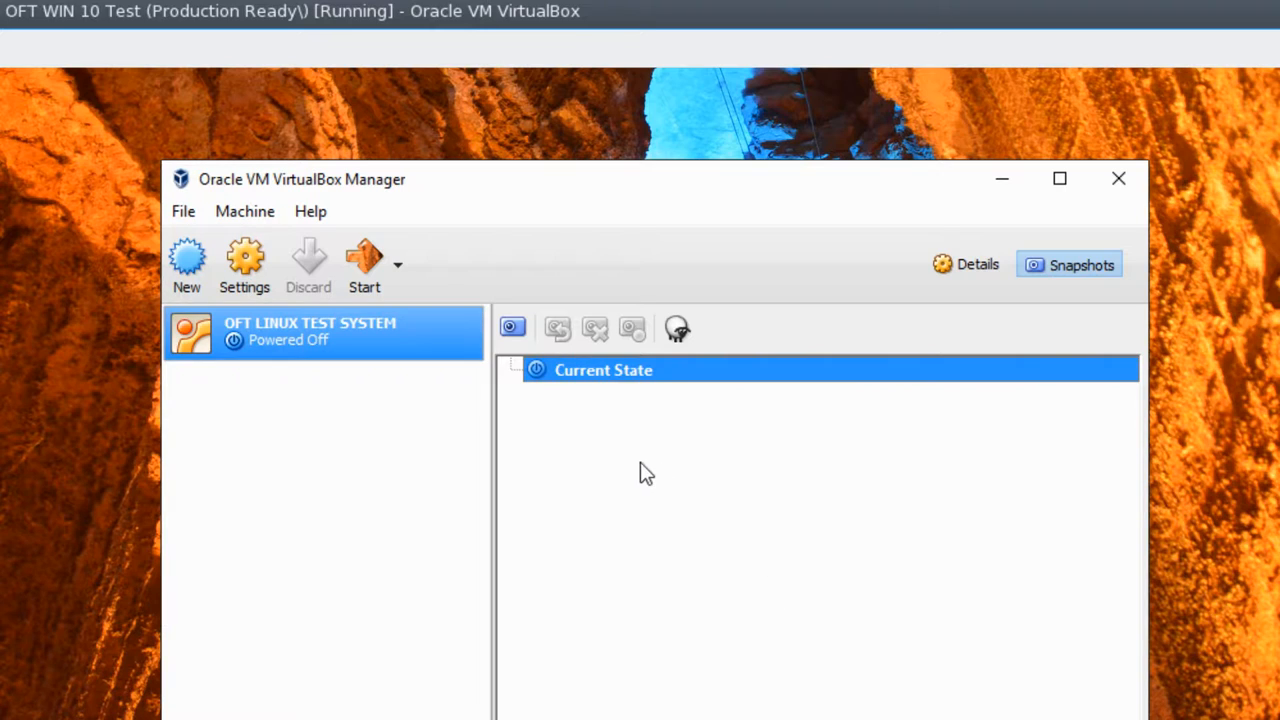
{"action": "mouse_move", "coordinate": [608, 380]}
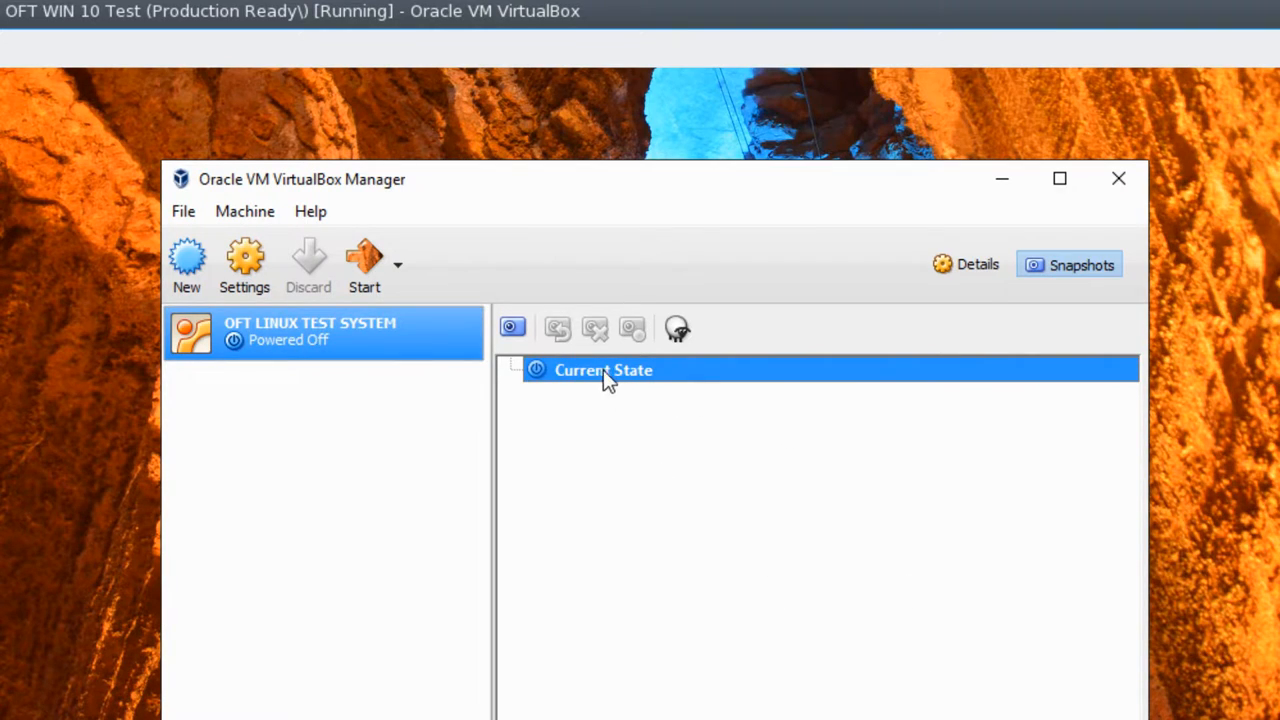
{"action": "mouse_move", "coordinate": [585, 380]}
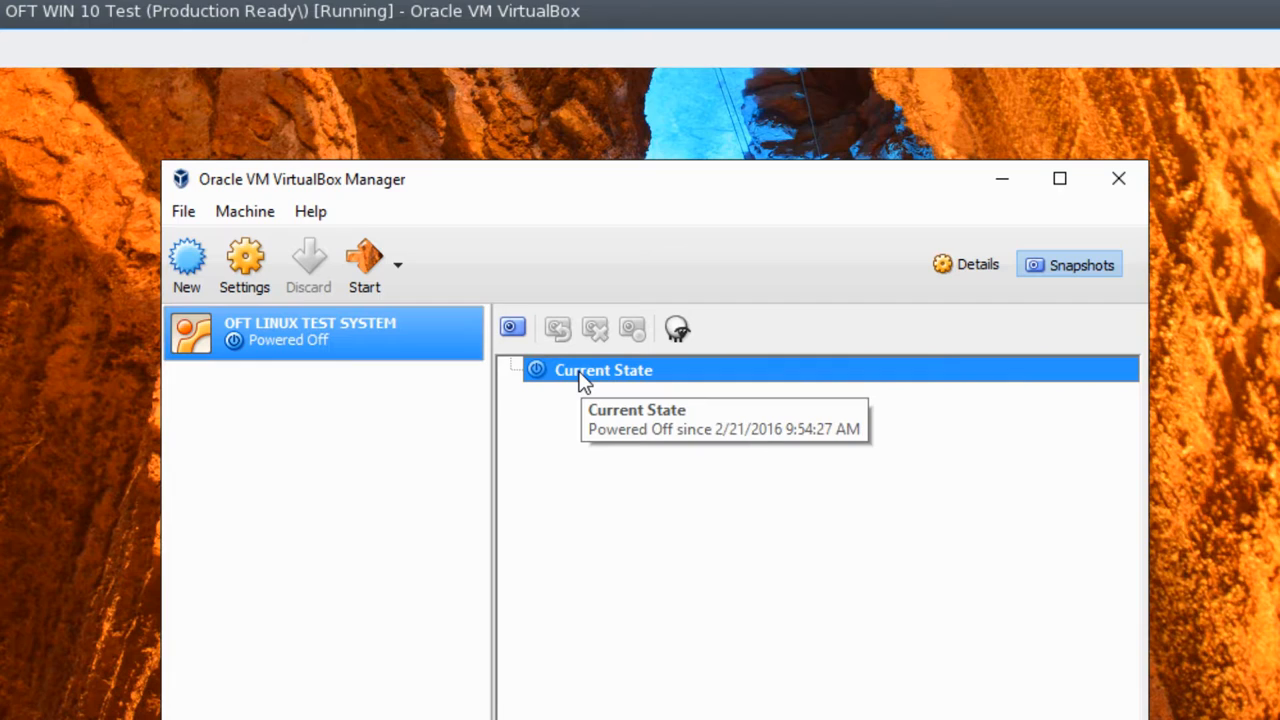
{"action": "mouse_move", "coordinate": [700, 374]}
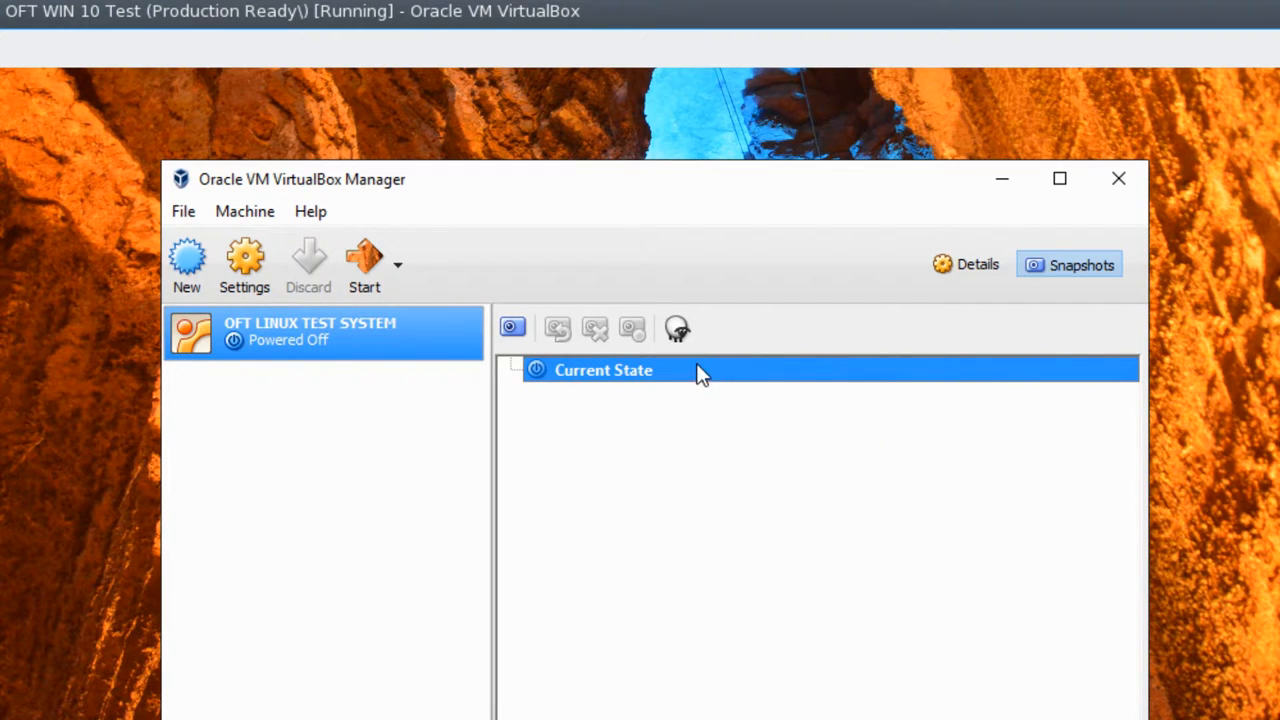
{"action": "mouse_move", "coordinate": [685, 375]}
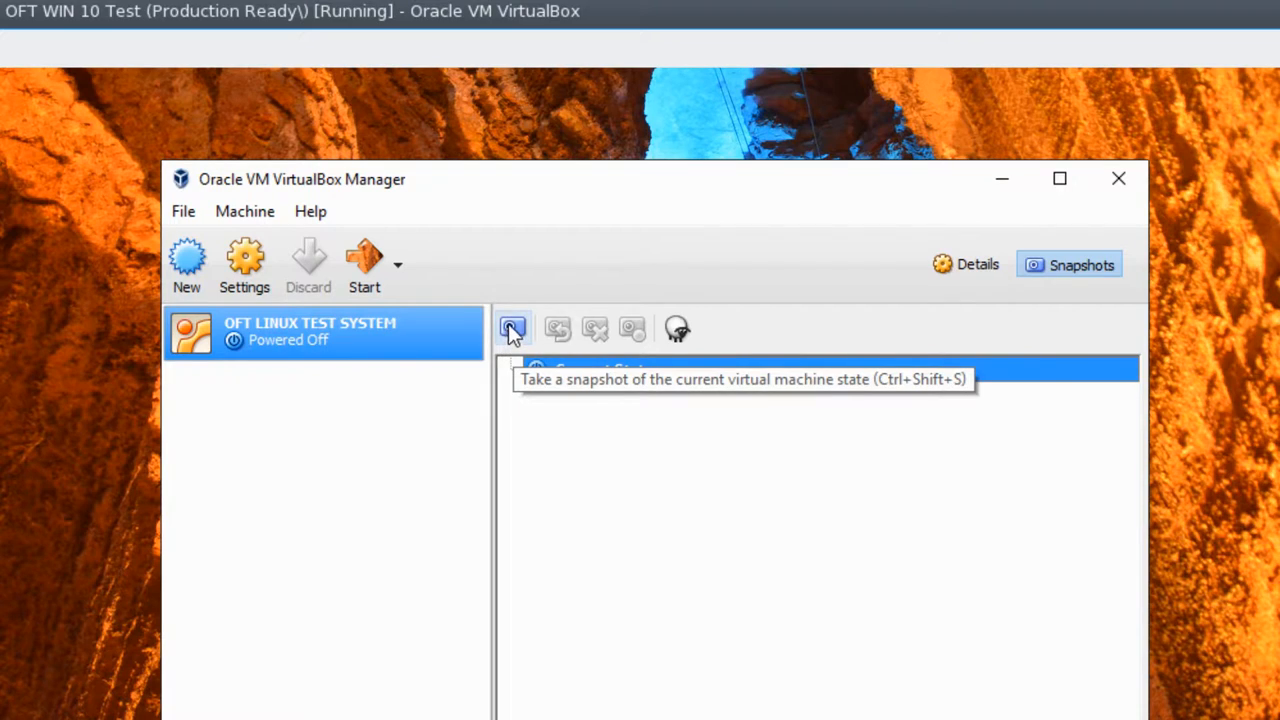
{"action": "mouse_move", "coordinate": [513, 332]}
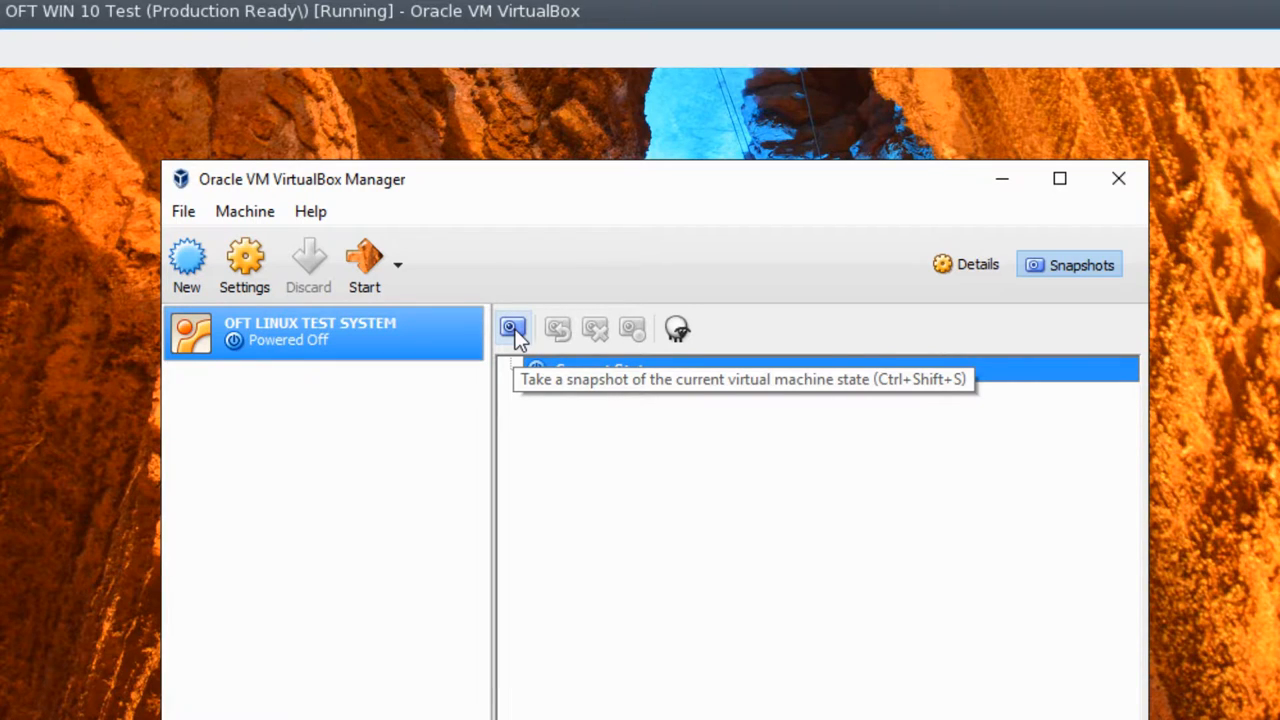
{"action": "left_click", "coordinate": [511, 329]}
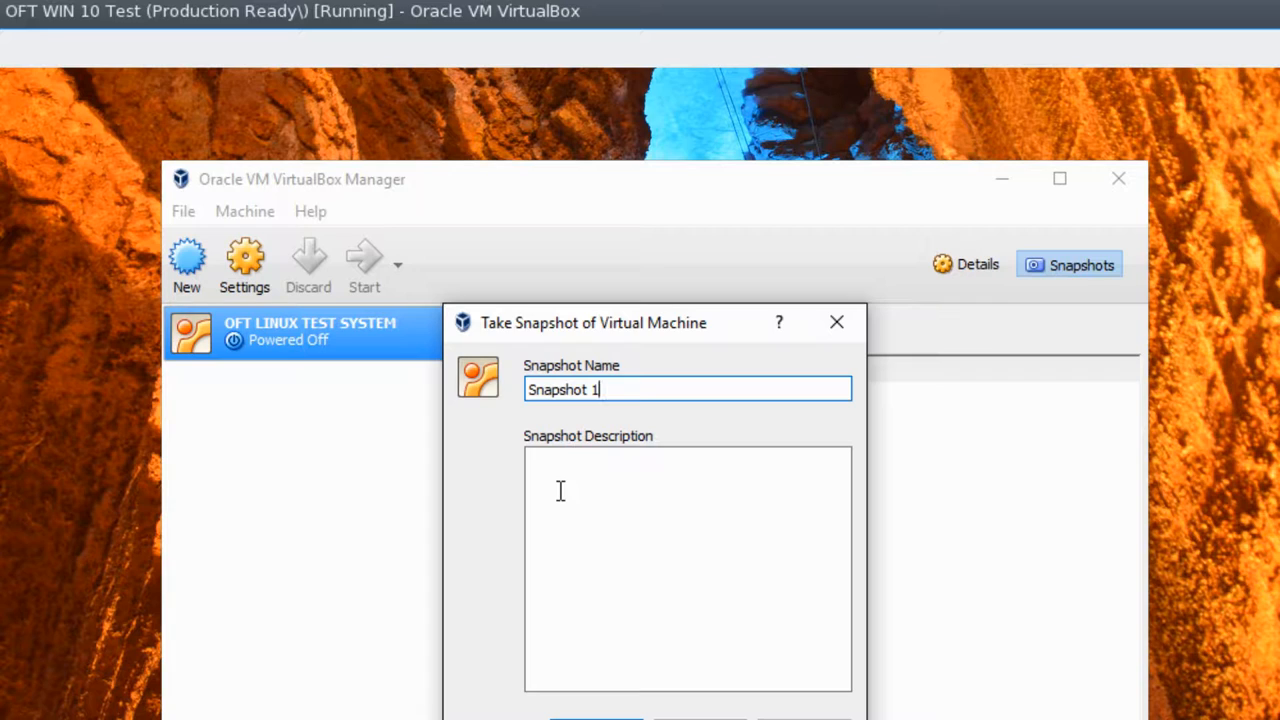
{"action": "key", "text": "BackSpace"}
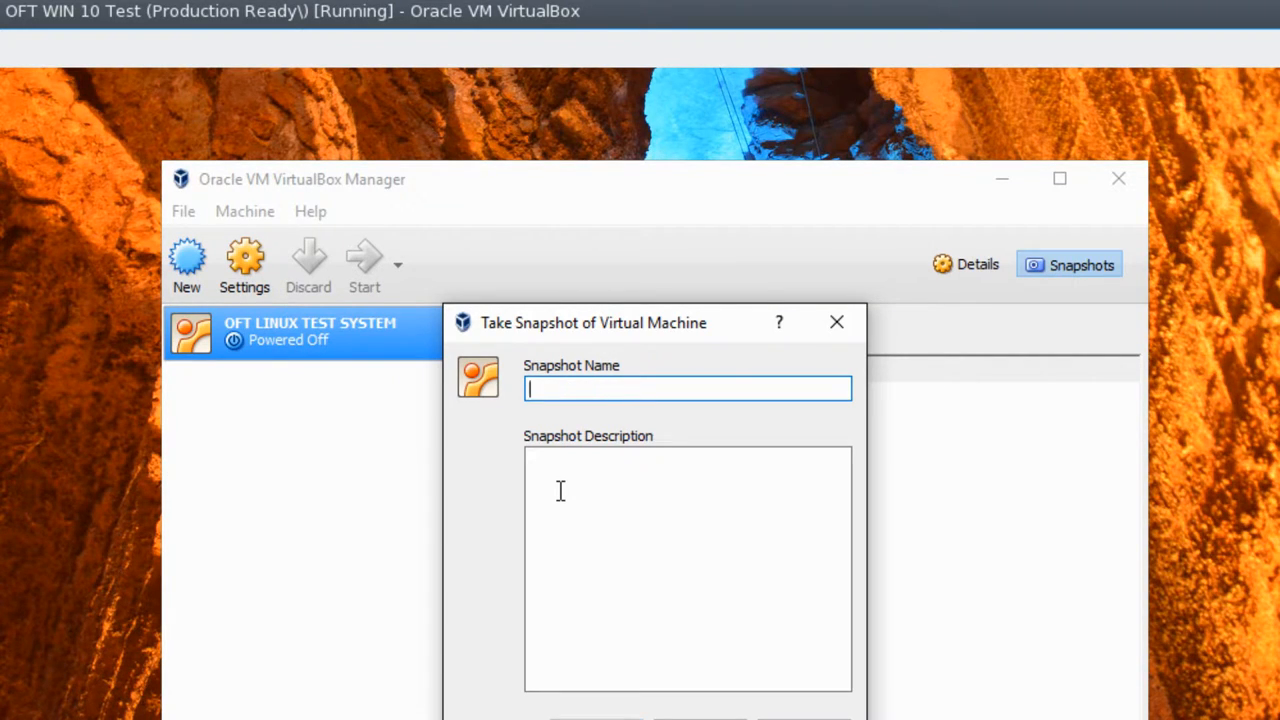
{"action": "type", "text": "pRE"}
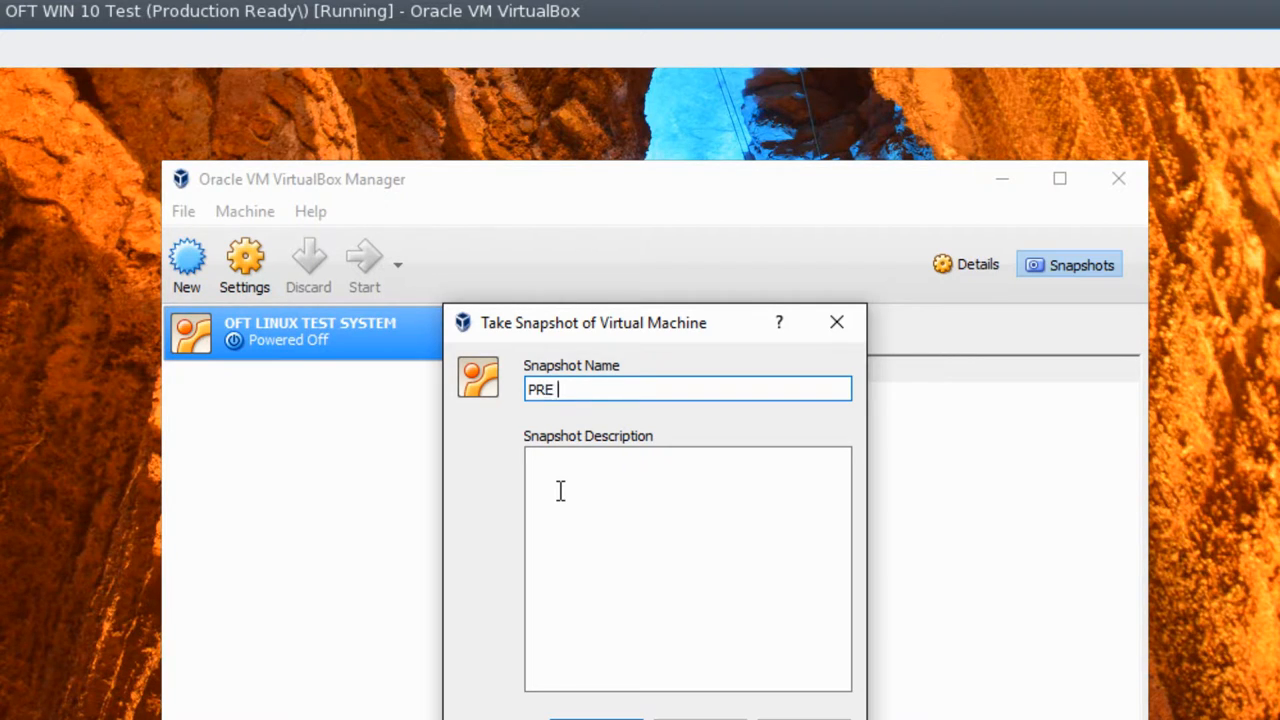
{"action": "type", "text": "GUEST A"}
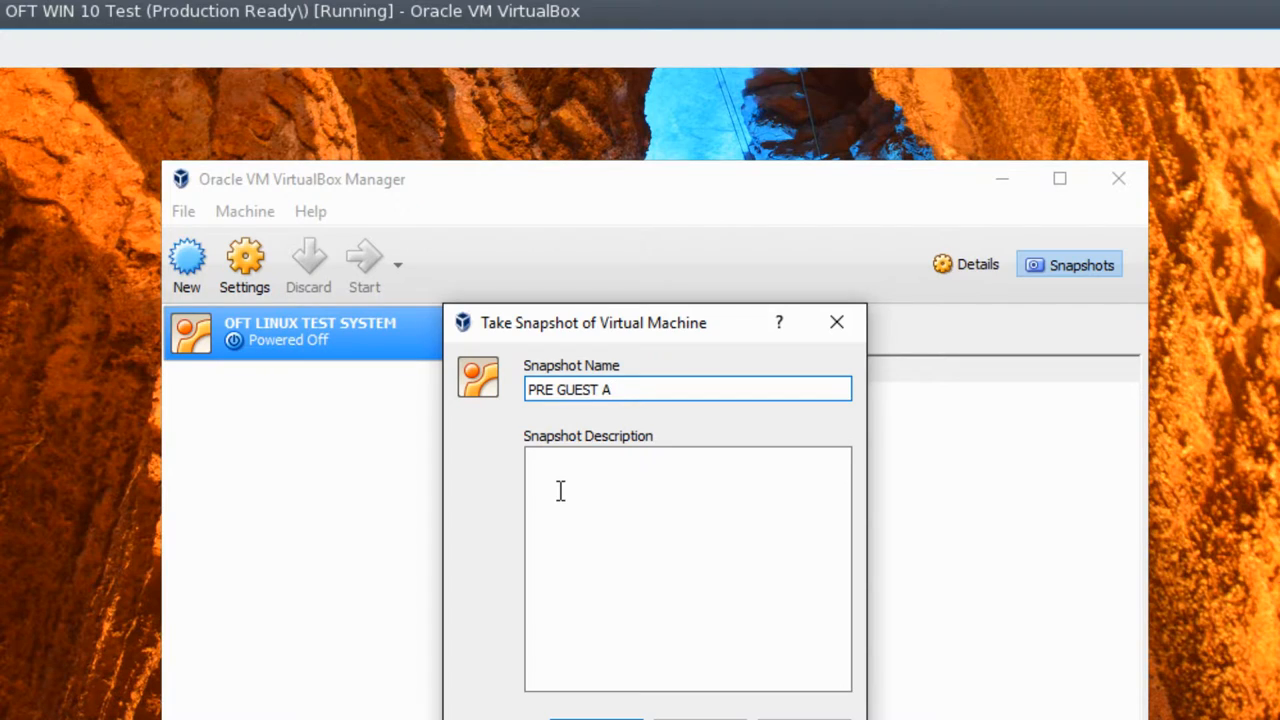
{"action": "type", "text": "DDITIONS"}
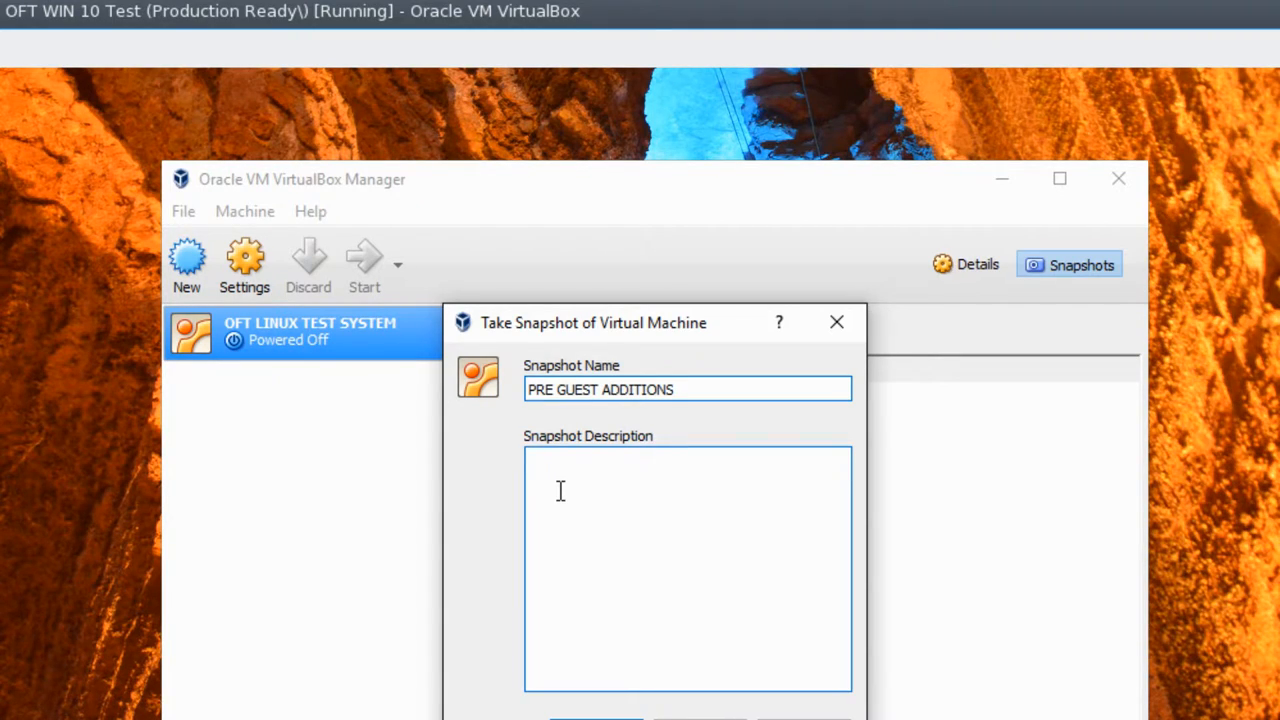
{"action": "type", "text": "CLEAN INSTALL BEFORE INSTALLING GUEST ADDITIONS"}
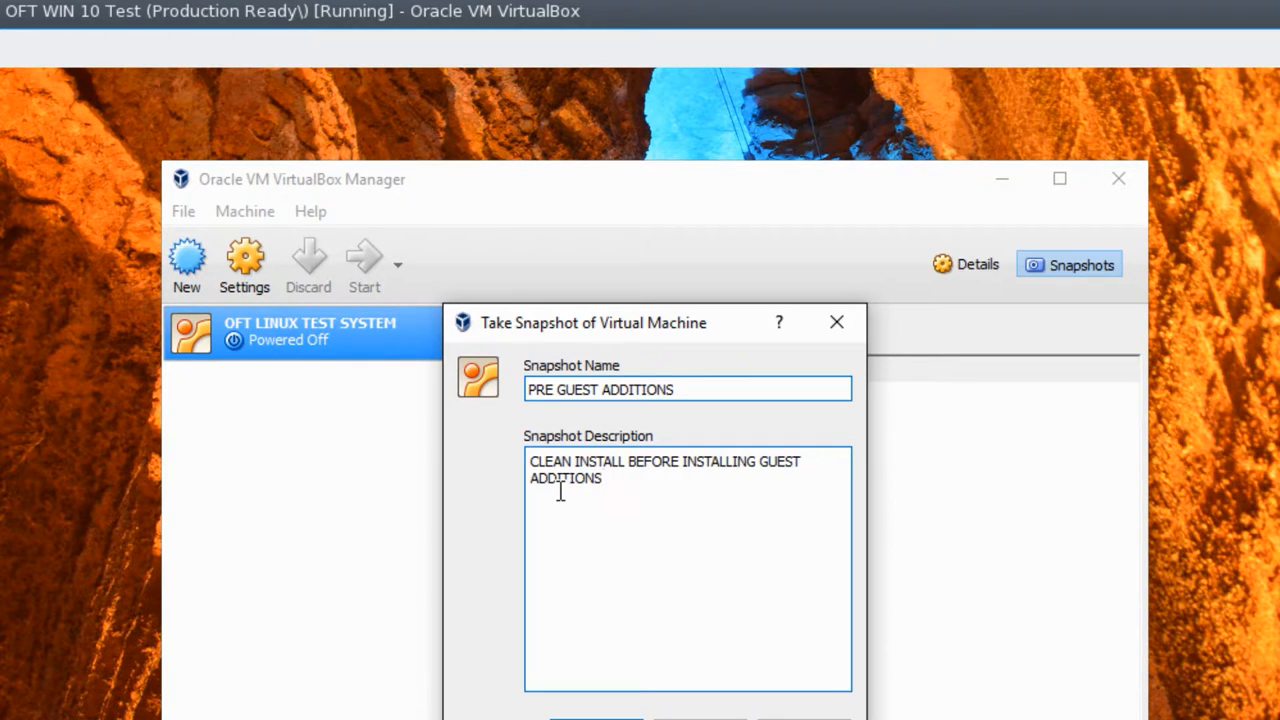
{"action": "mouse_move", "coordinate": [661, 557]}
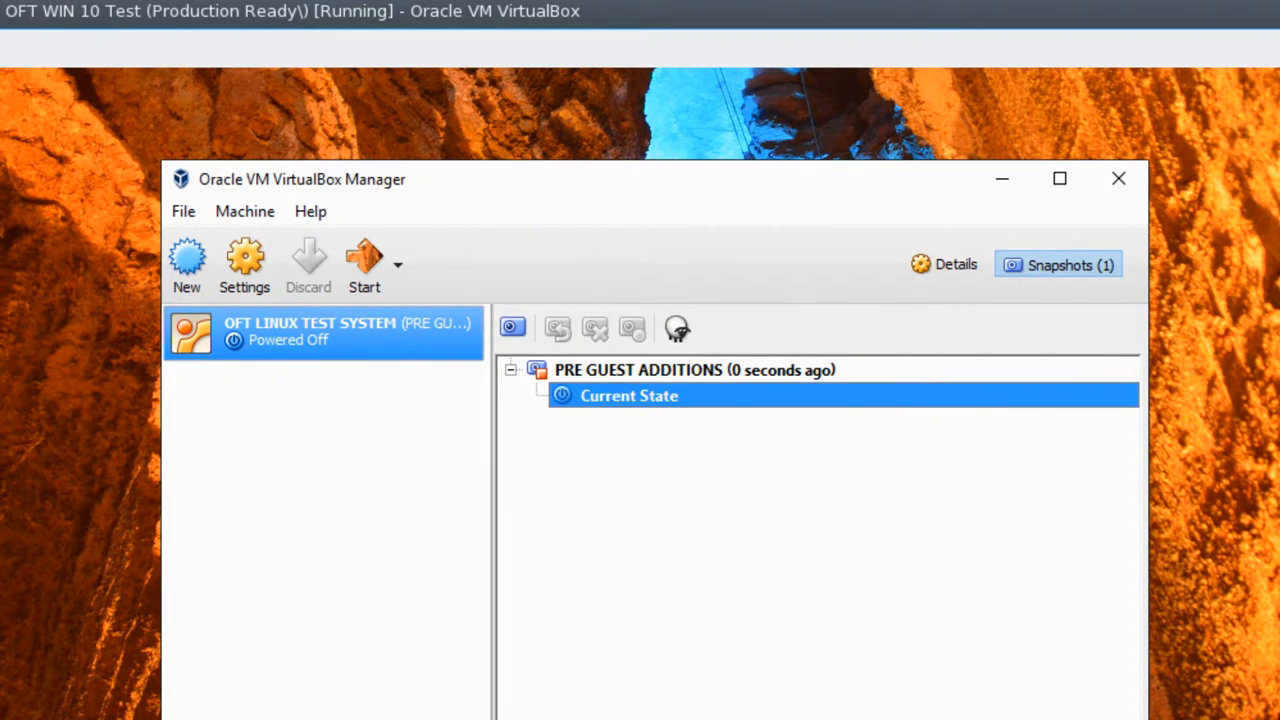
{"action": "mouse_move", "coordinate": [710, 645]}
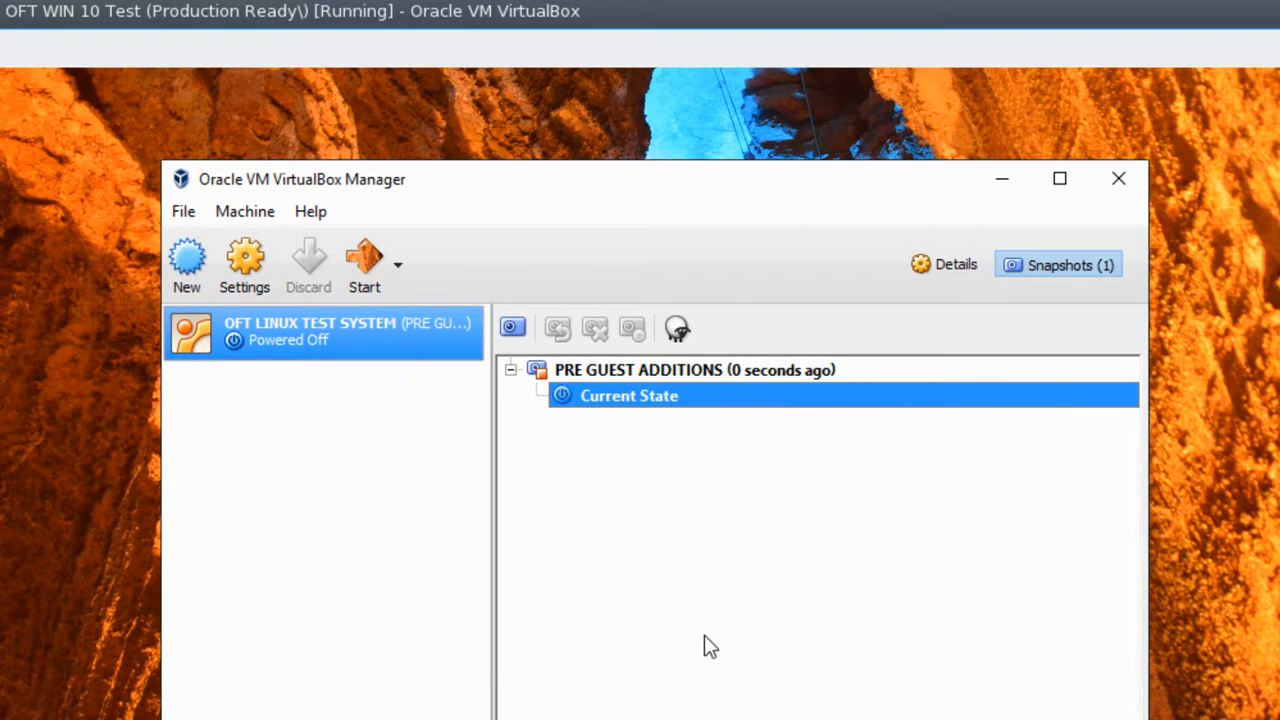
{"action": "mouse_move", "coordinate": [722, 612]}
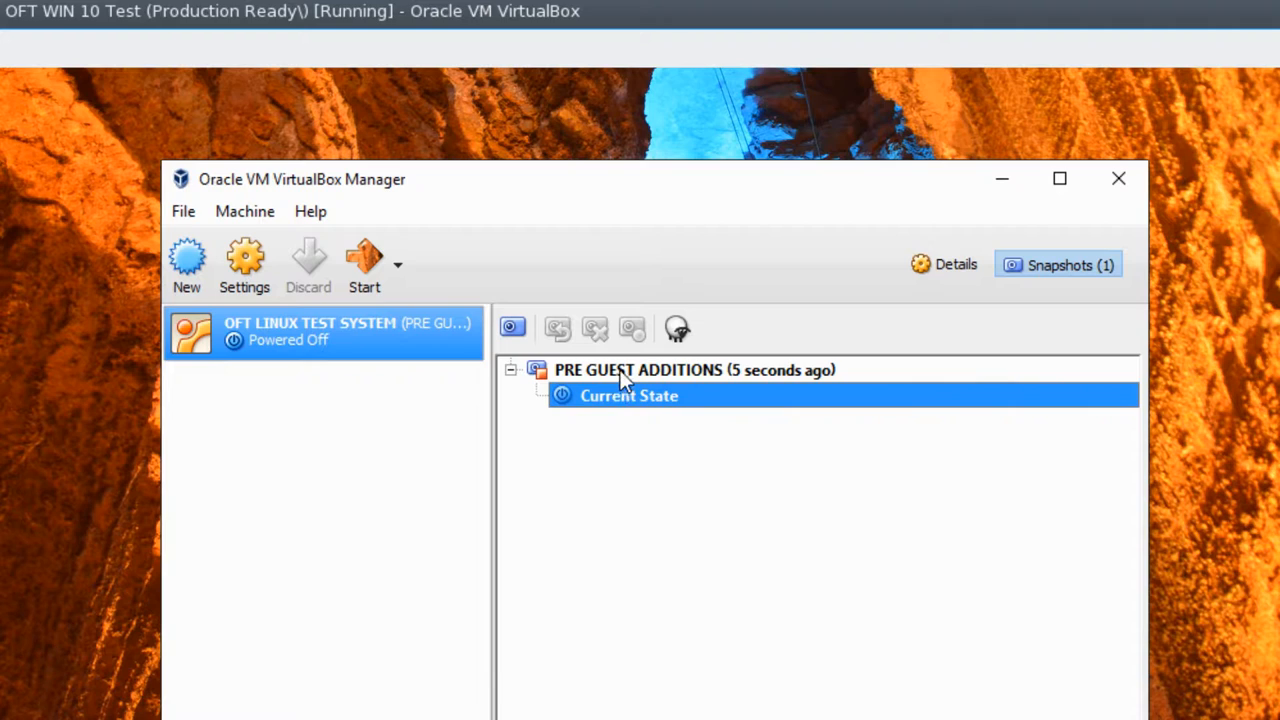
{"action": "left_click", "coordinate": [694, 369]}
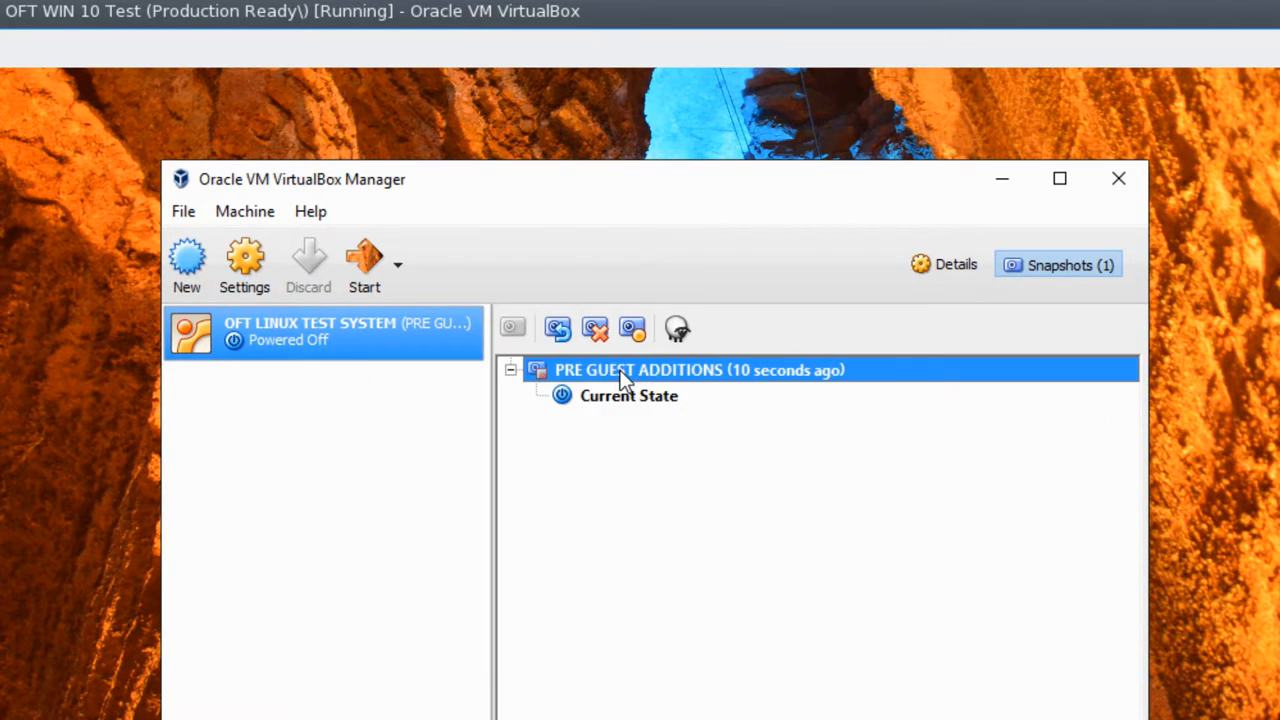
{"action": "right_click", "coordinate": [640, 369]}
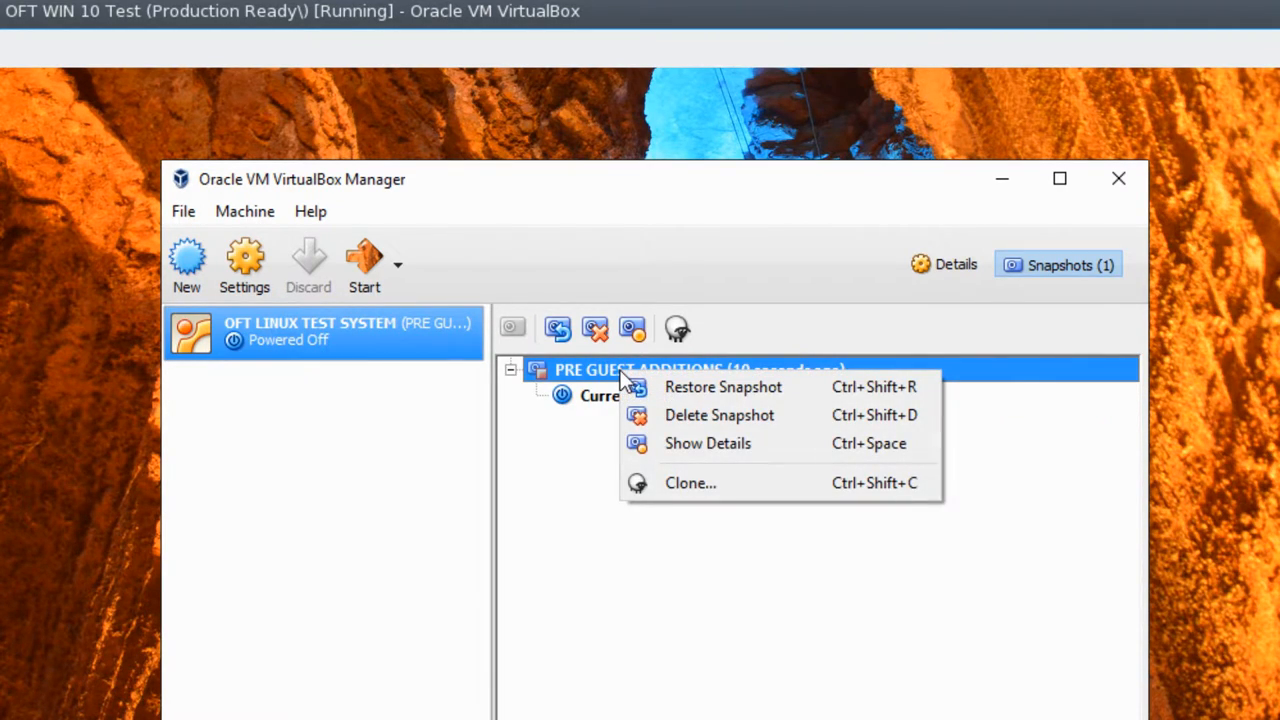
{"action": "mouse_move", "coordinate": [723, 387]}
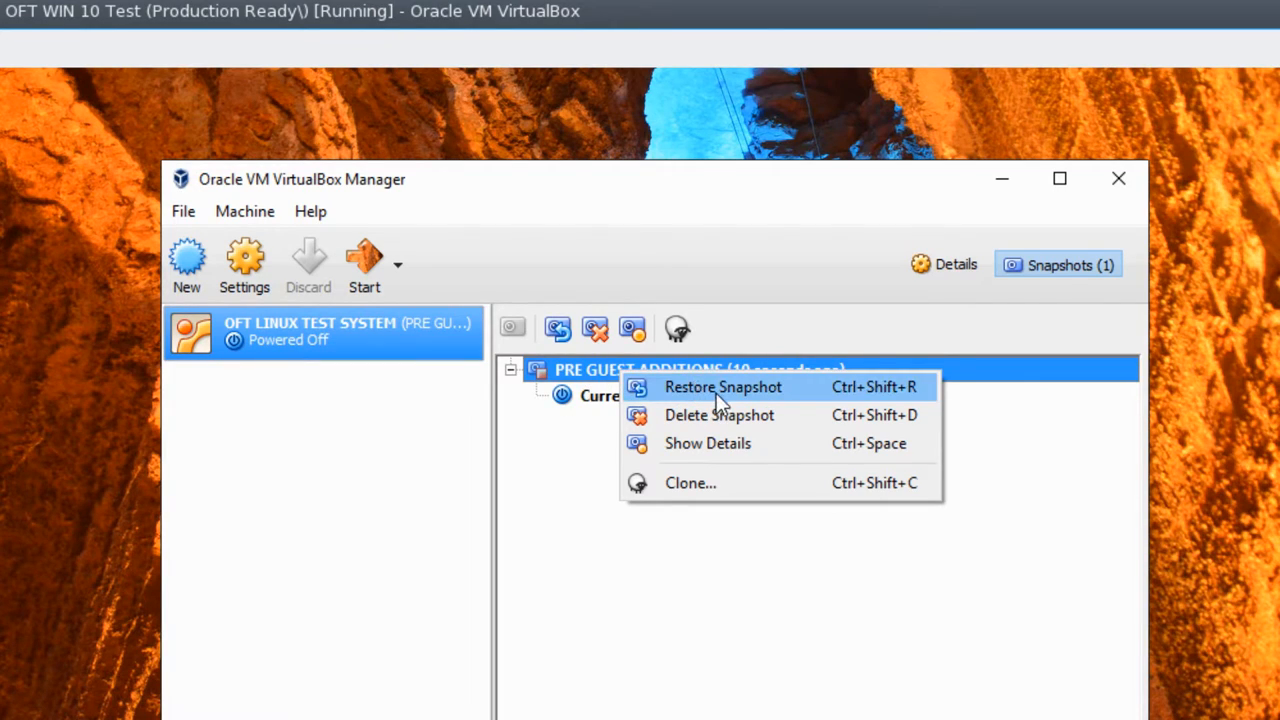
{"action": "mouse_move", "coordinate": [748, 400]}
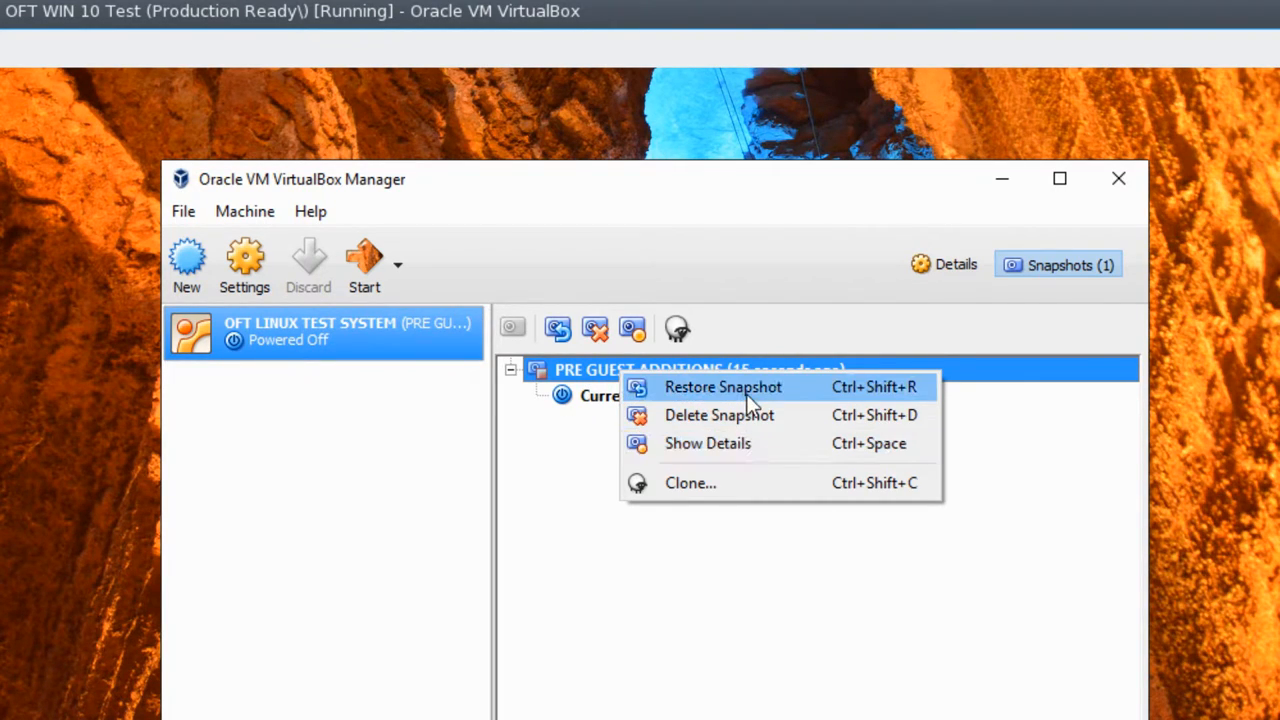
{"action": "mouse_move", "coordinate": [707, 443]}
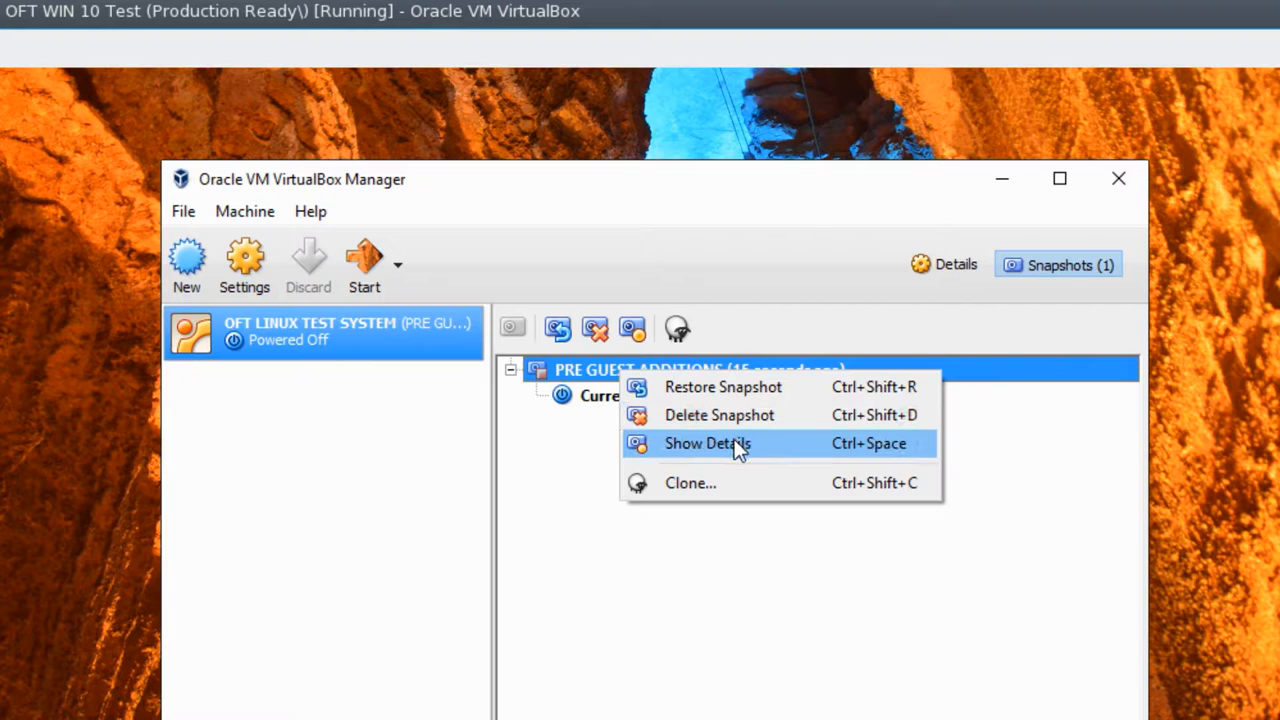
{"action": "left_click", "coordinate": [707, 443]}
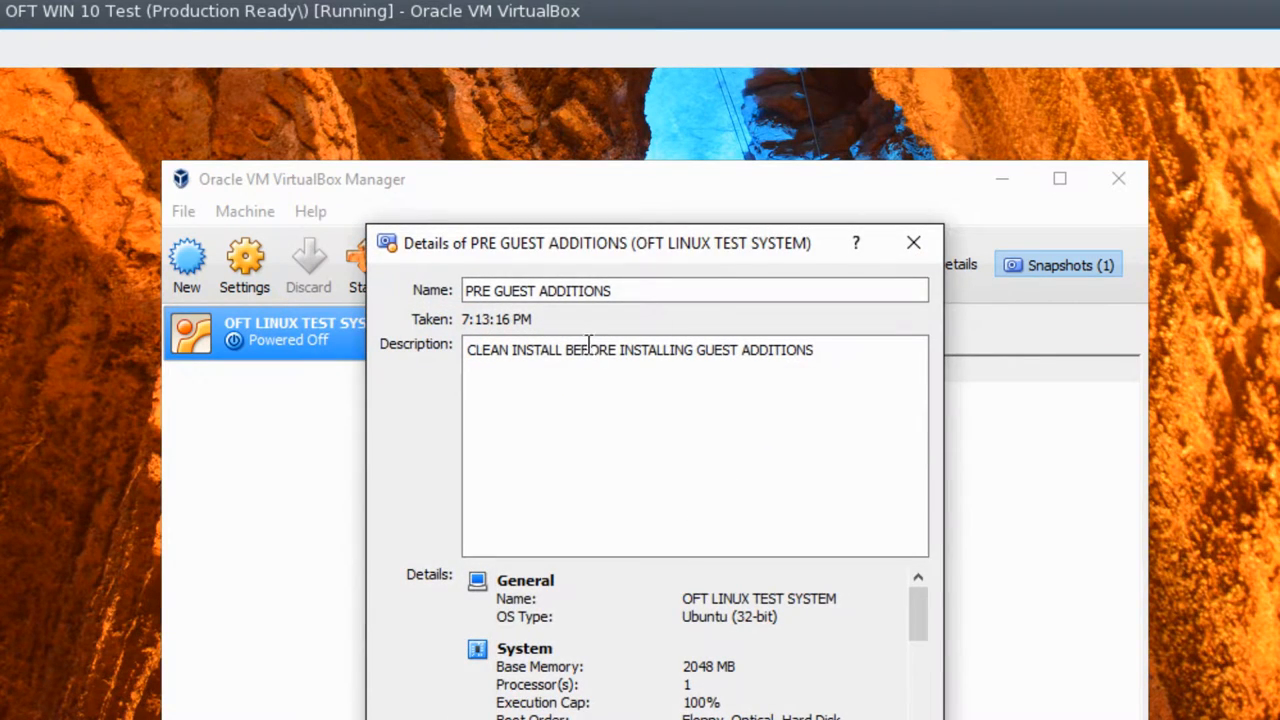
{"action": "mouse_move", "coordinate": [525, 332]}
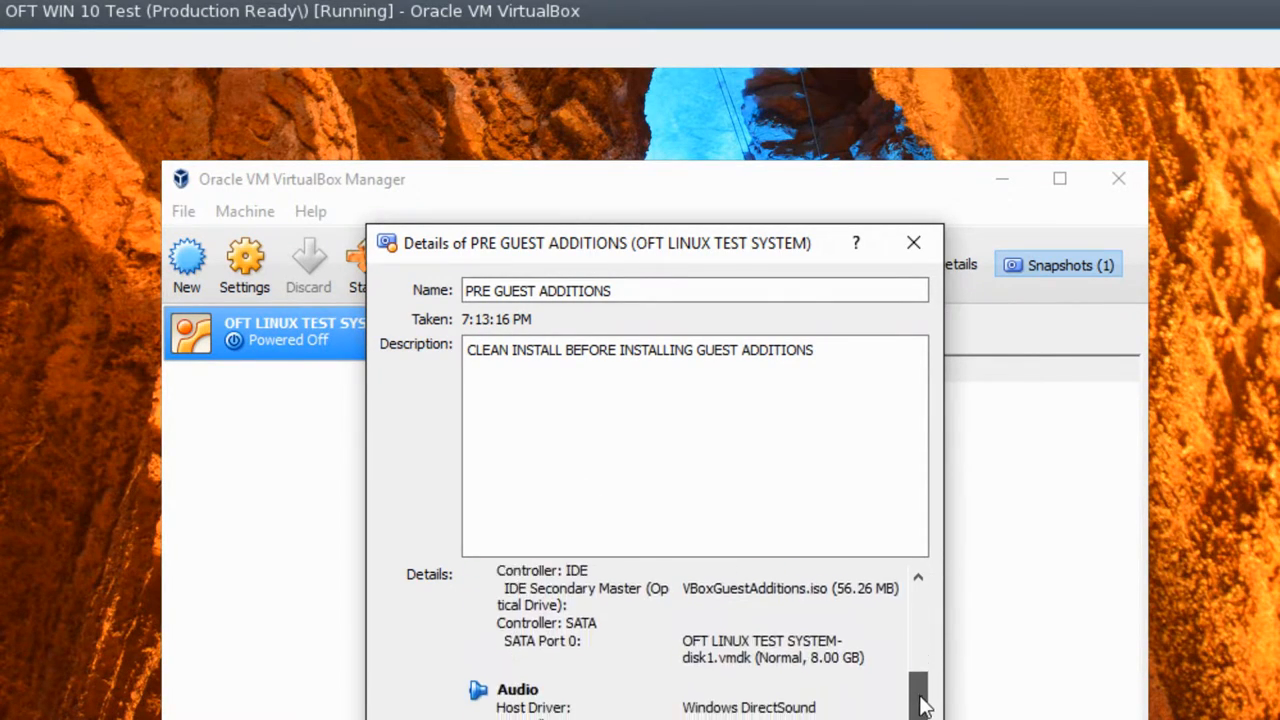
{"action": "scroll", "scroll_direction": "down", "scroll_amount": 3}
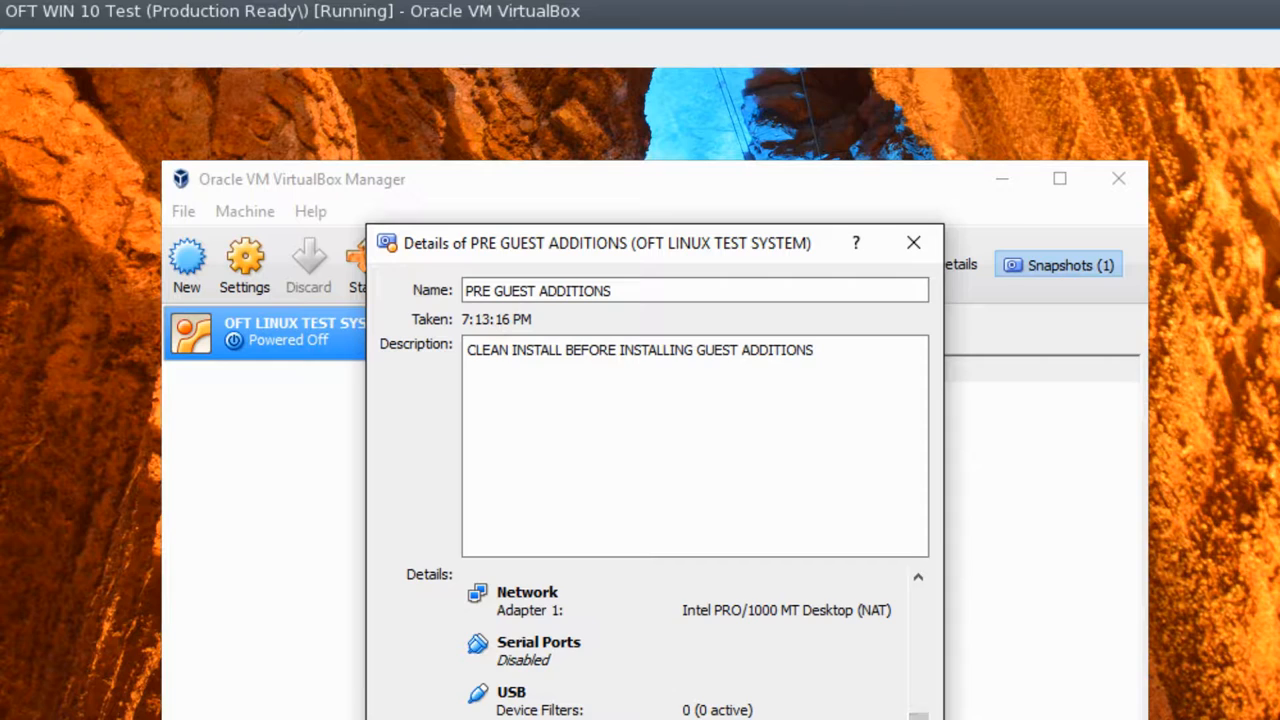
{"action": "left_click", "coordinate": [912, 242]}
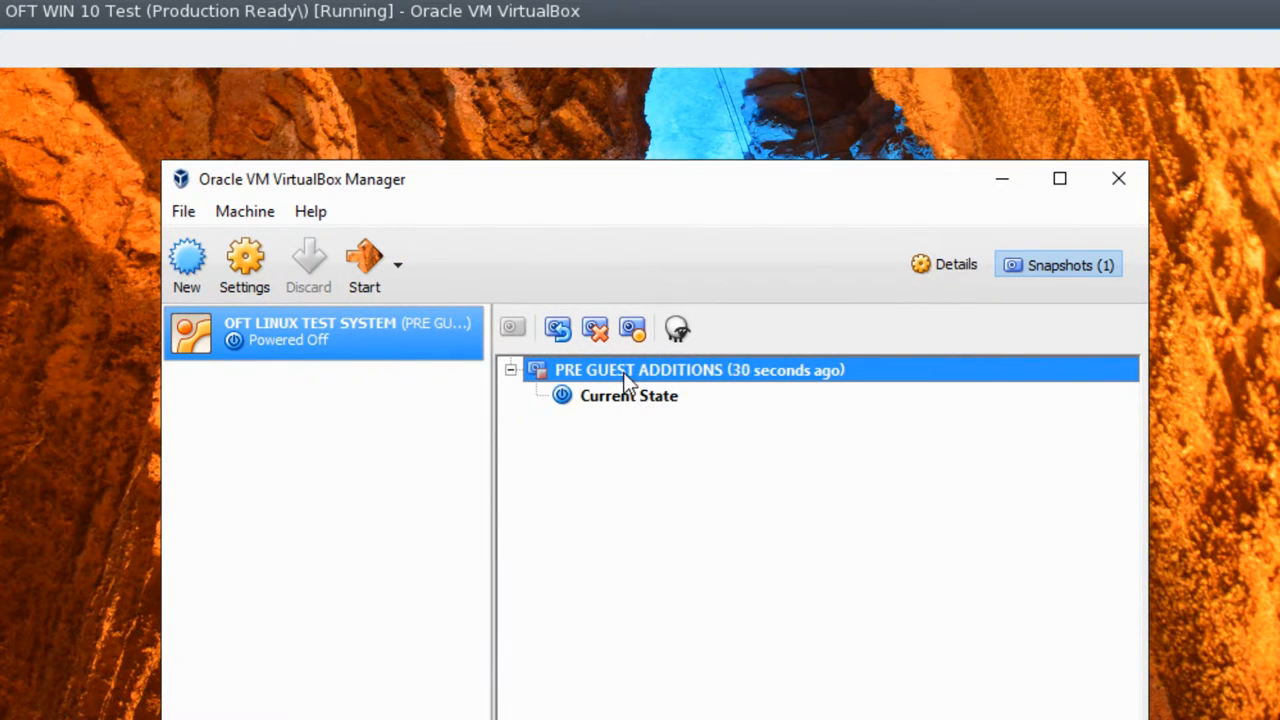
{"action": "right_click", "coordinate": [698, 370]}
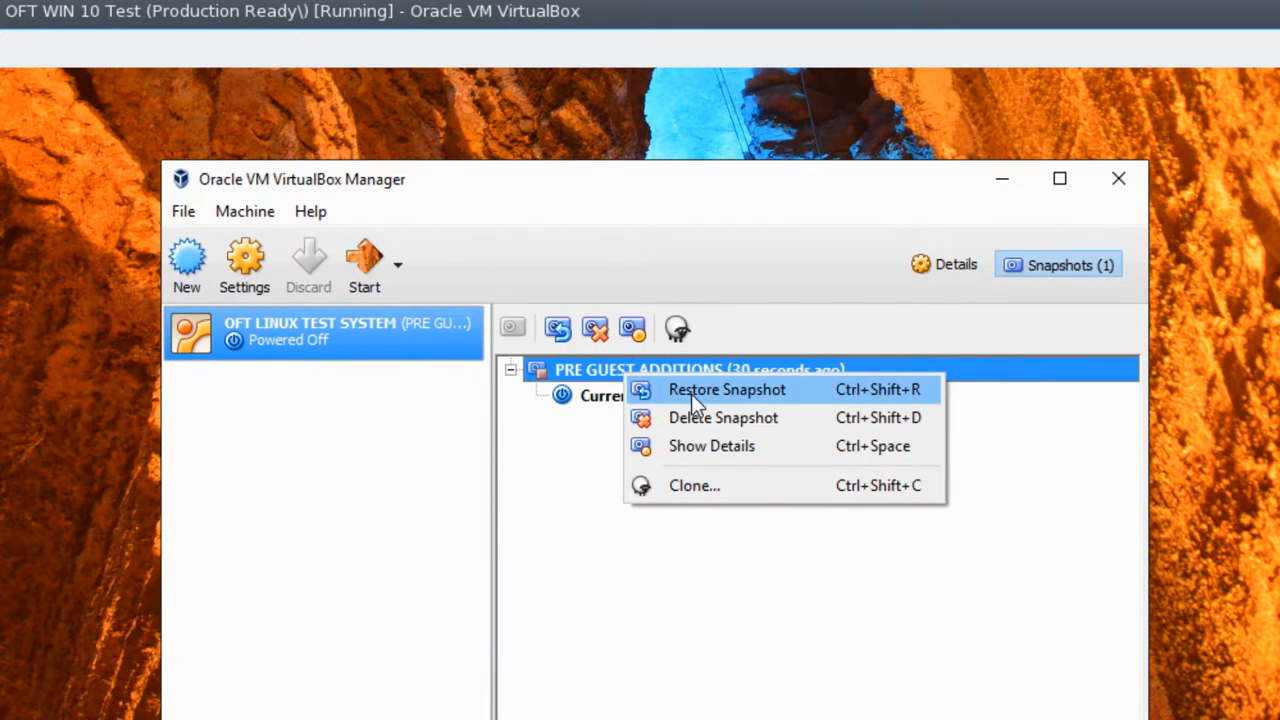
{"action": "mouse_move", "coordinate": [717, 400]}
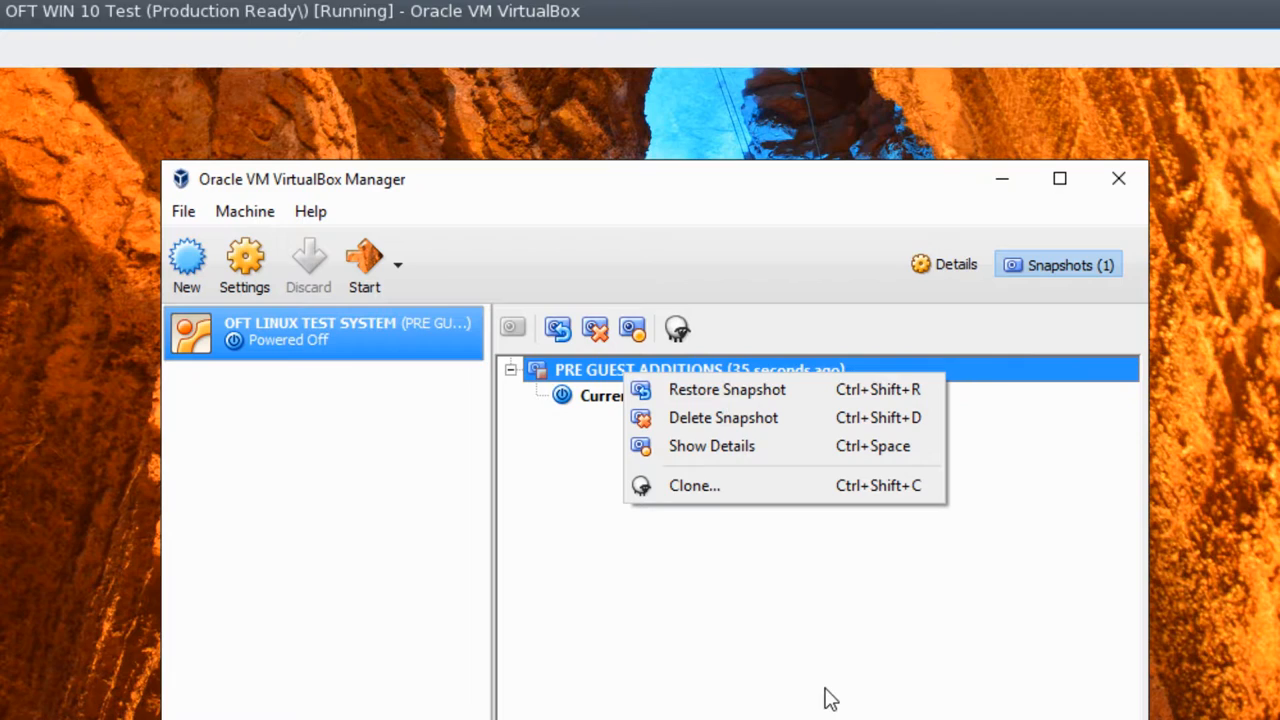
{"action": "left_click", "coordinate": [820, 690]}
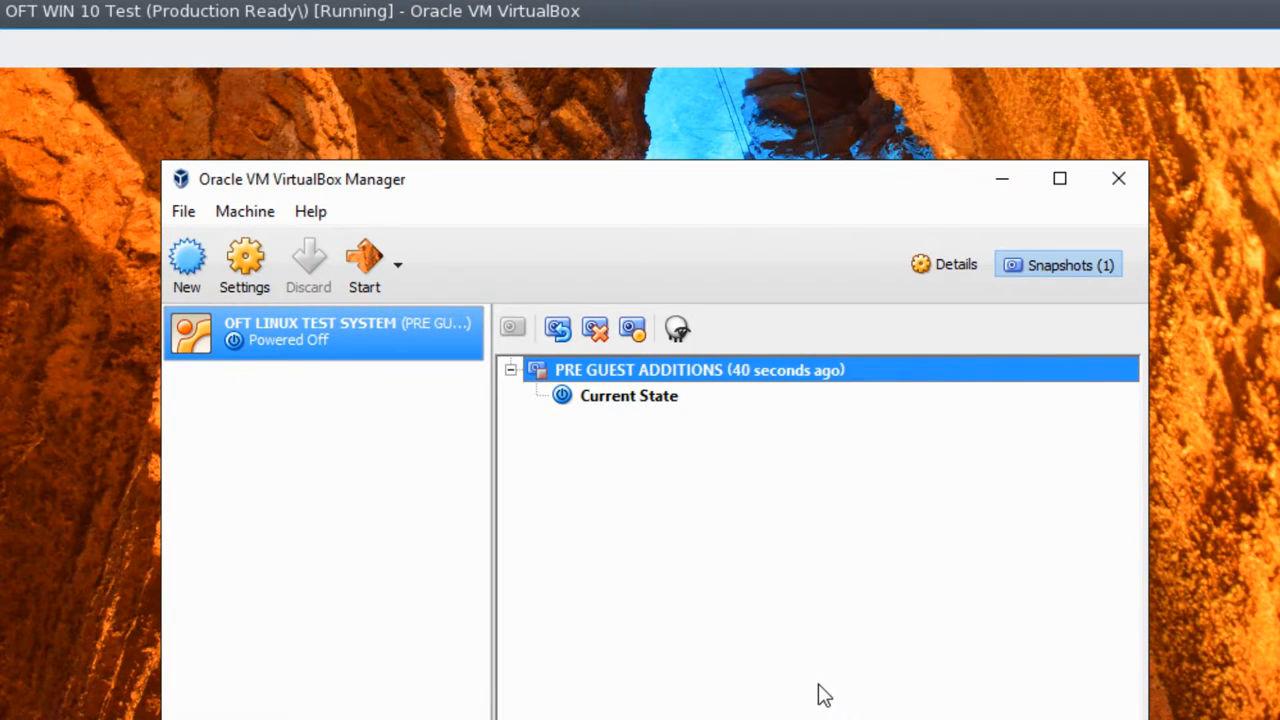
{"action": "mouse_move", "coordinate": [739, 671]}
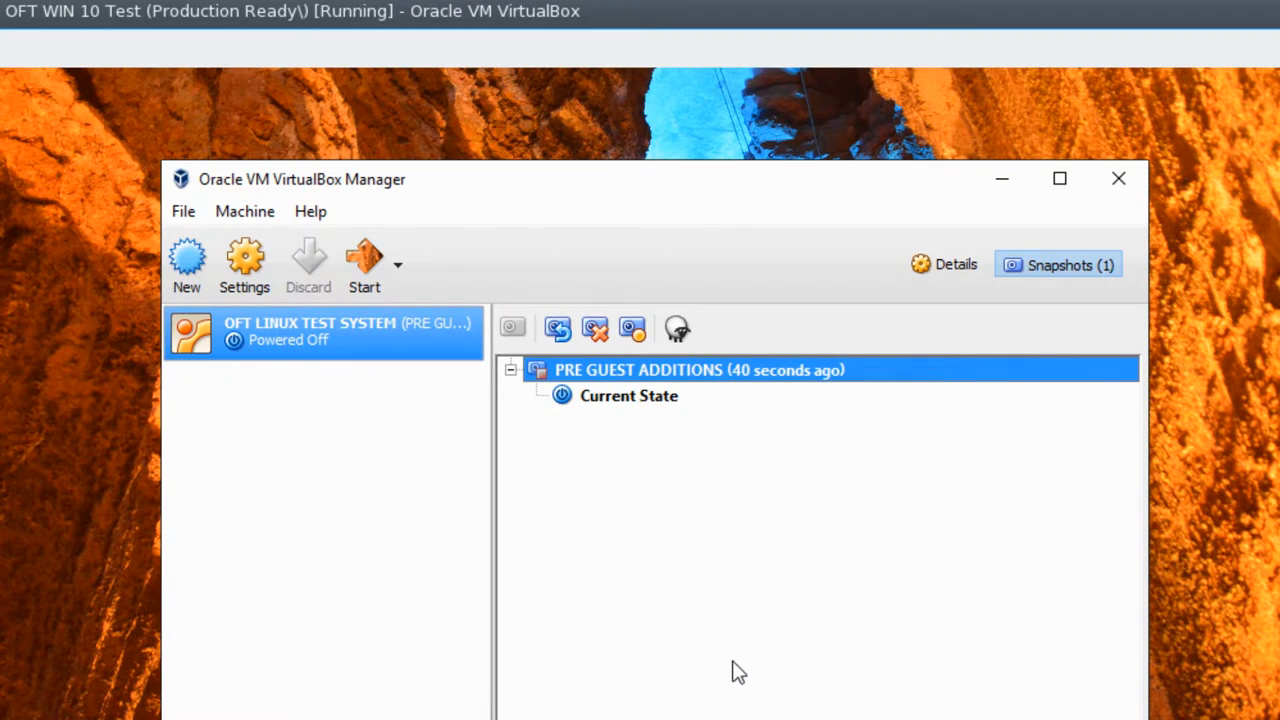
{"action": "mouse_move", "coordinate": [750, 624]}
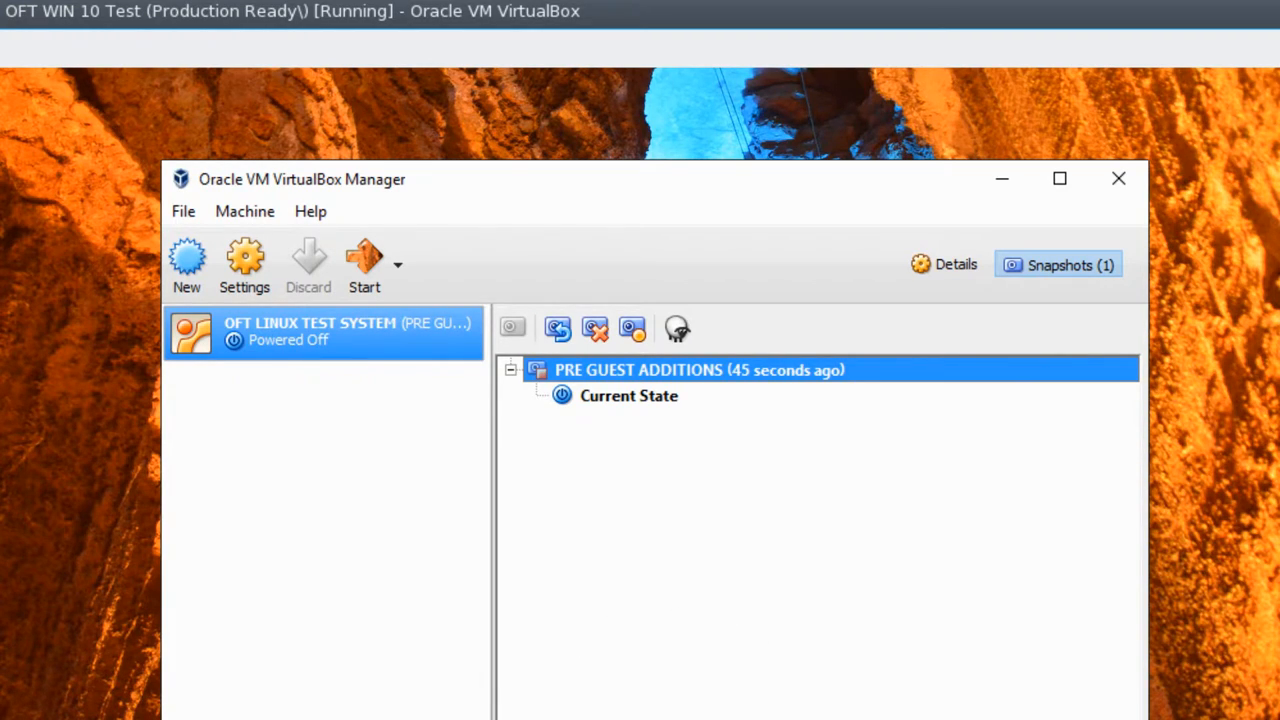
{"action": "mouse_move", "coordinate": [862, 506]}
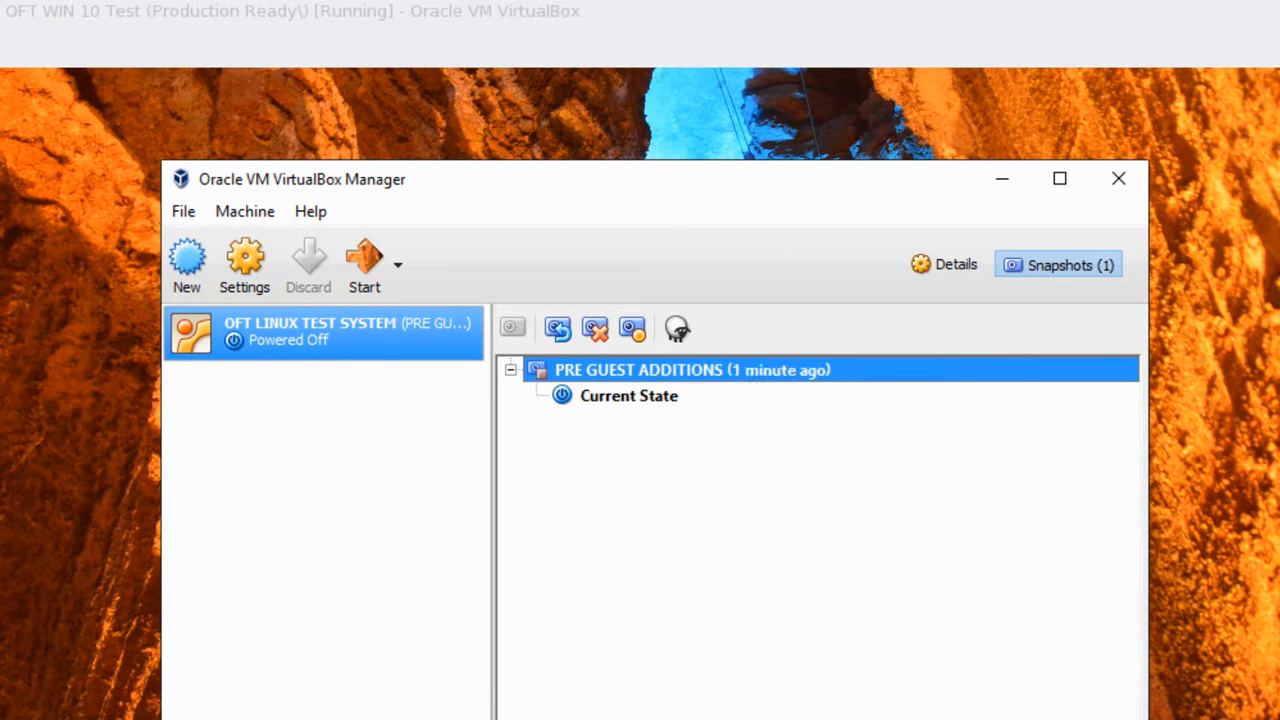
- Boot the OFT LINUX TEST SYSTEM VM and log in to Ubuntu with the password
{"action": "left_click", "coordinate": [364, 260]}
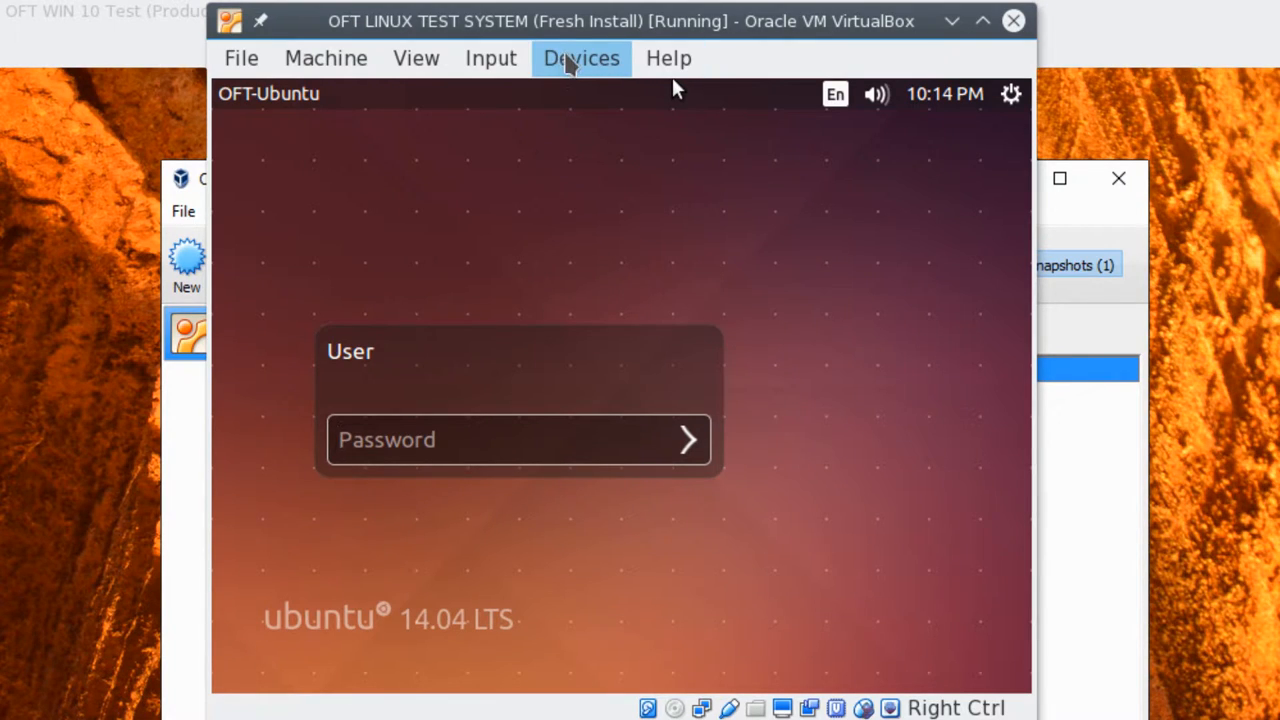
{"action": "left_click", "coordinate": [470, 440]}
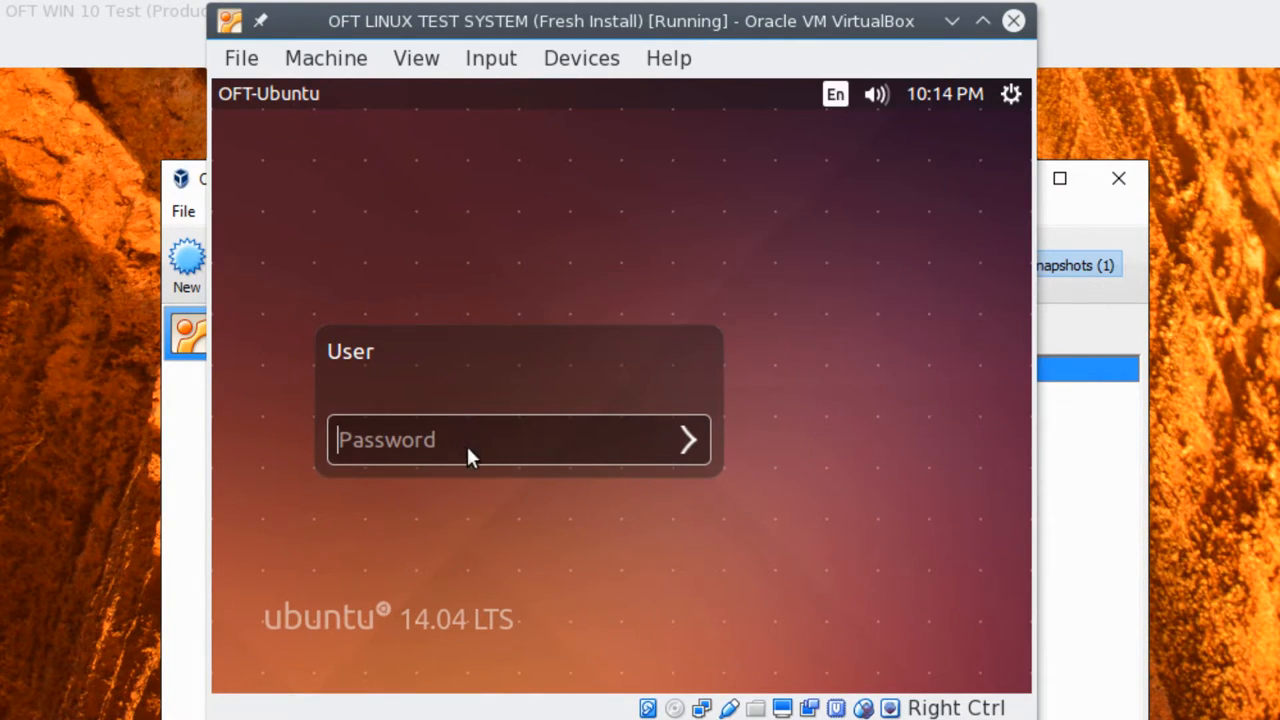
{"action": "type", "text": "password"}
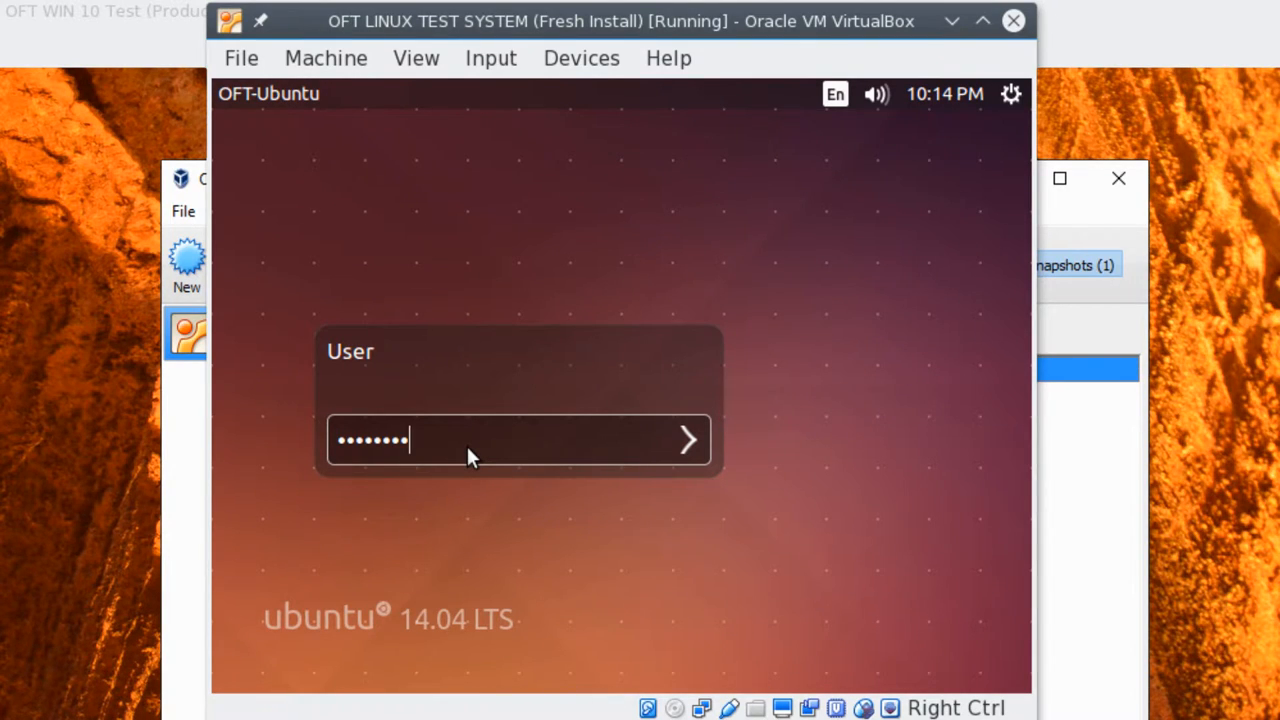
{"action": "left_click", "coordinate": [688, 440]}
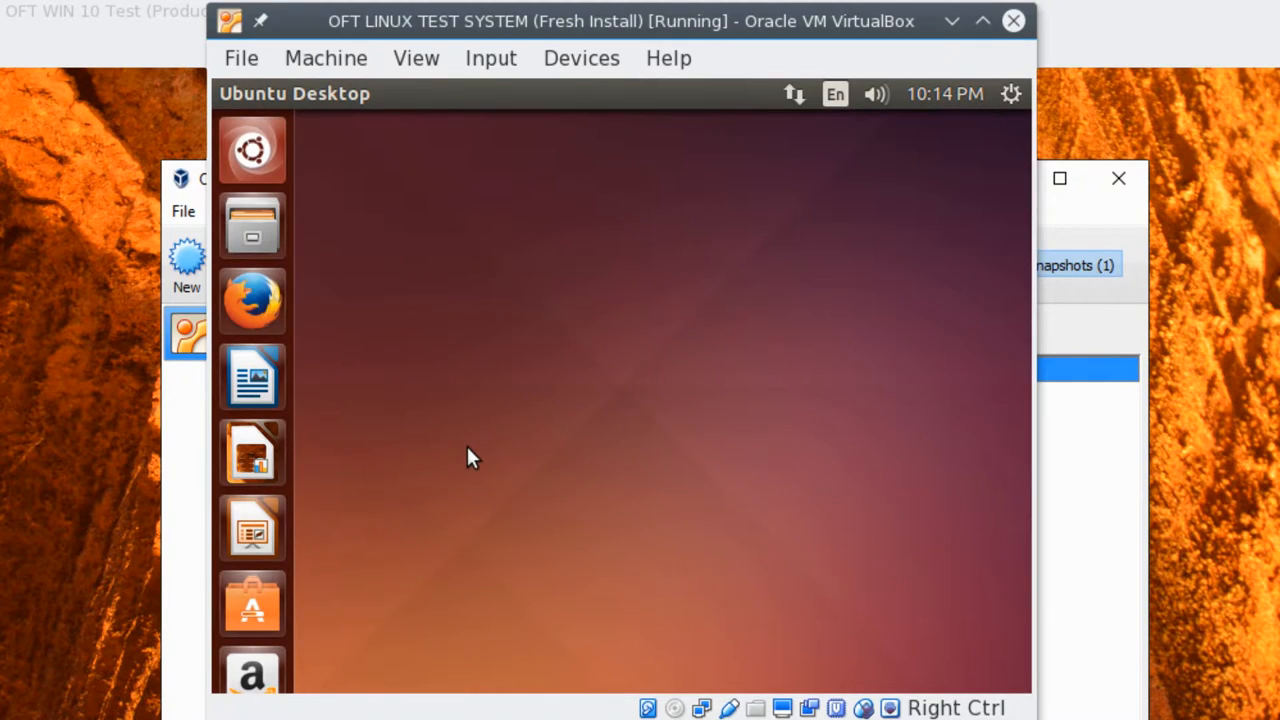
{"action": "mouse_move", "coordinate": [505, 392]}
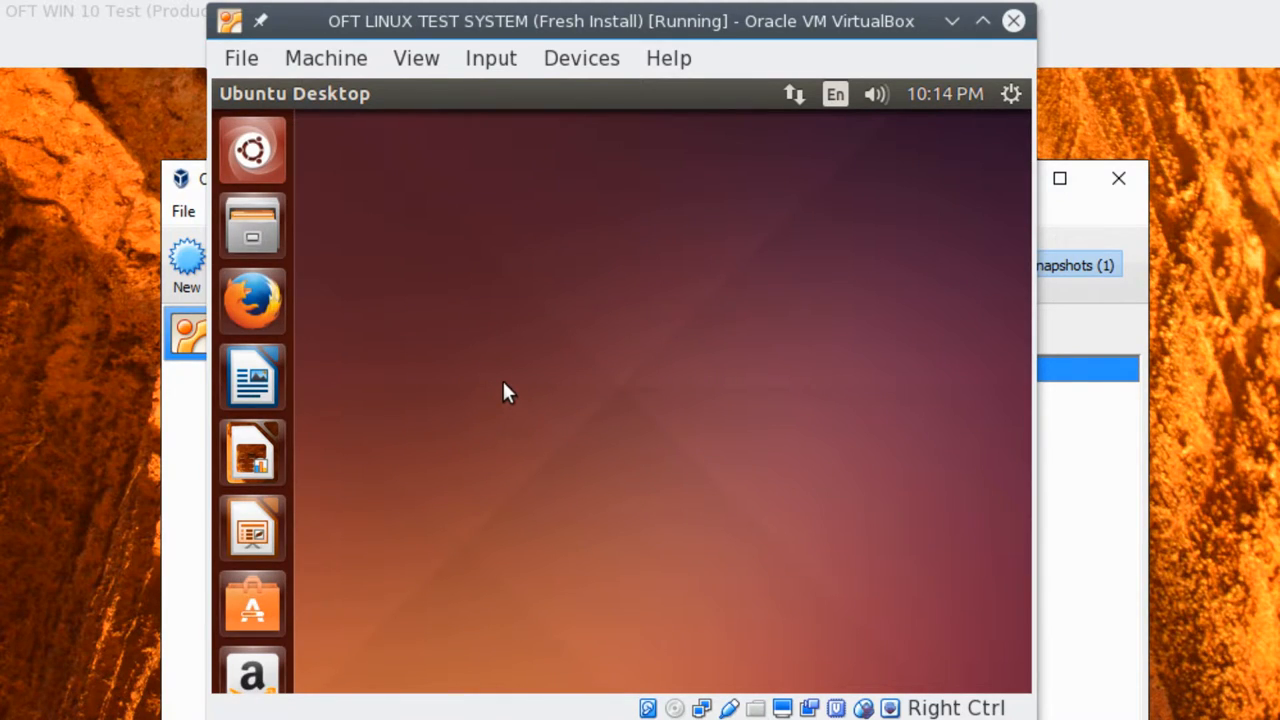
{"action": "mouse_move", "coordinate": [515, 143]}
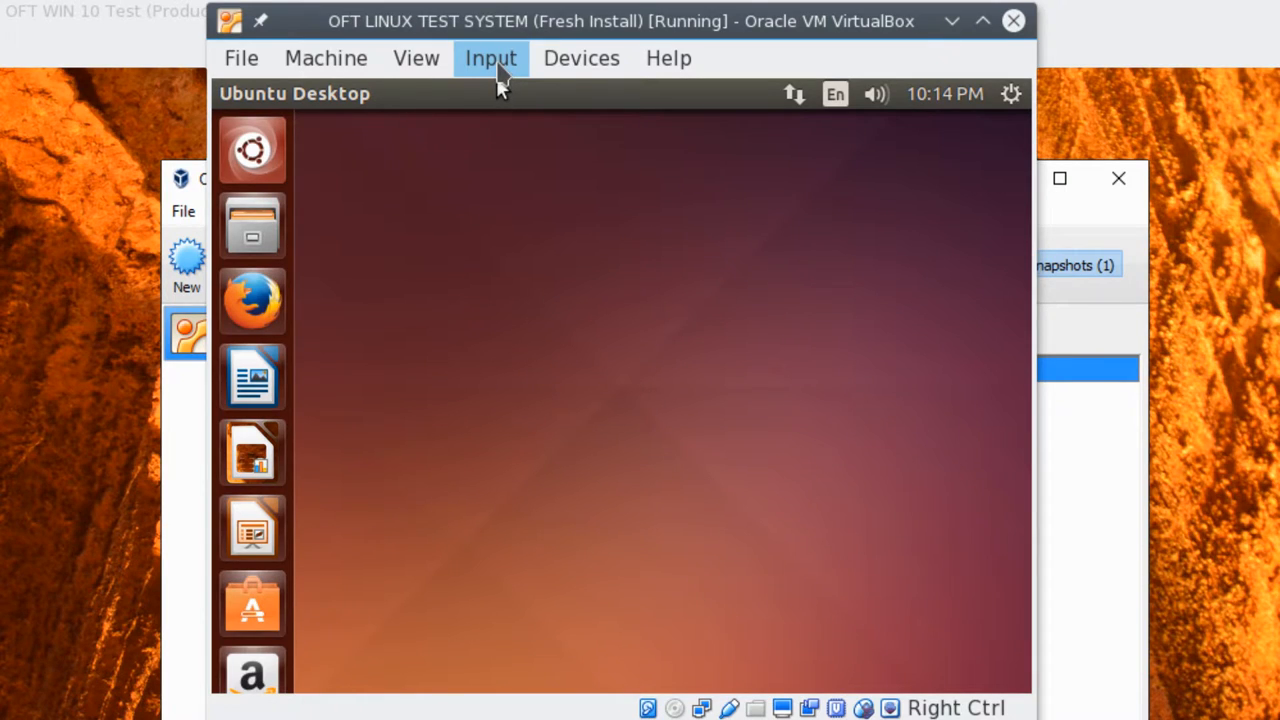
- Insert the Guest Additions CD image from the Devices menu and run its autorun
{"action": "left_click", "coordinate": [581, 57]}
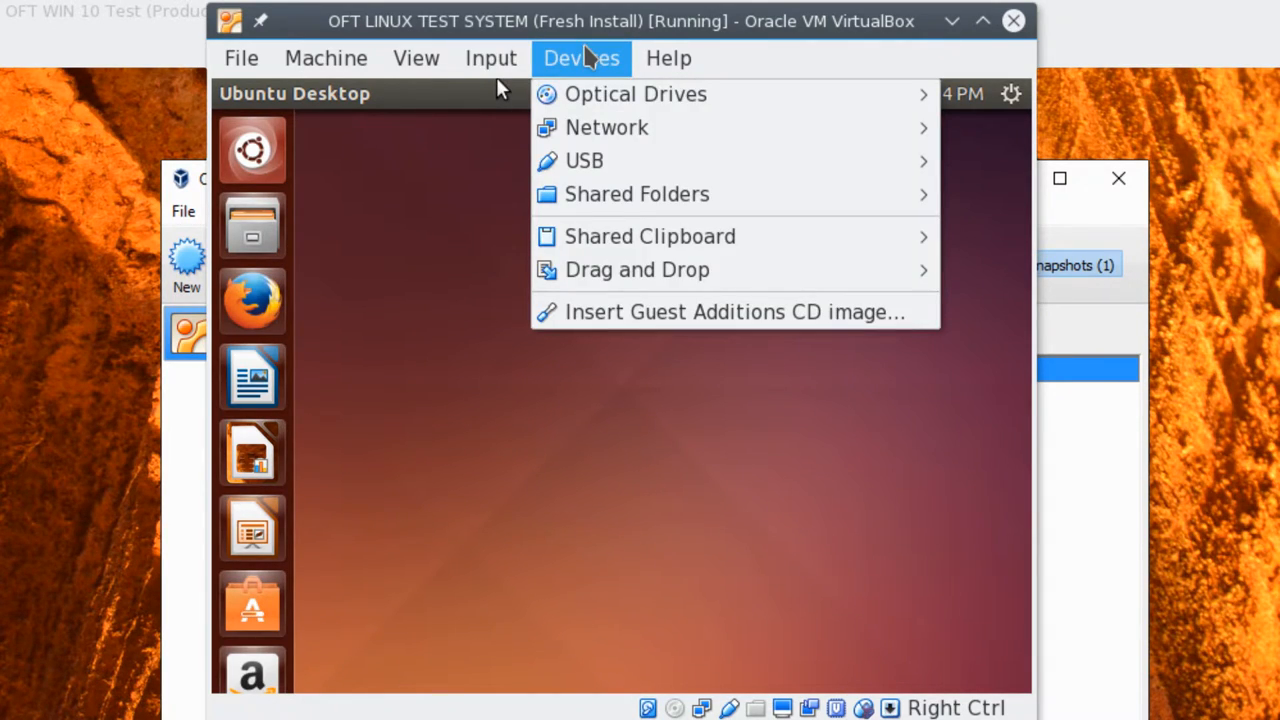
{"action": "mouse_move", "coordinate": [640, 312]}
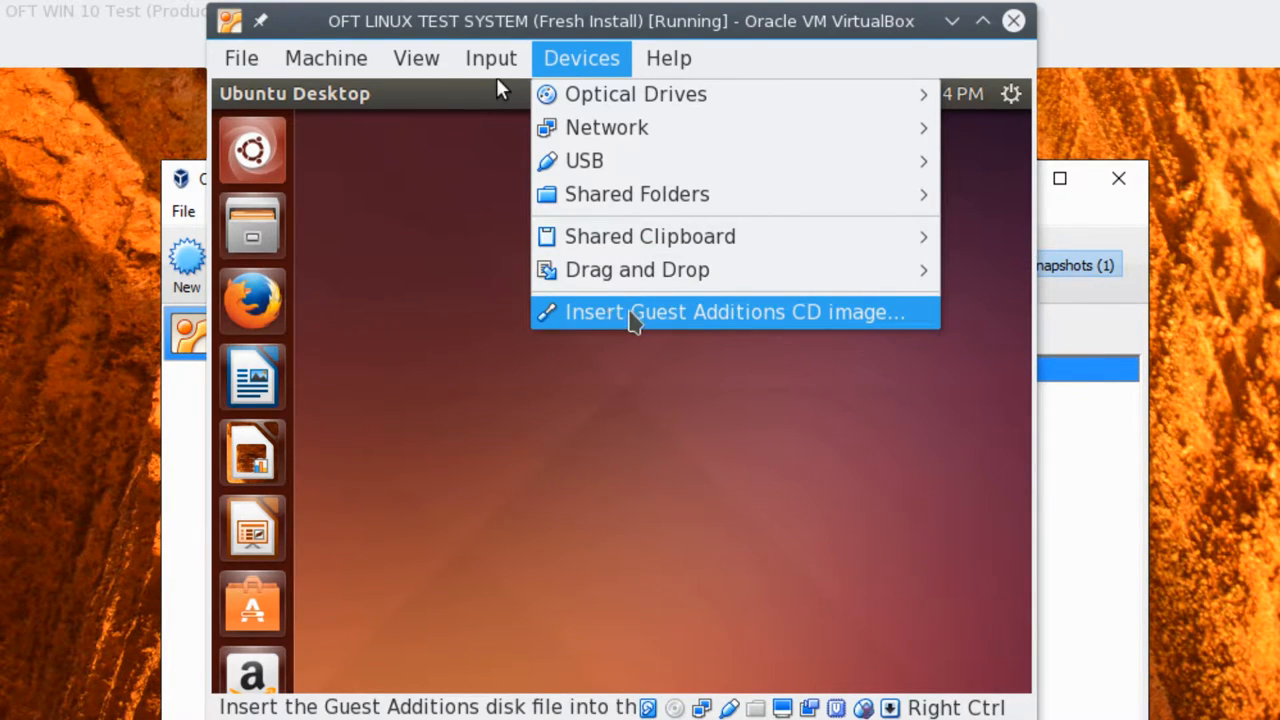
{"action": "mouse_move", "coordinate": [650, 318]}
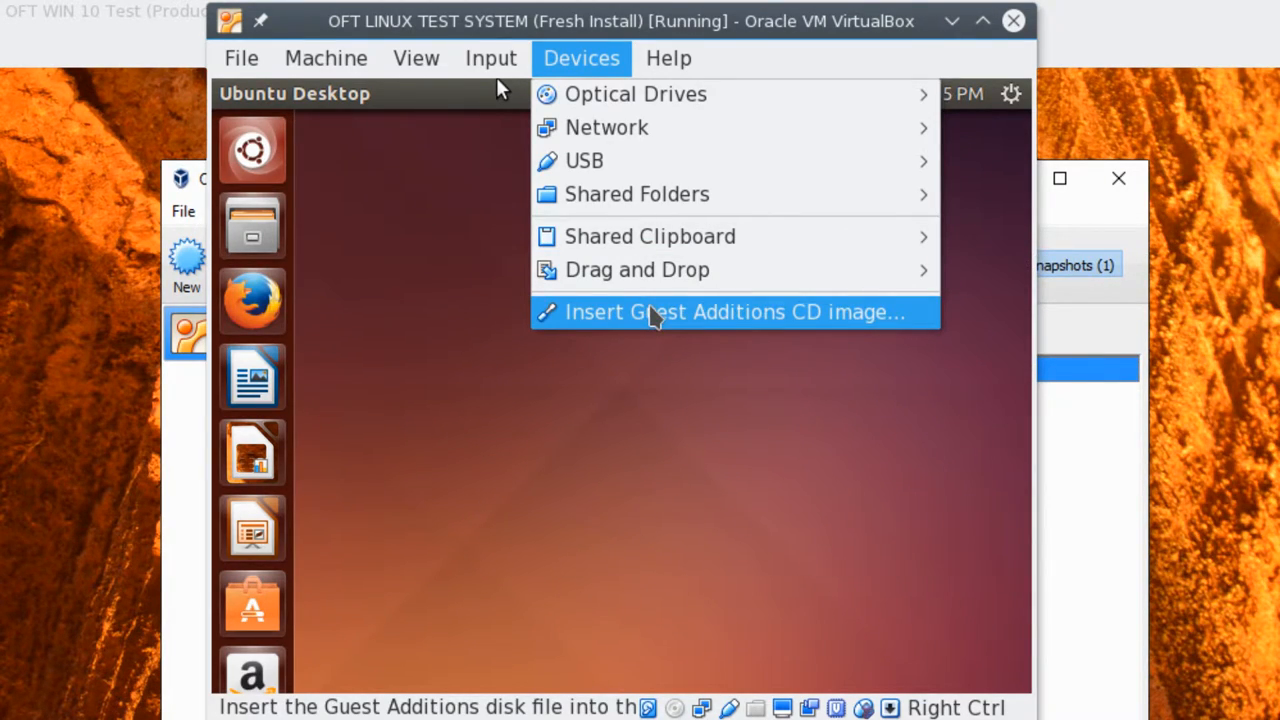
{"action": "left_click", "coordinate": [735, 311]}
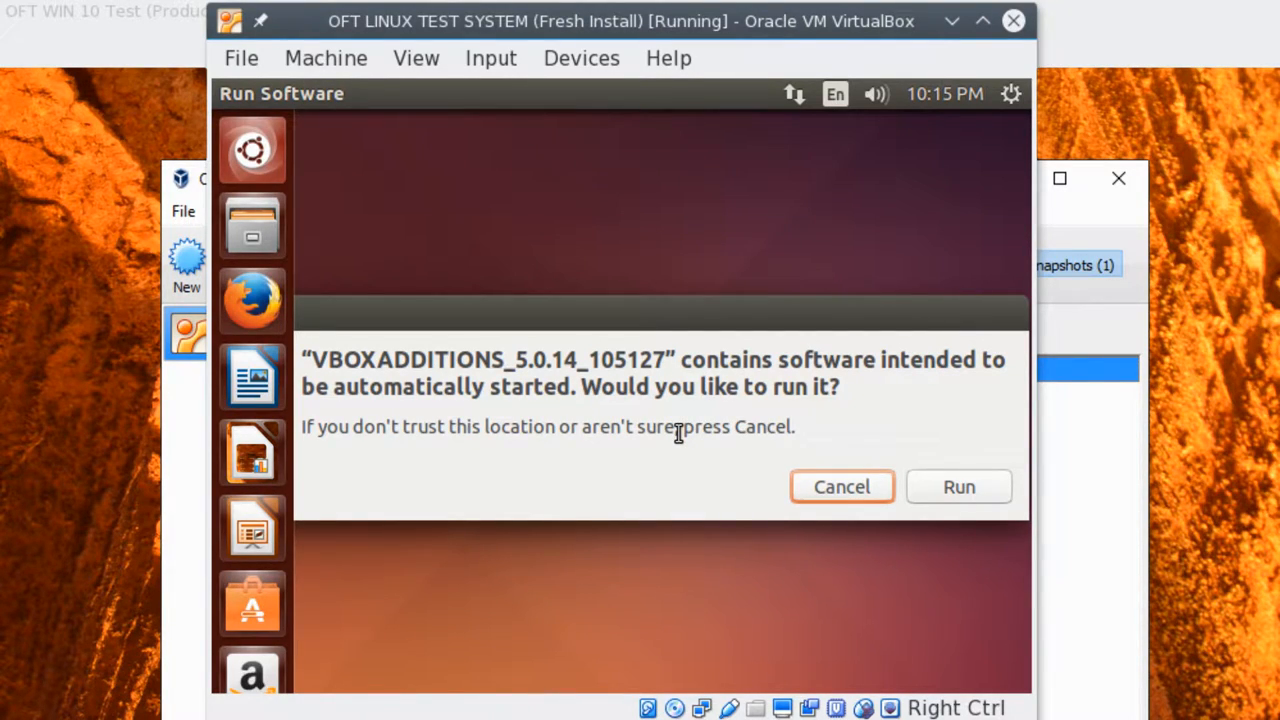
{"action": "mouse_move", "coordinate": [581, 58]}
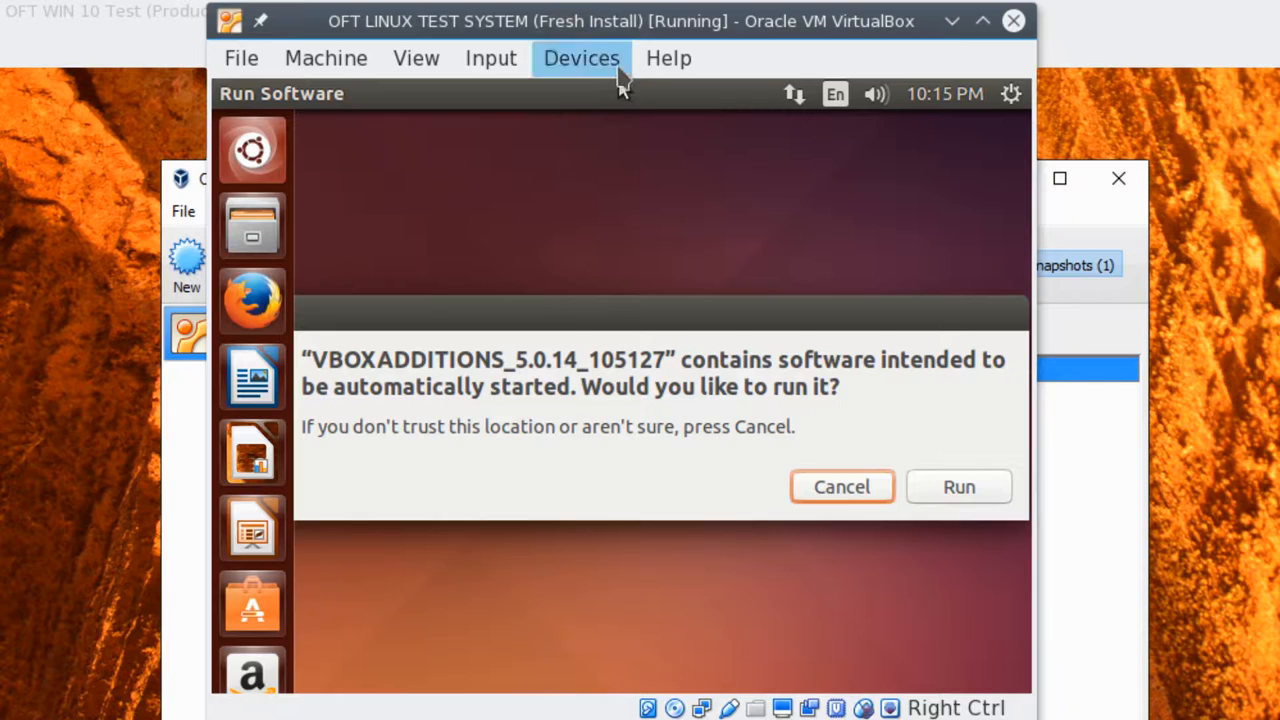
{"action": "mouse_move", "coordinate": [640, 218]}
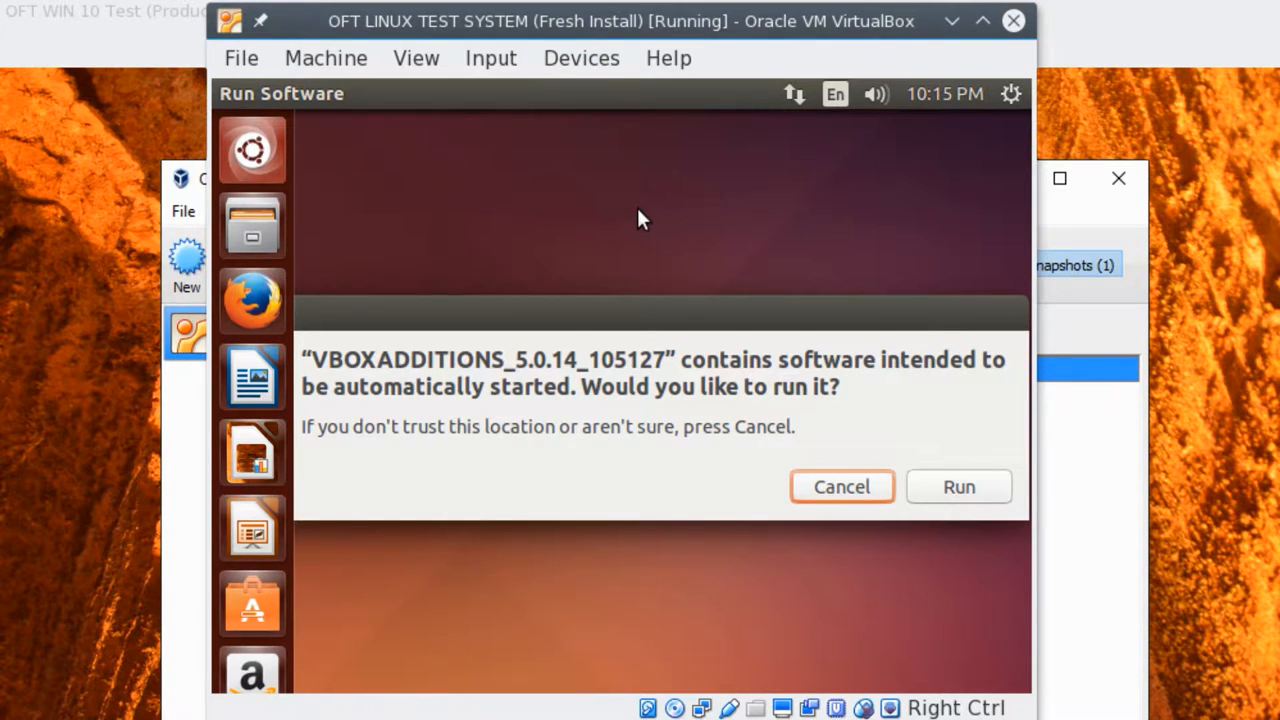
{"action": "mouse_move", "coordinate": [660, 293]}
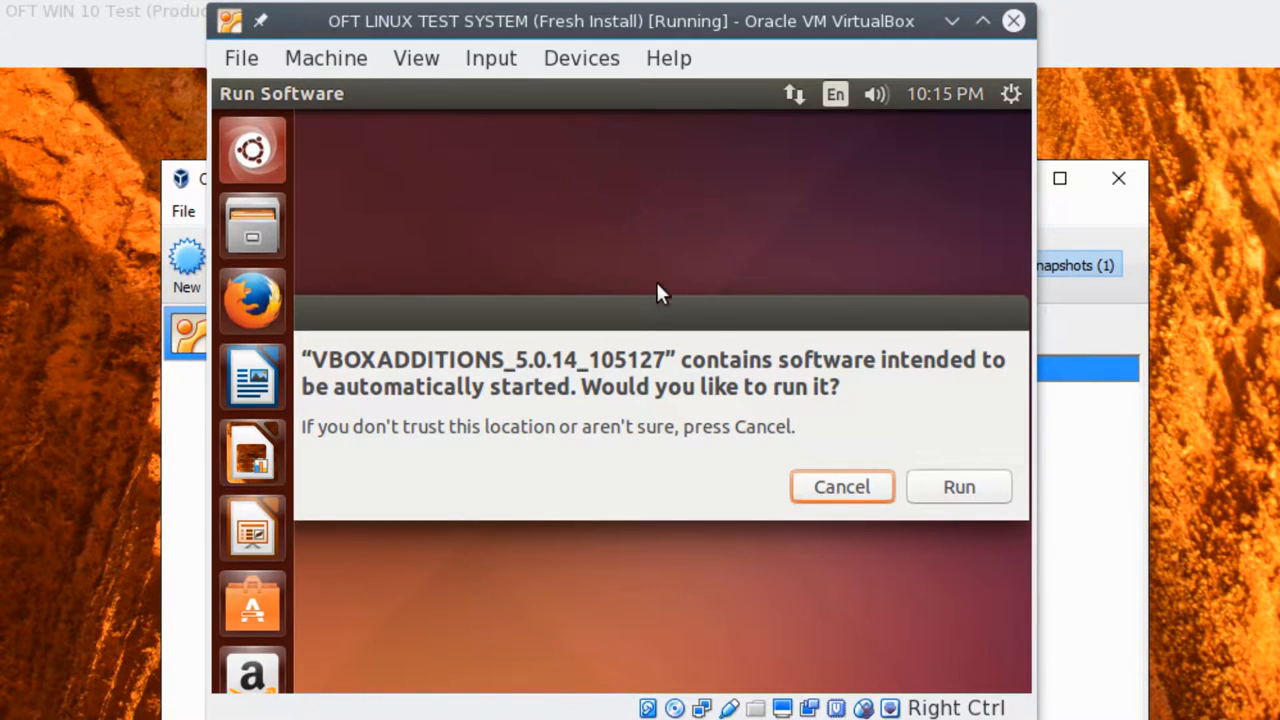
{"action": "mouse_move", "coordinate": [675, 335]}
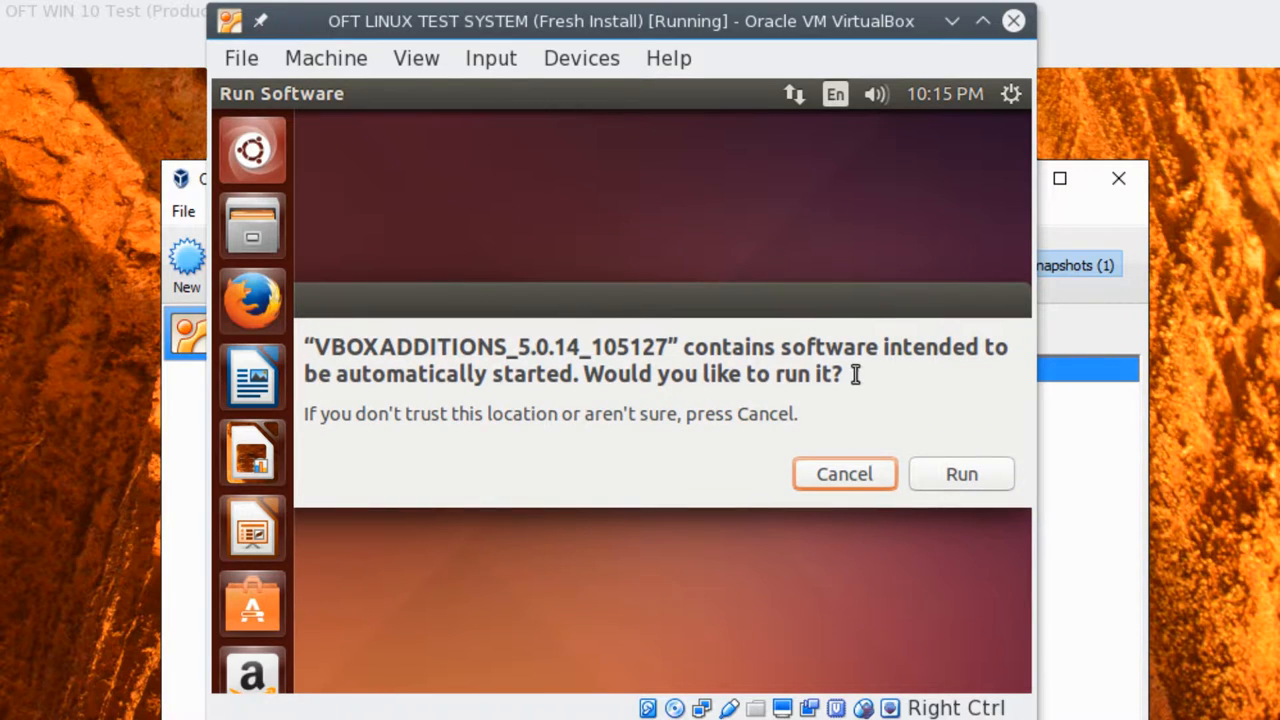
{"action": "mouse_move", "coordinate": [961, 473]}
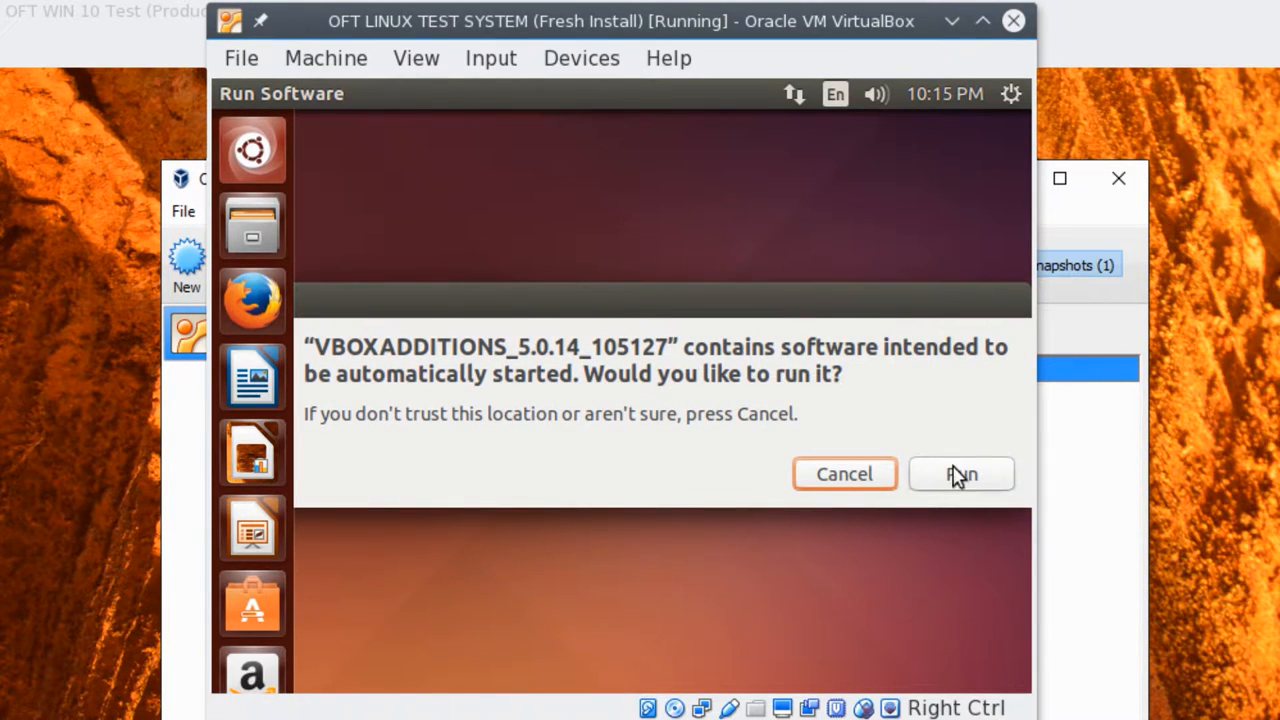
{"action": "left_click", "coordinate": [961, 473]}
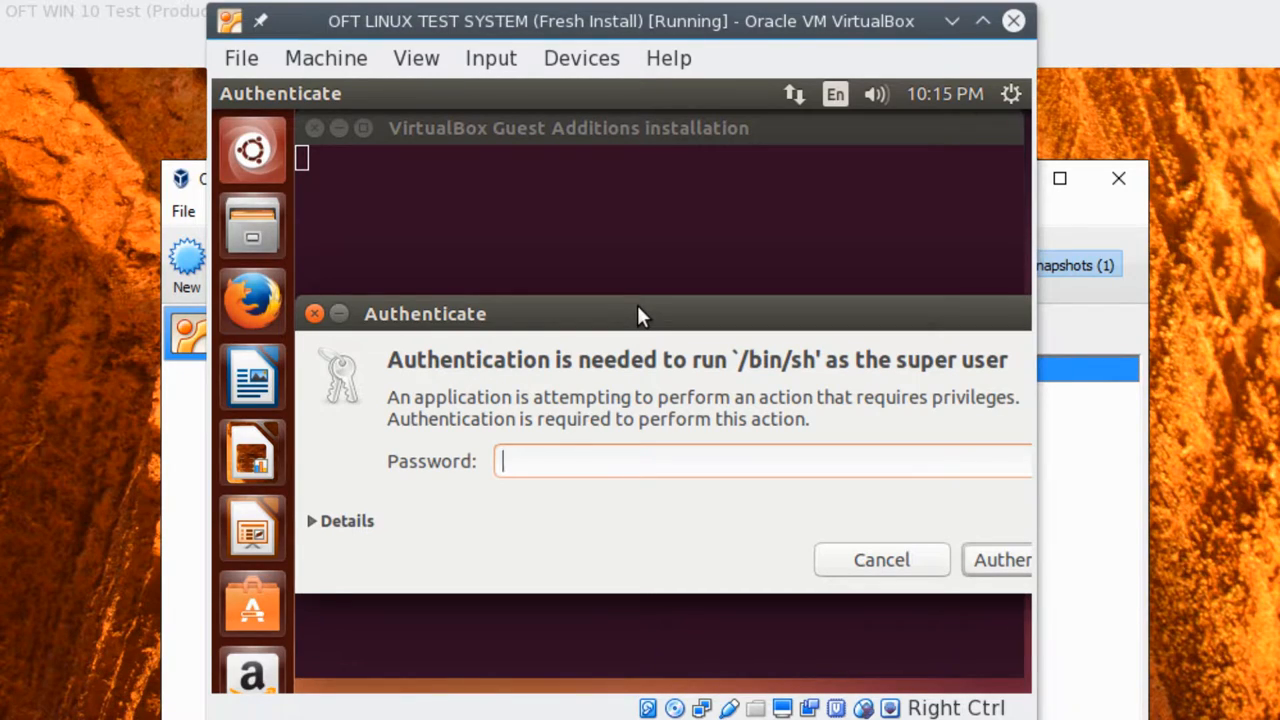
- Authenticate the Guest Additions installer as superuser with the user password
{"action": "type", "text": "password"}
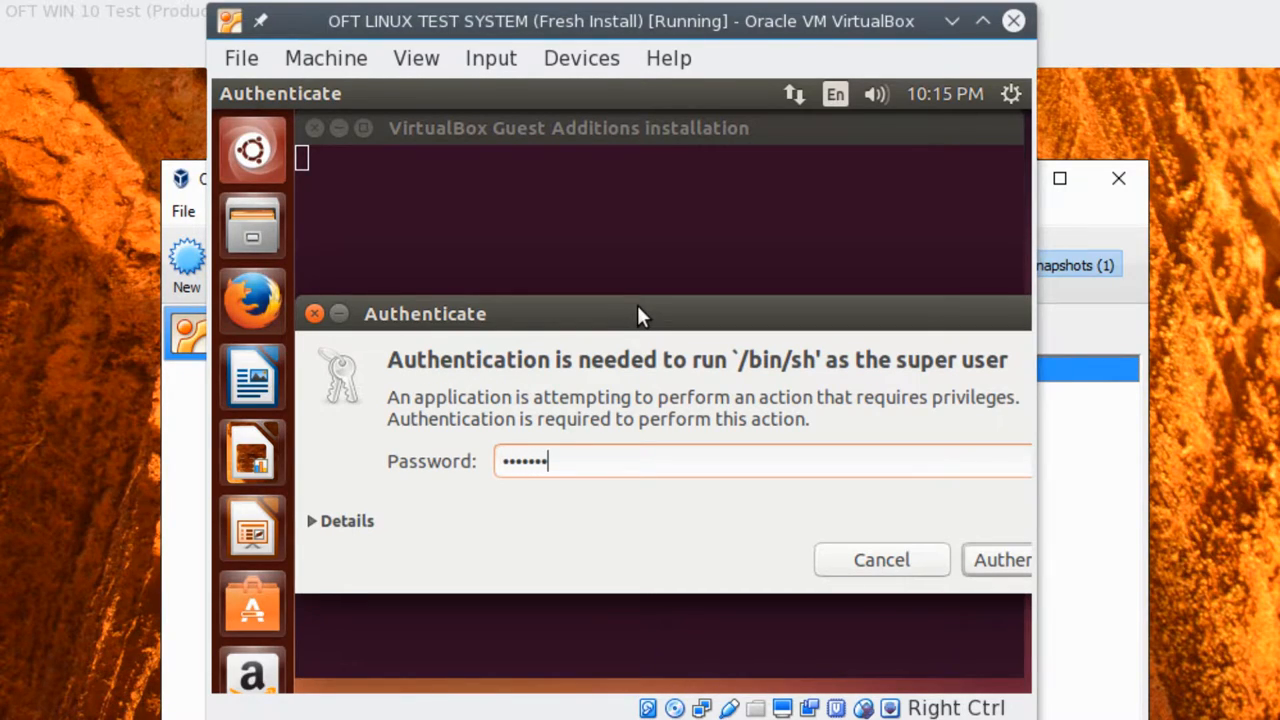
{"action": "type", "text": "•"}
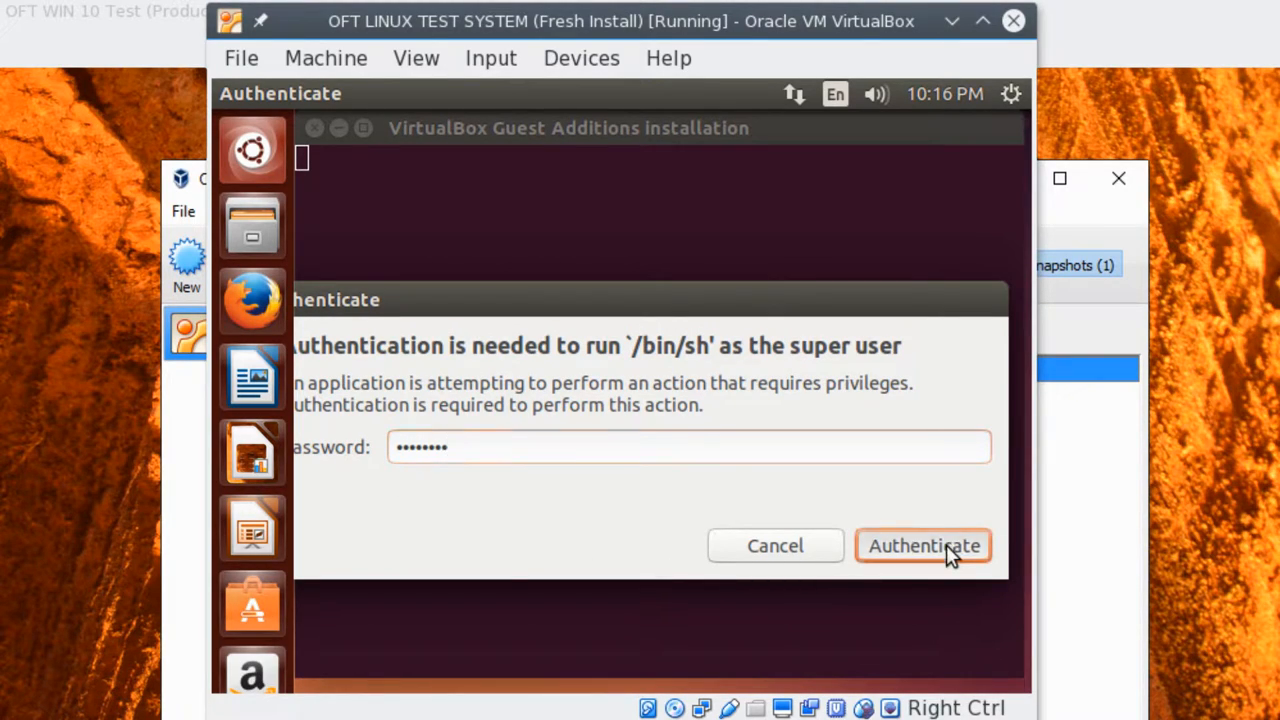
{"action": "left_click", "coordinate": [923, 545]}
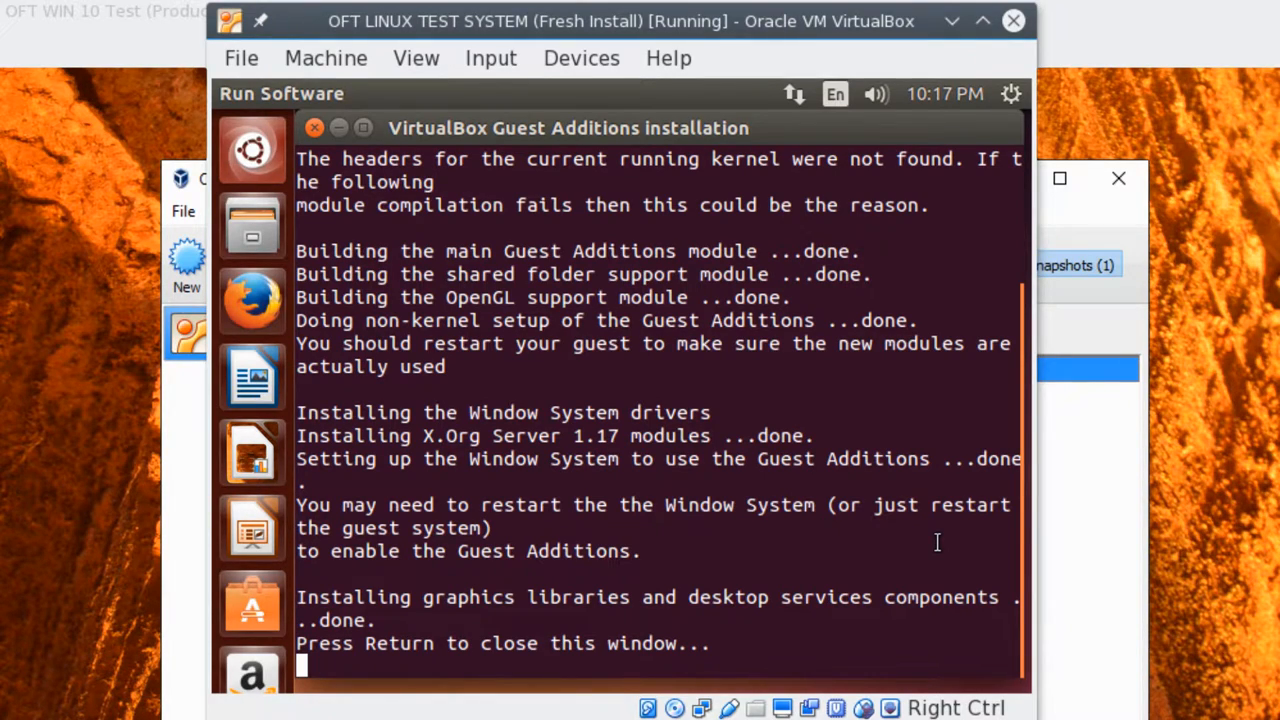
- Close the installer terminal window once the Guest Additions build finishes
{"action": "key", "text": "Return"}
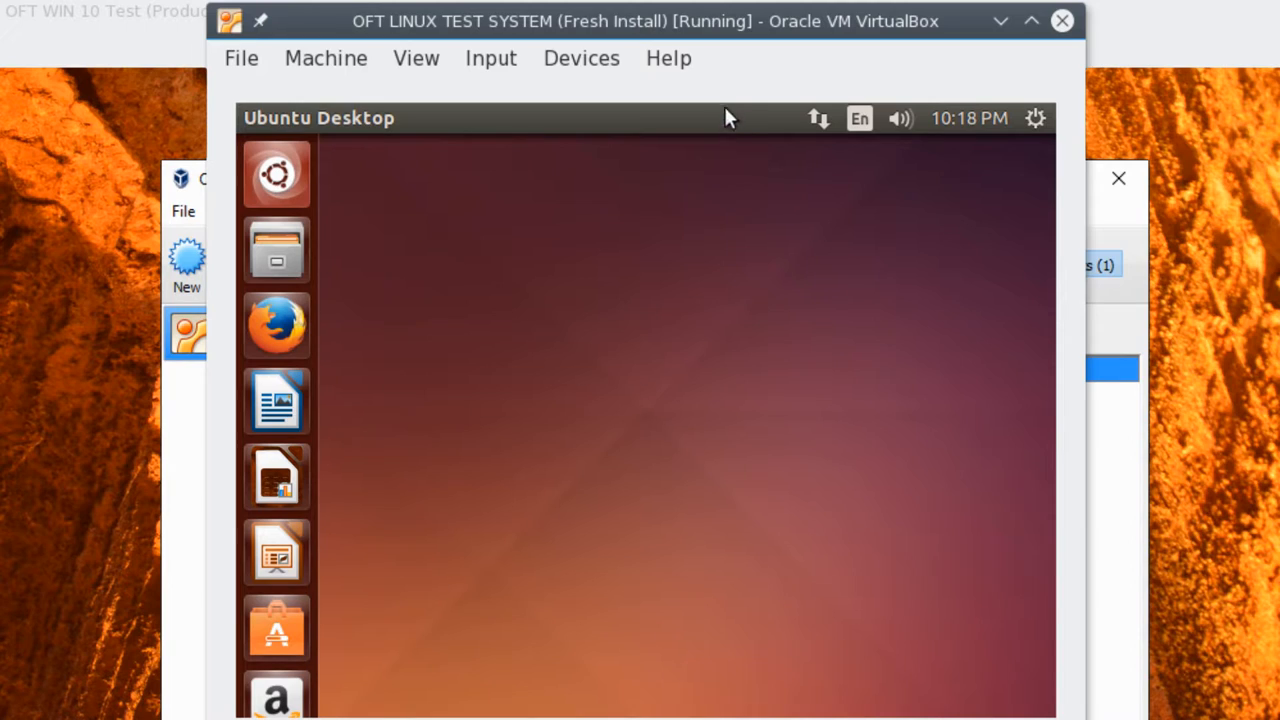
{"action": "mouse_move", "coordinate": [748, 28]}
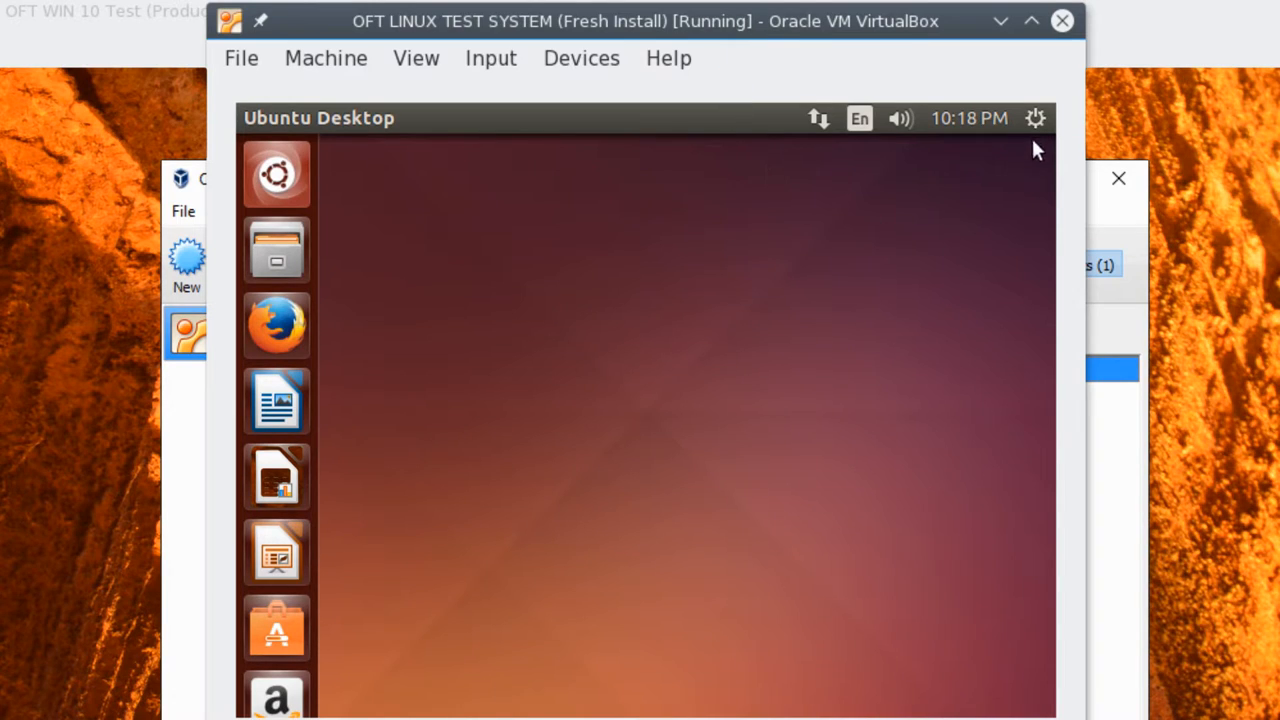
{"action": "mouse_move", "coordinate": [1037, 120]}
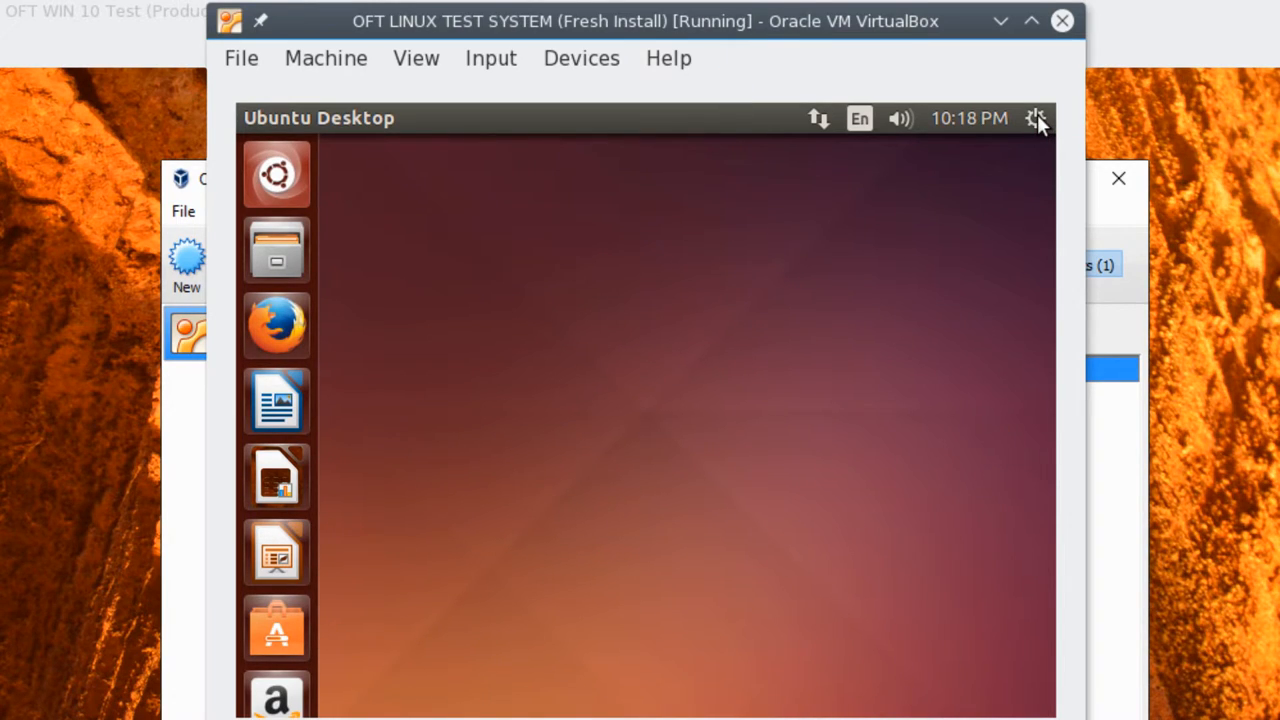
- Restart the Ubuntu guest from its system menu and dismiss the mouse integration notice
{"action": "left_click", "coordinate": [1035, 118]}
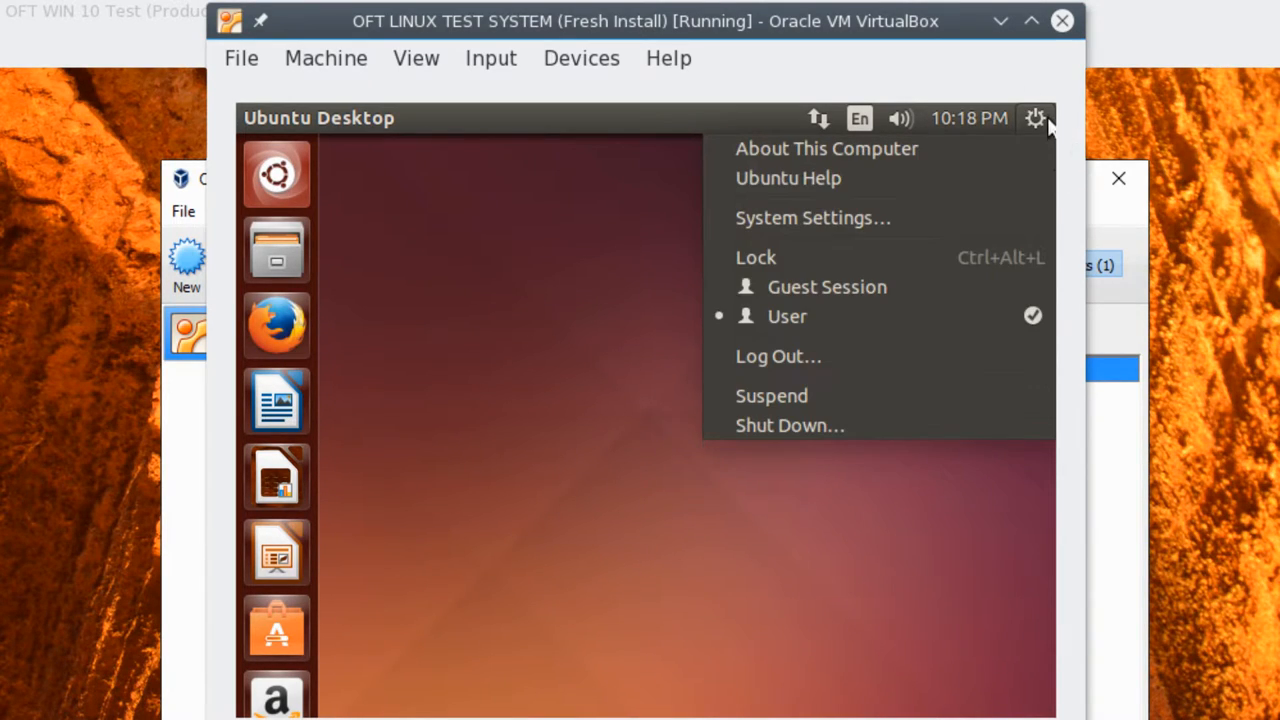
{"action": "mouse_move", "coordinate": [890, 425]}
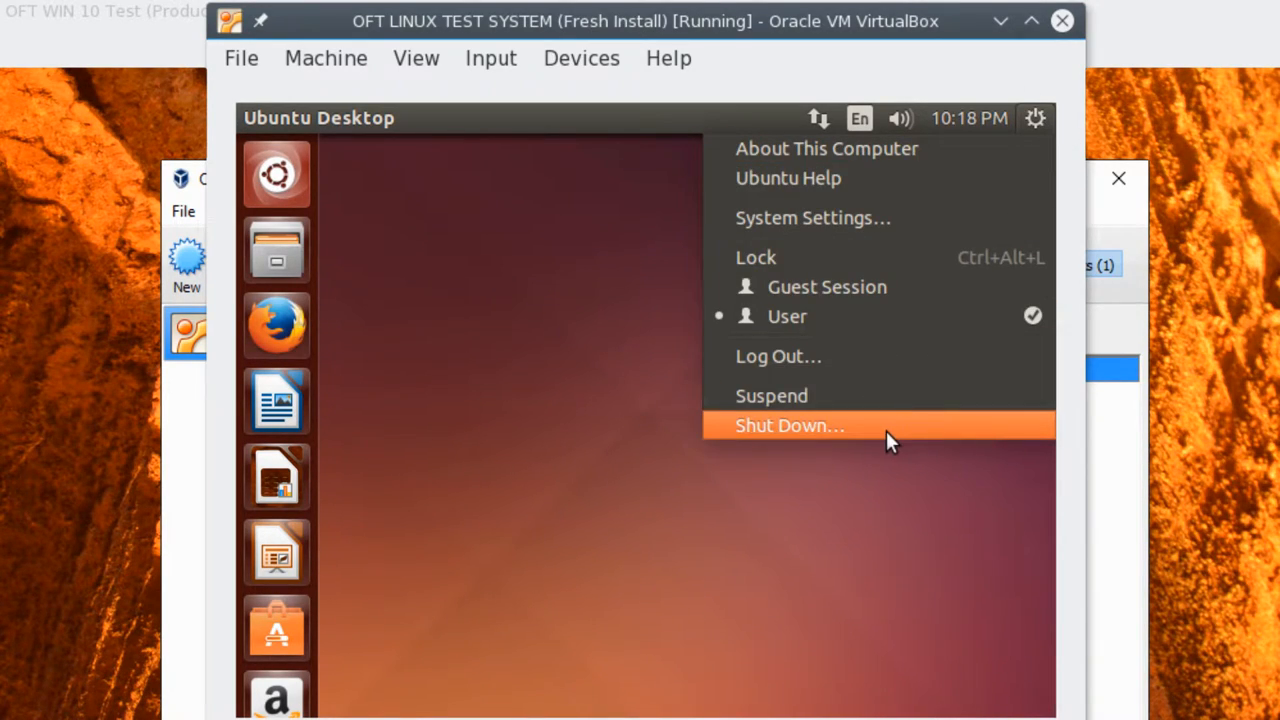
{"action": "left_click", "coordinate": [789, 425]}
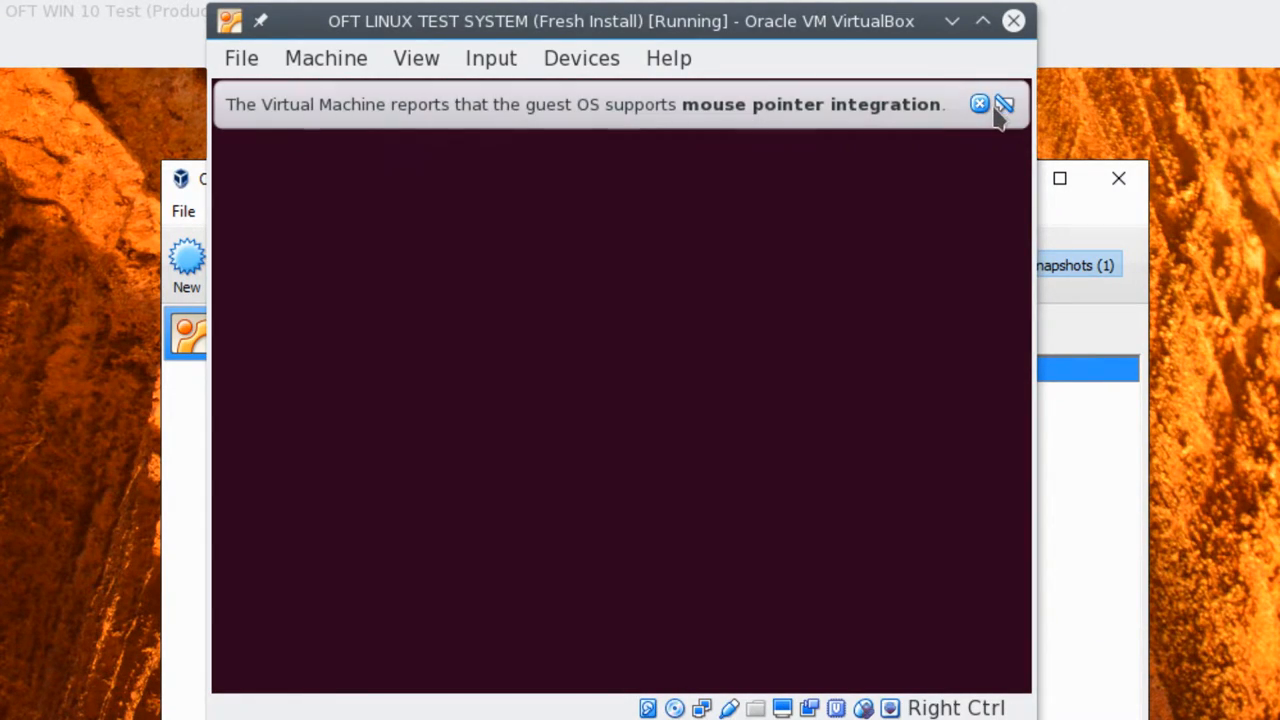
{"action": "left_click", "coordinate": [979, 104]}
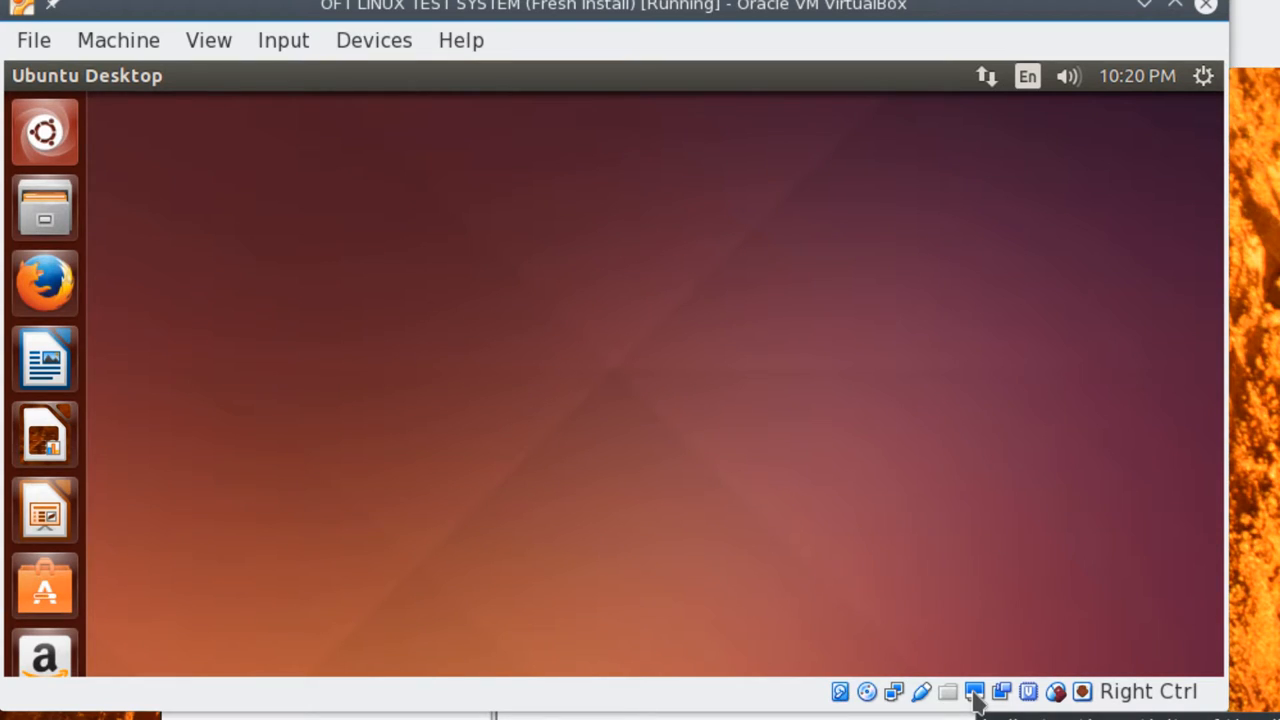
- Resize Virtual Screen 1 to 800x600 via the status-bar display icon
{"action": "left_click", "coordinate": [974, 691]}
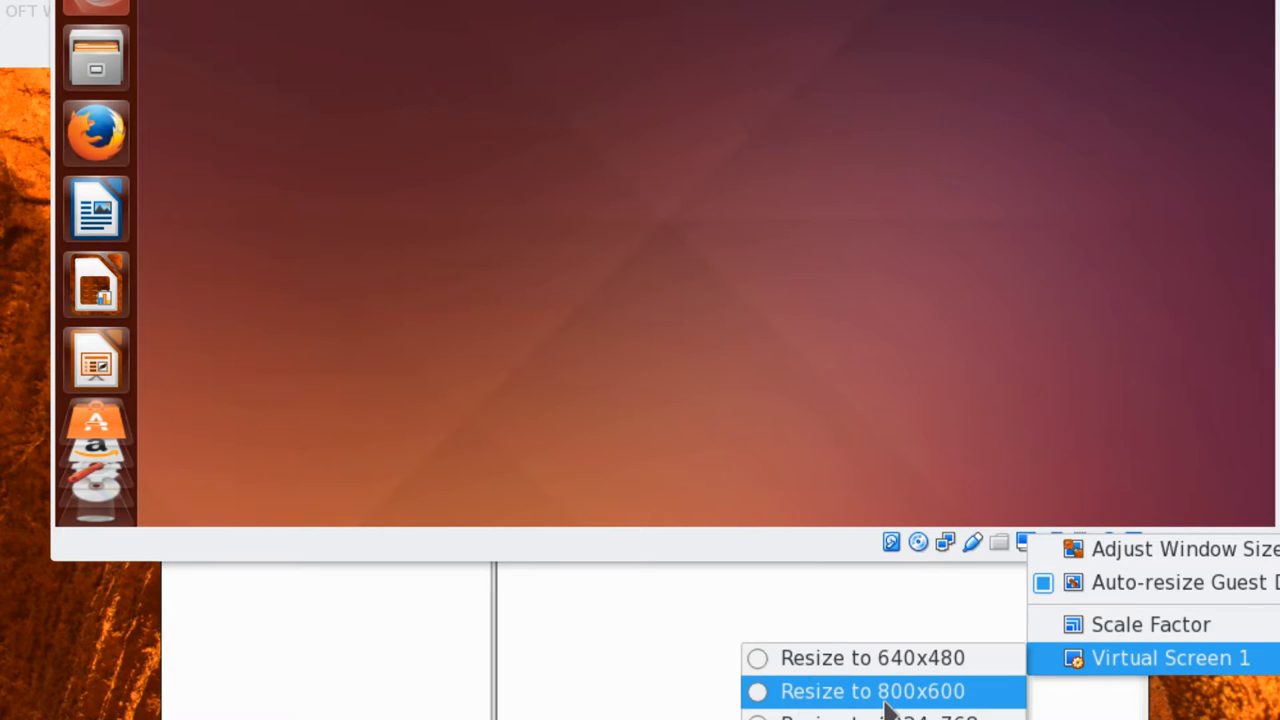
{"action": "left_click", "coordinate": [871, 691]}
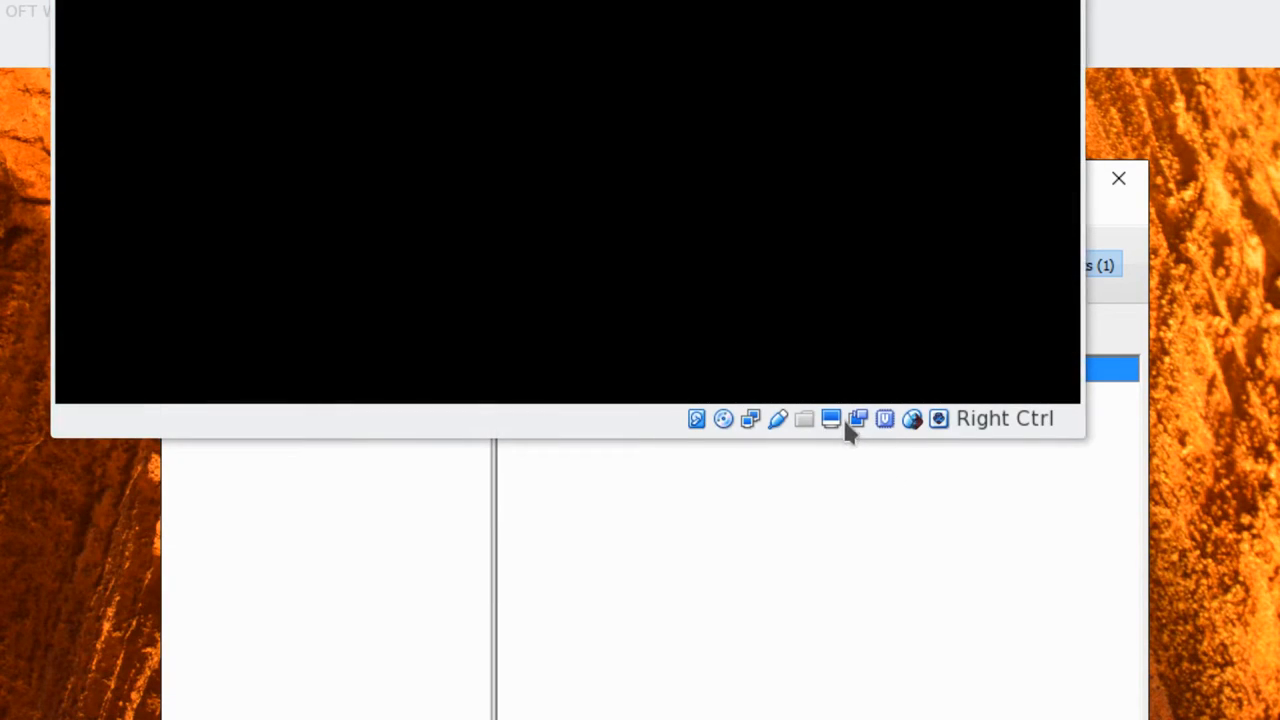
{"action": "left_click", "coordinate": [830, 418]}
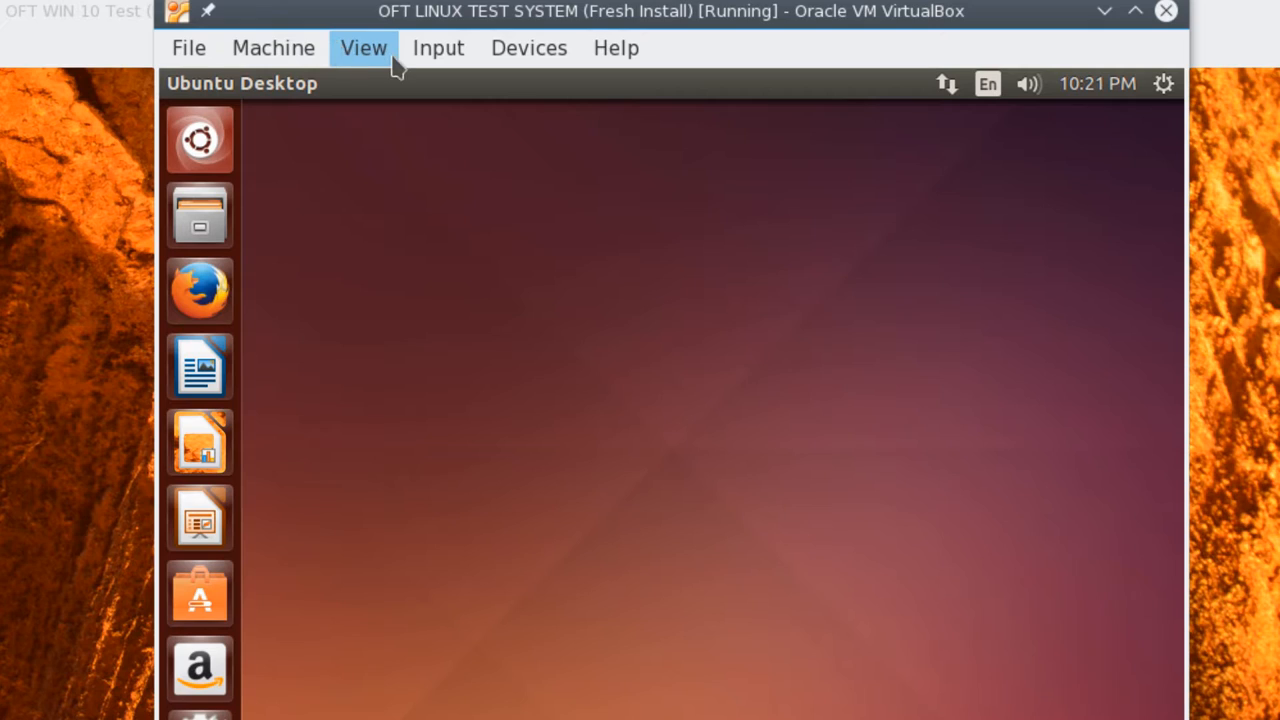
{"action": "left_click", "coordinate": [363, 47]}
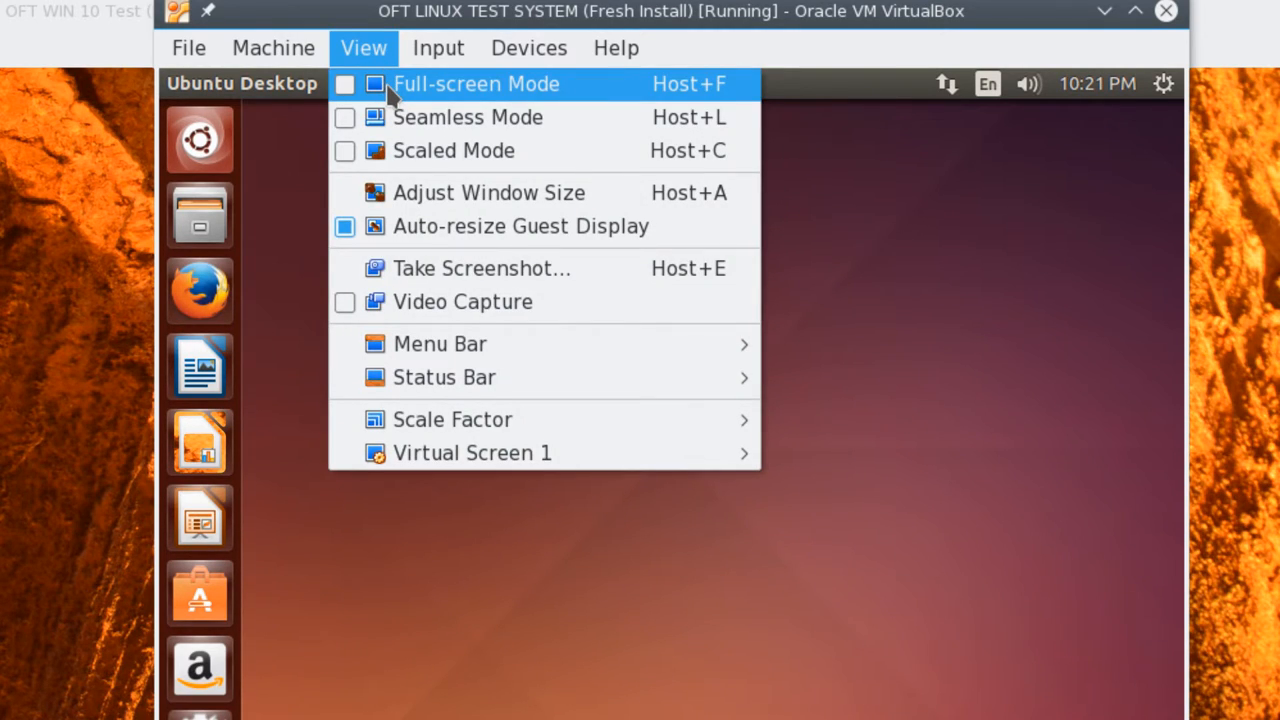
{"action": "mouse_move", "coordinate": [380, 103]}
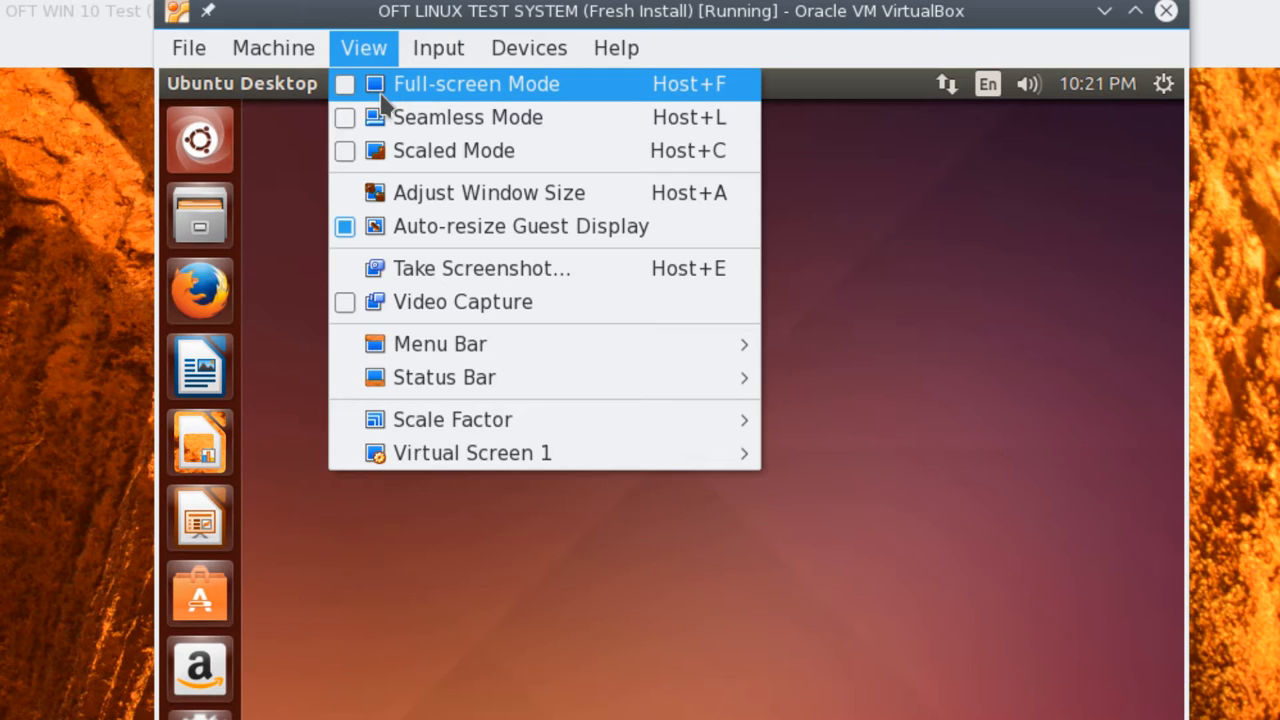
{"action": "left_click", "coordinate": [438, 48]}
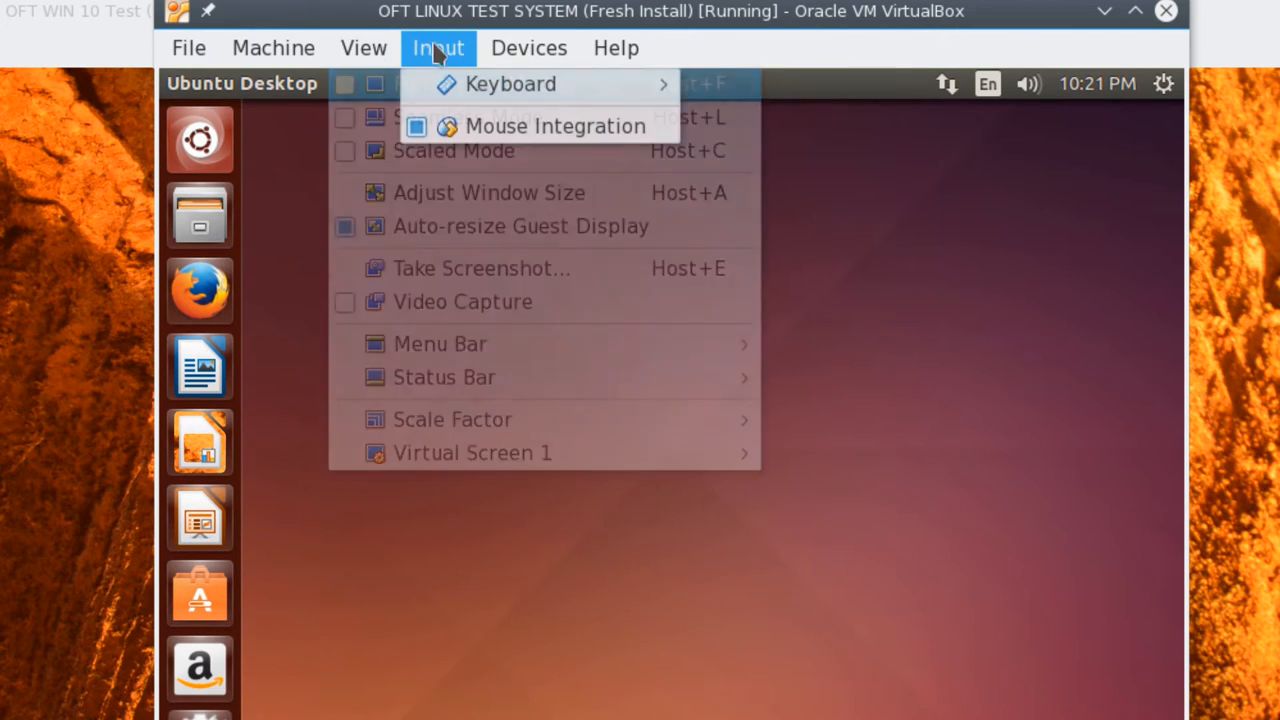
{"action": "left_click", "coordinate": [438, 48]}
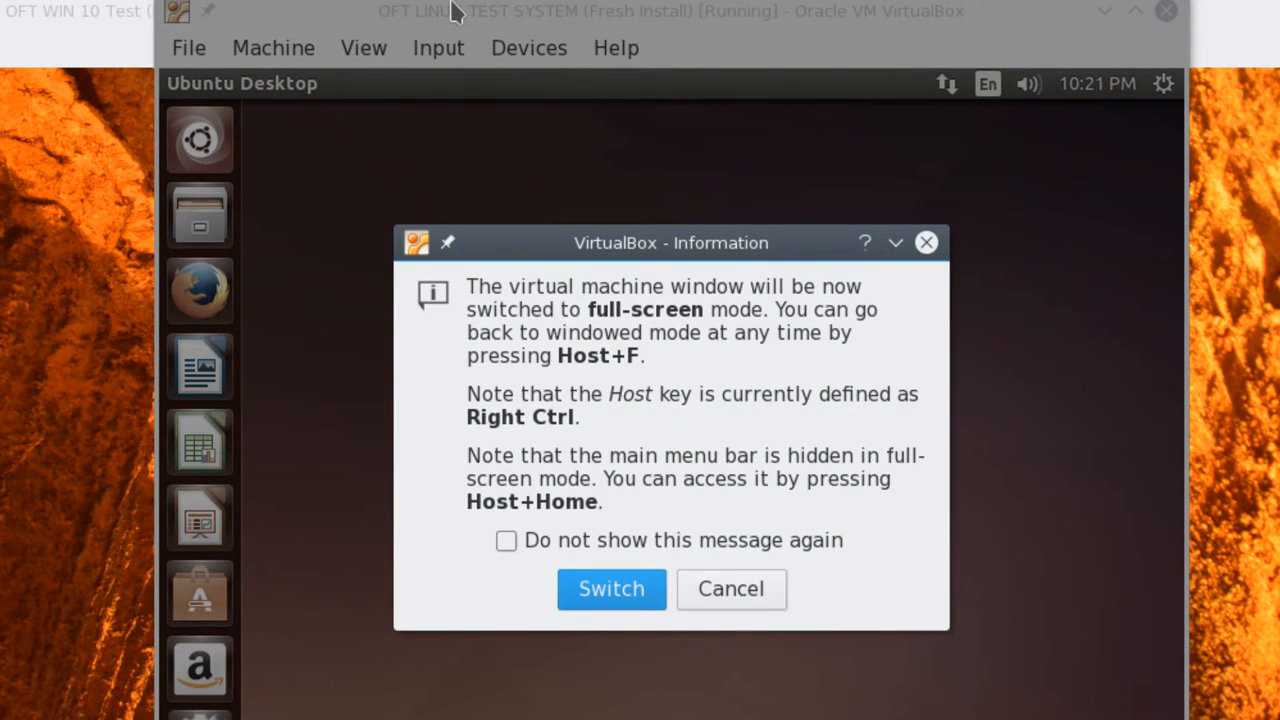
{"action": "mouse_move", "coordinate": [451, 362]}
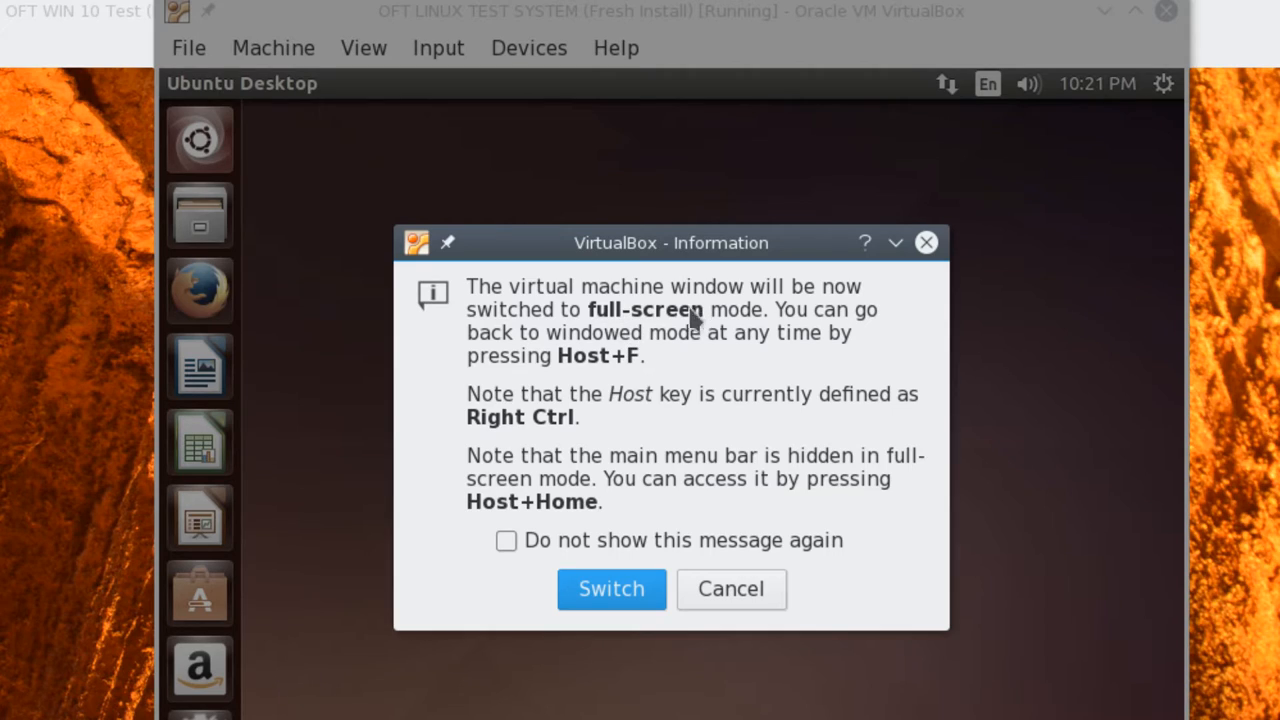
{"action": "mouse_move", "coordinate": [587, 435]}
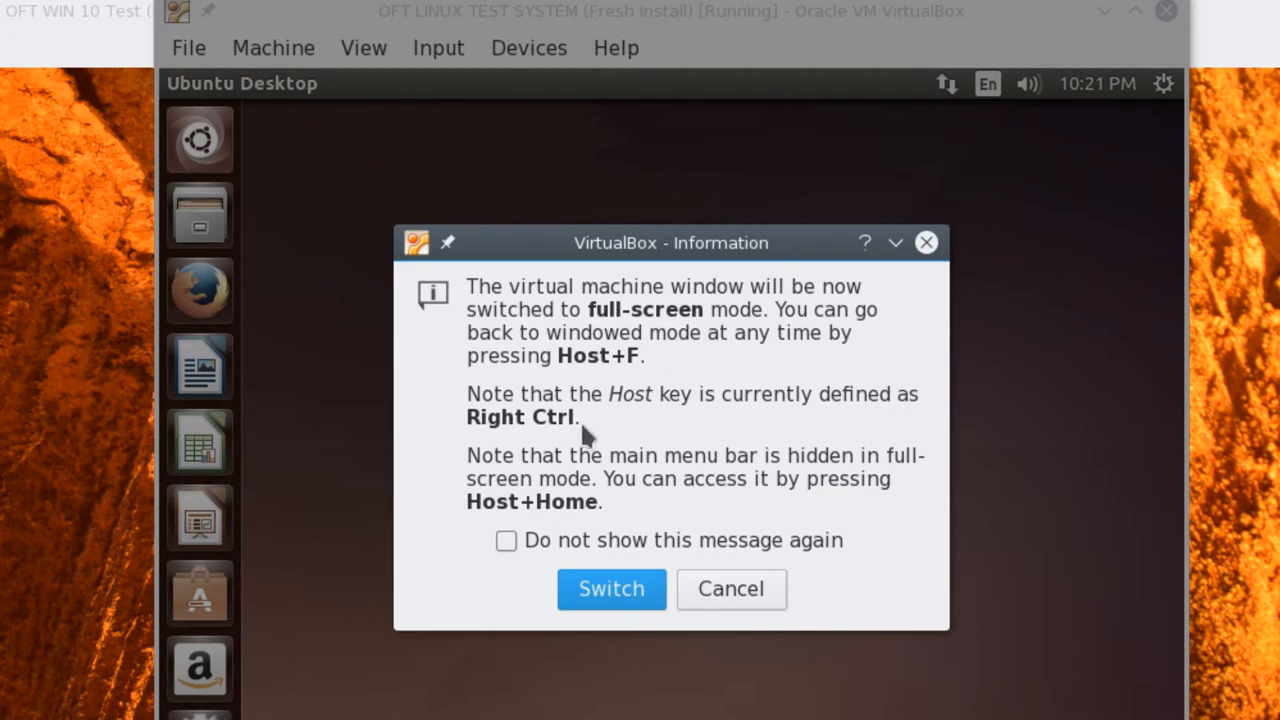
{"action": "mouse_move", "coordinate": [611, 589]}
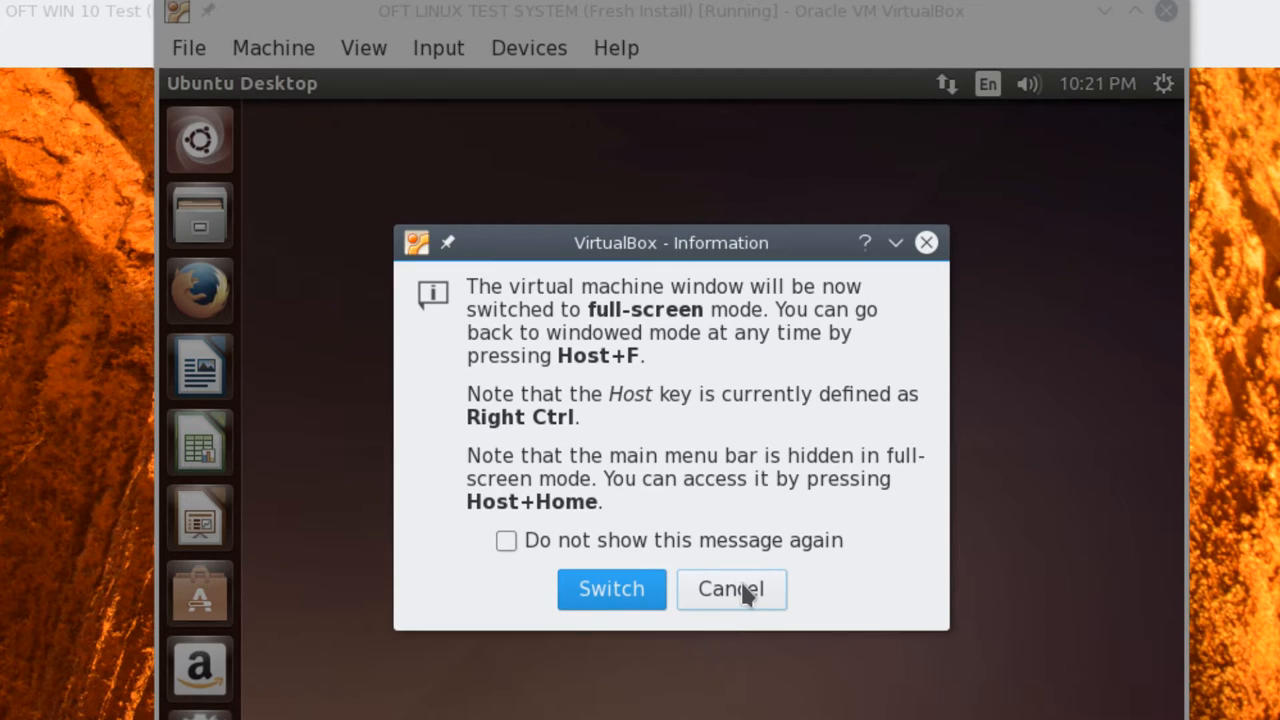
{"action": "left_click", "coordinate": [731, 589]}
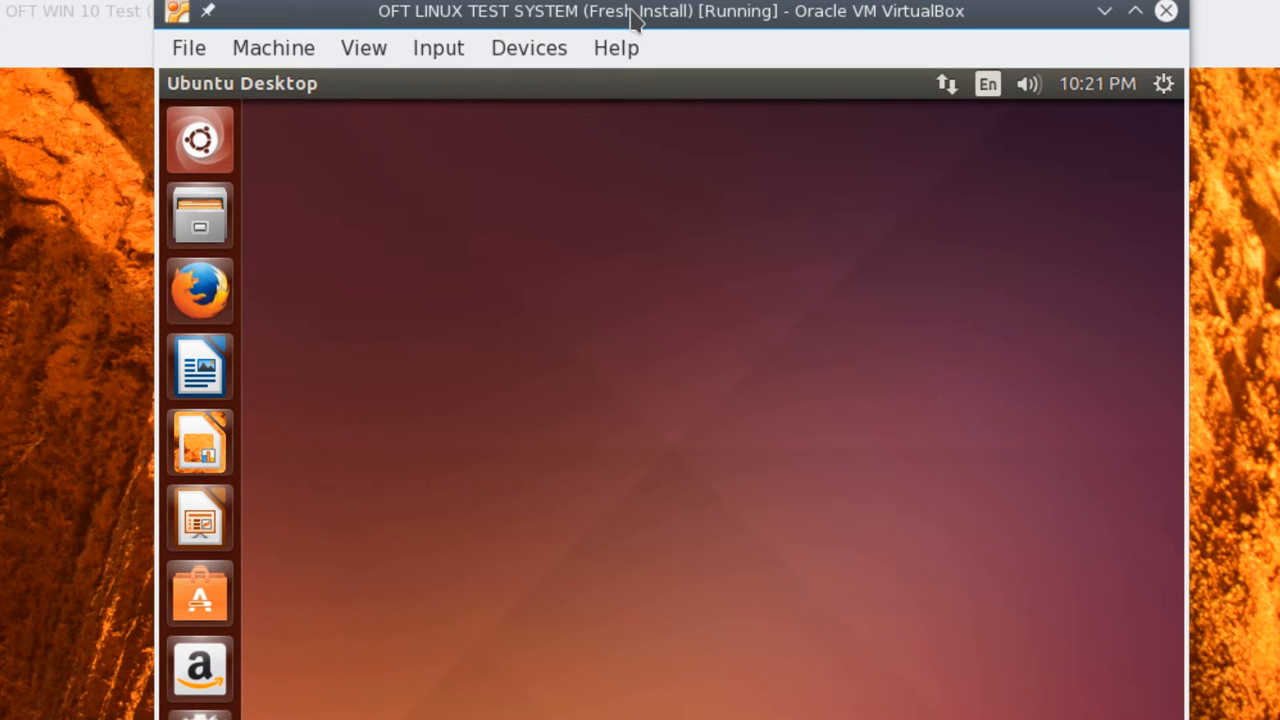
{"action": "mouse_move", "coordinate": [587, 28]}
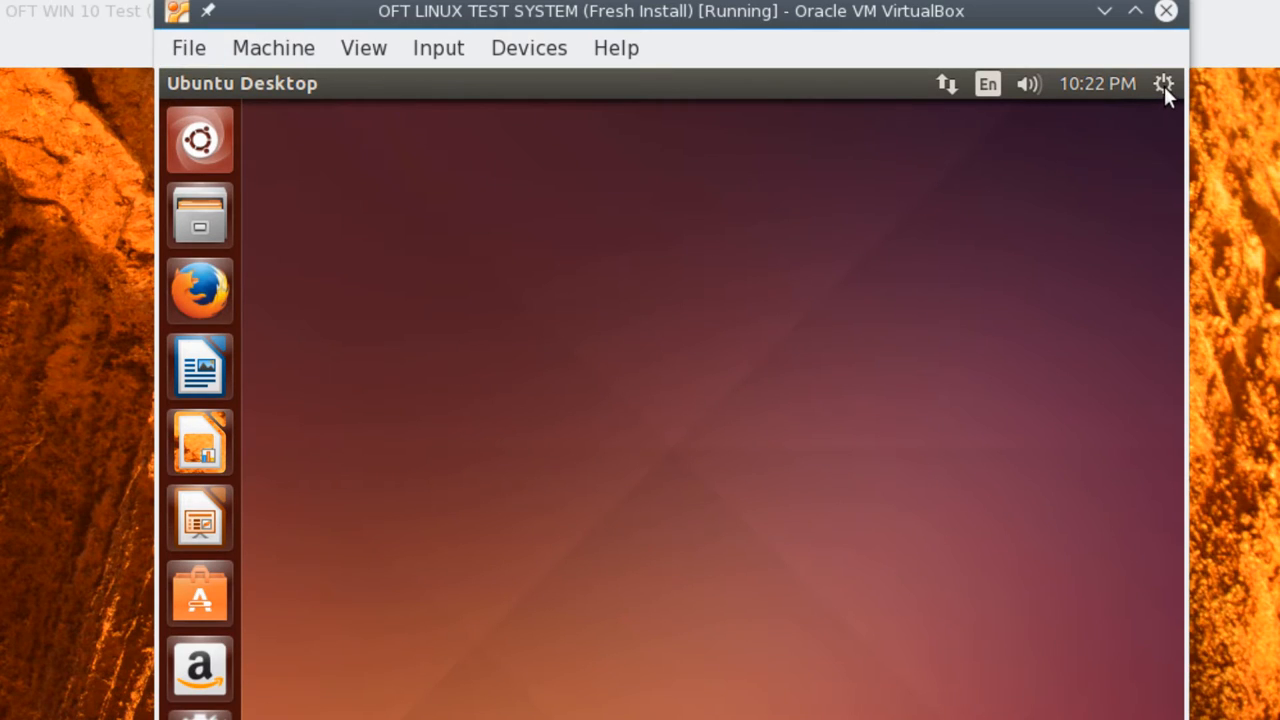
- Shut down the Ubuntu guest and select Current State in the Snapshots view
{"action": "left_click", "coordinate": [1163, 83]}
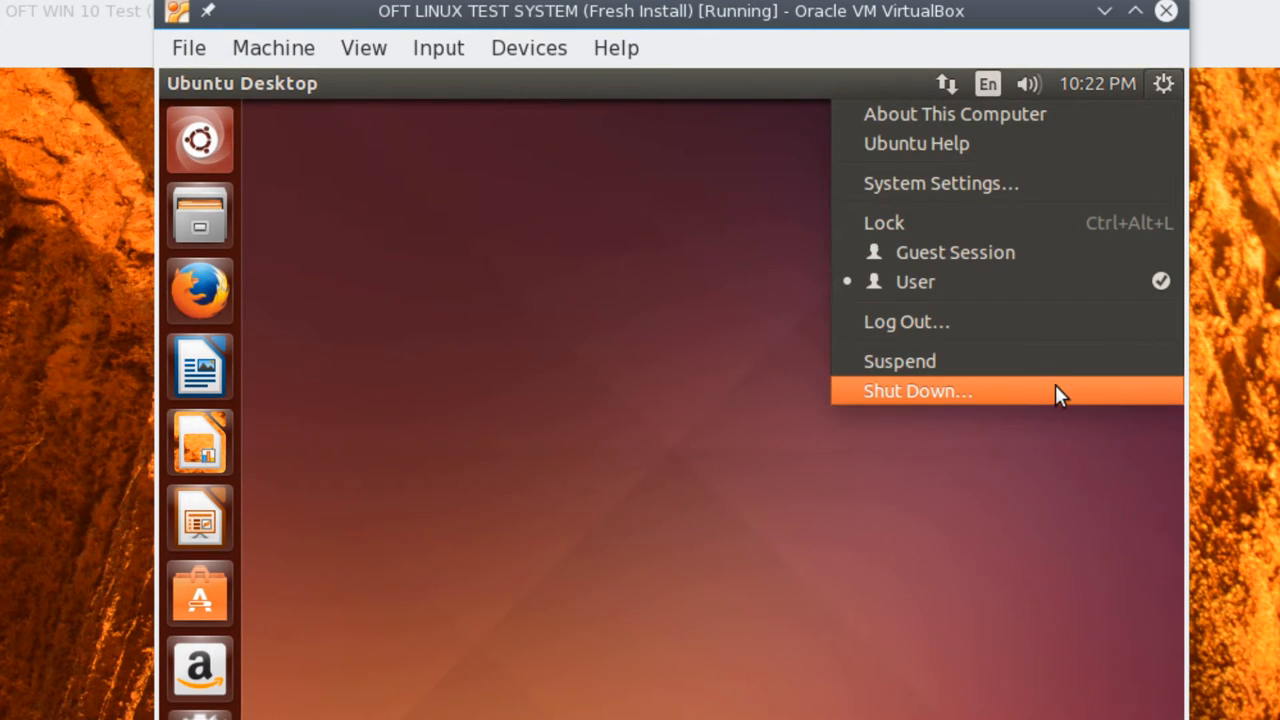
{"action": "left_click", "coordinate": [917, 391]}
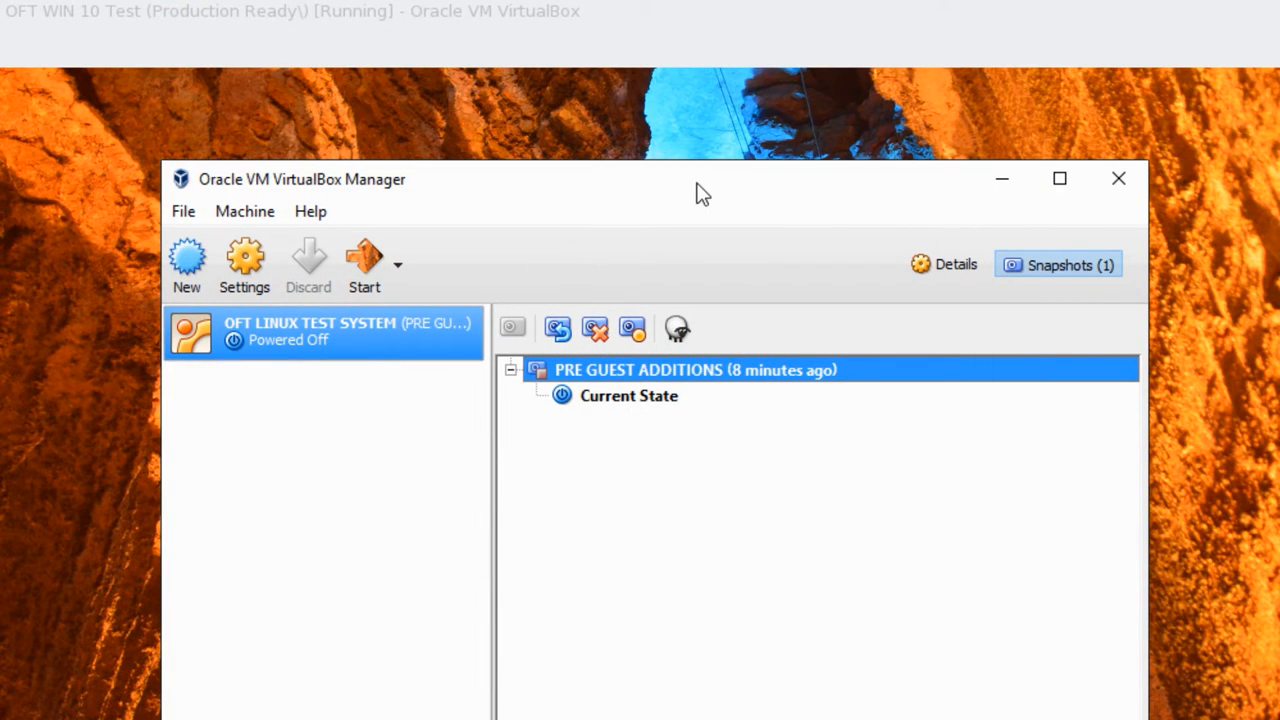
{"action": "mouse_move", "coordinate": [873, 302]}
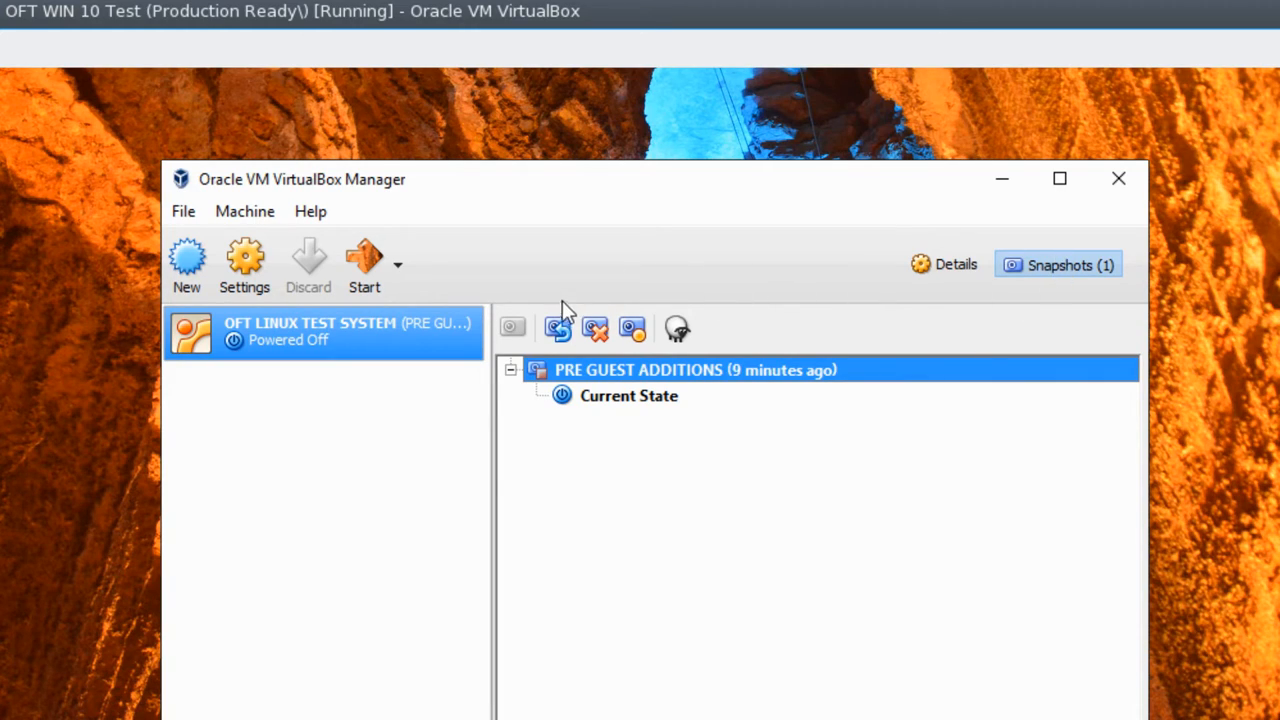
{"action": "left_click", "coordinate": [629, 395]}
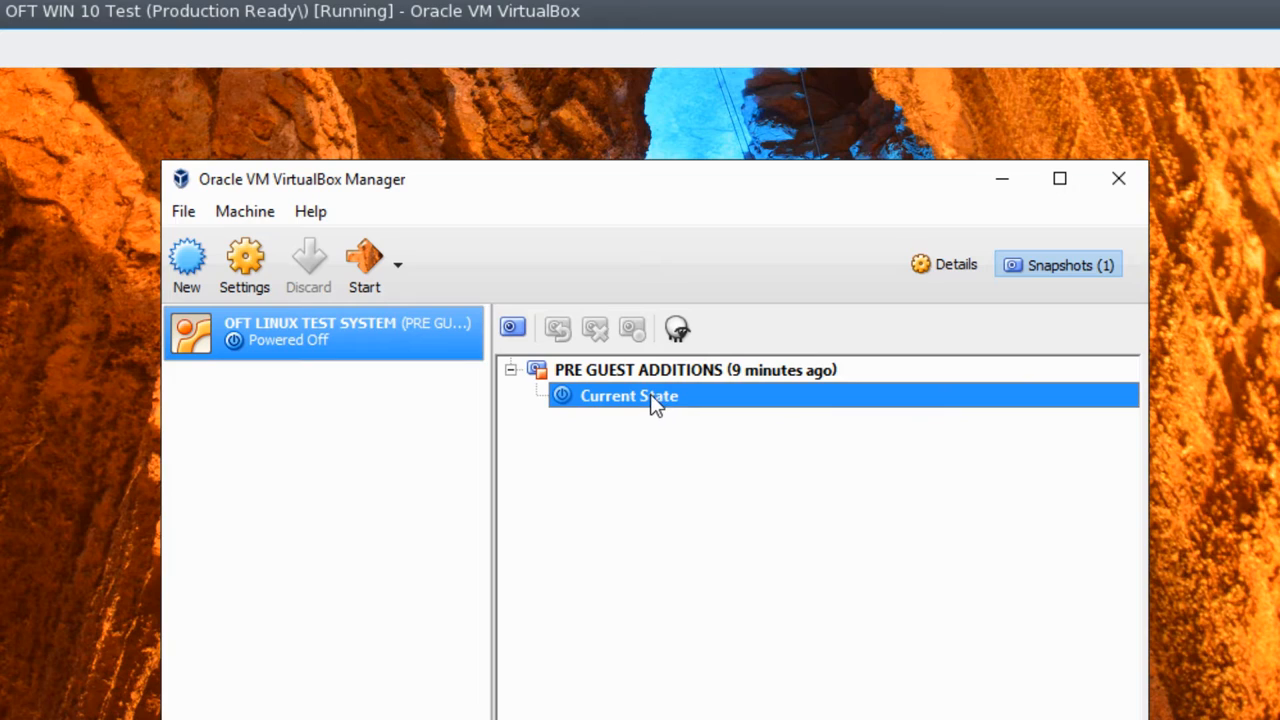
{"action": "mouse_move", "coordinate": [628, 396]}
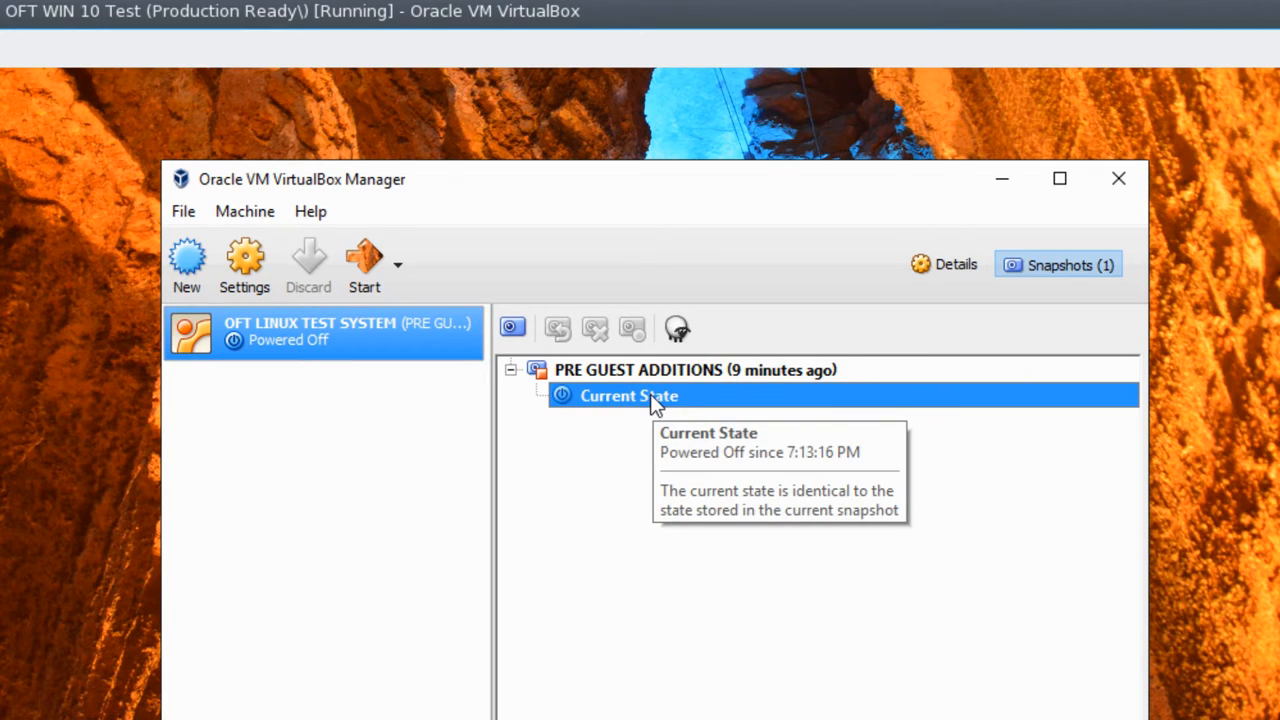
{"action": "mouse_move", "coordinate": [595, 373]}
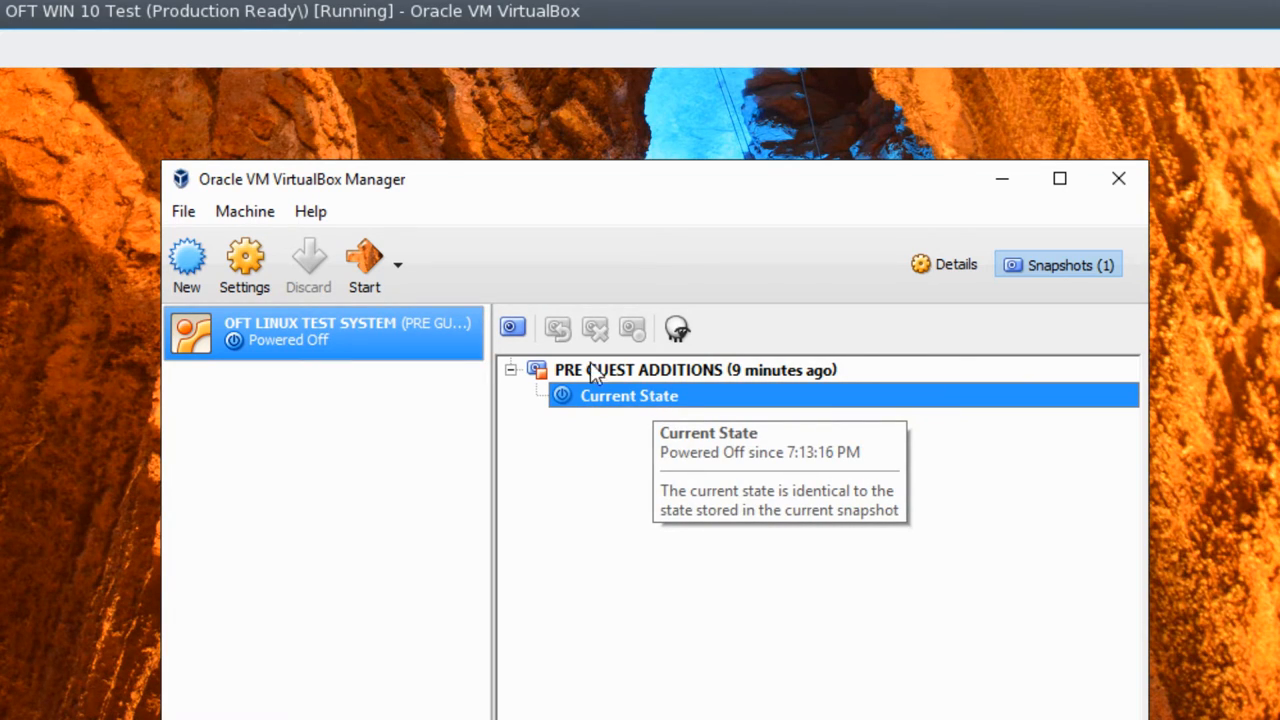
{"action": "mouse_move", "coordinate": [512, 328]}
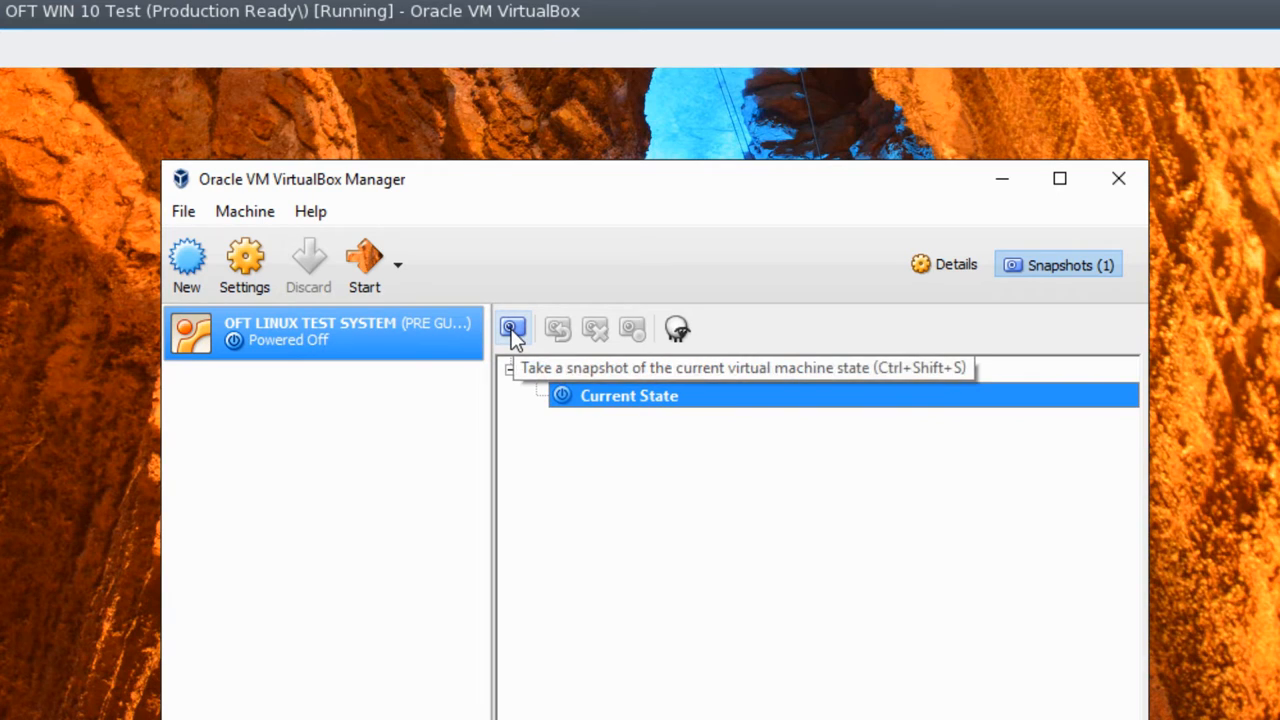
- Draft a snapshot named 'Post Guest addition install', described 'after installing guest additions'
{"action": "left_click", "coordinate": [513, 329]}
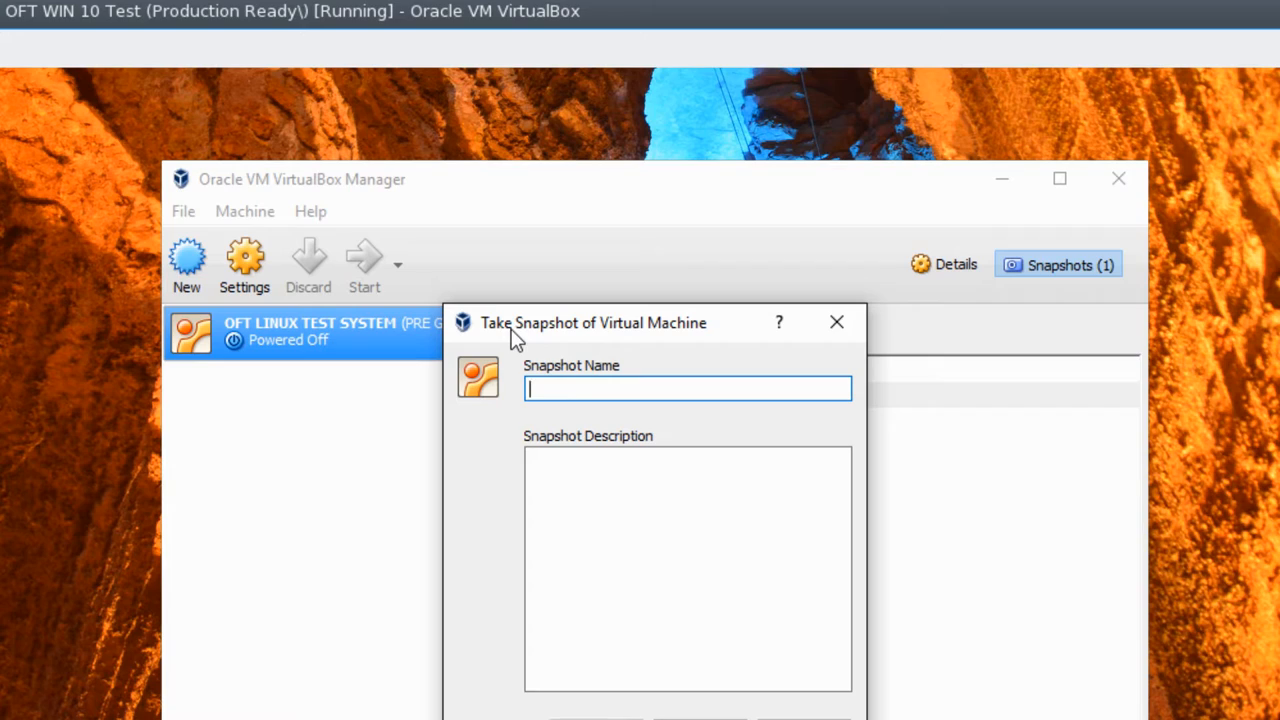
{"action": "type", "text": "Post"}
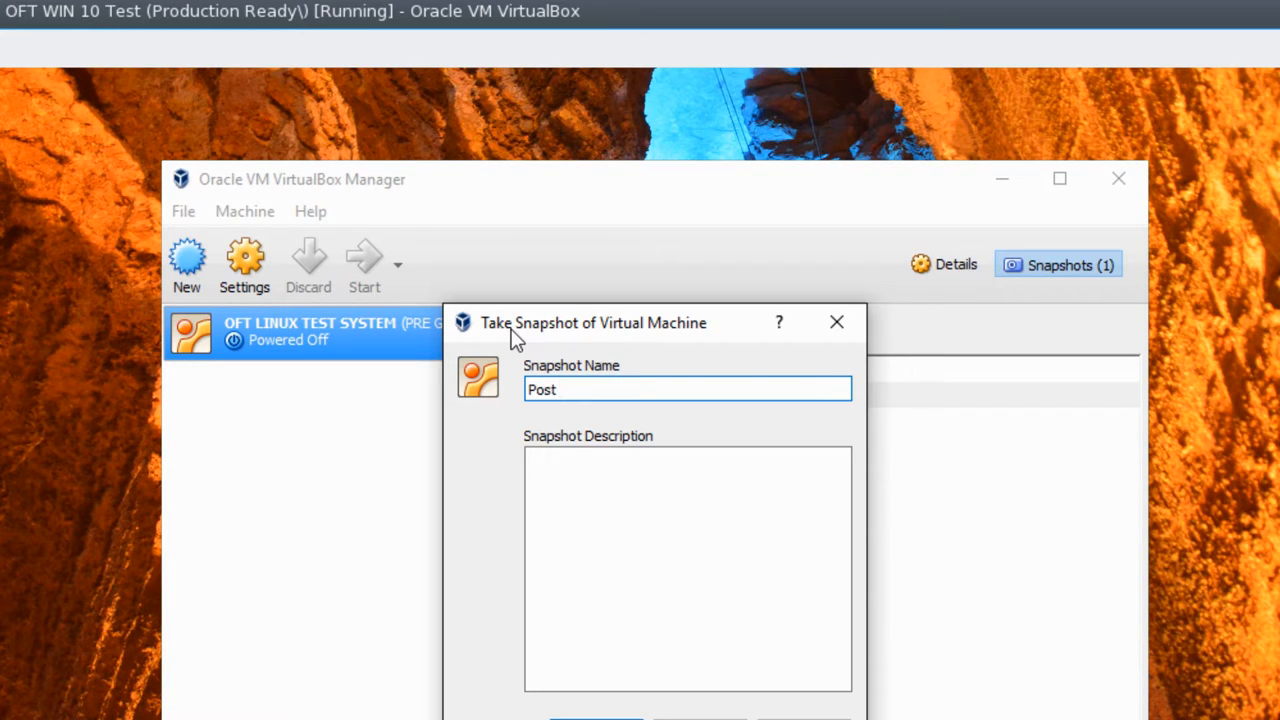
{"action": "type", "text": "Guest addition install"}
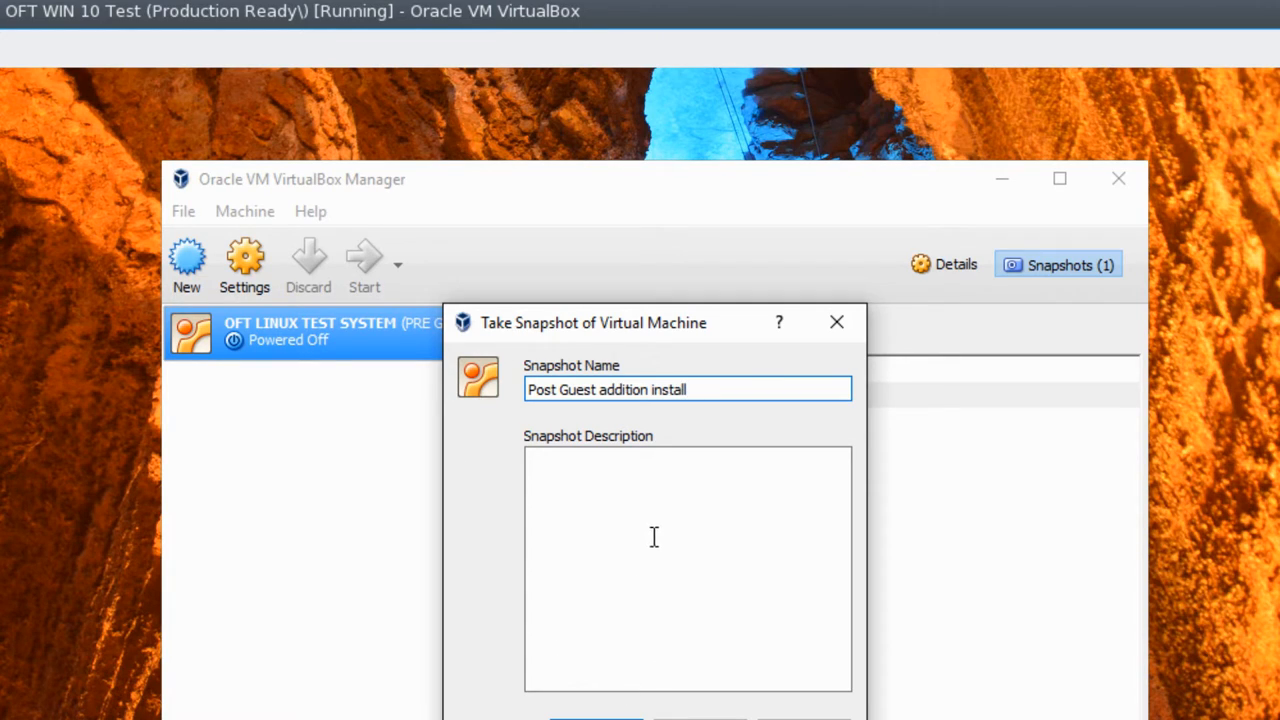
{"action": "type", "text": "after install"}
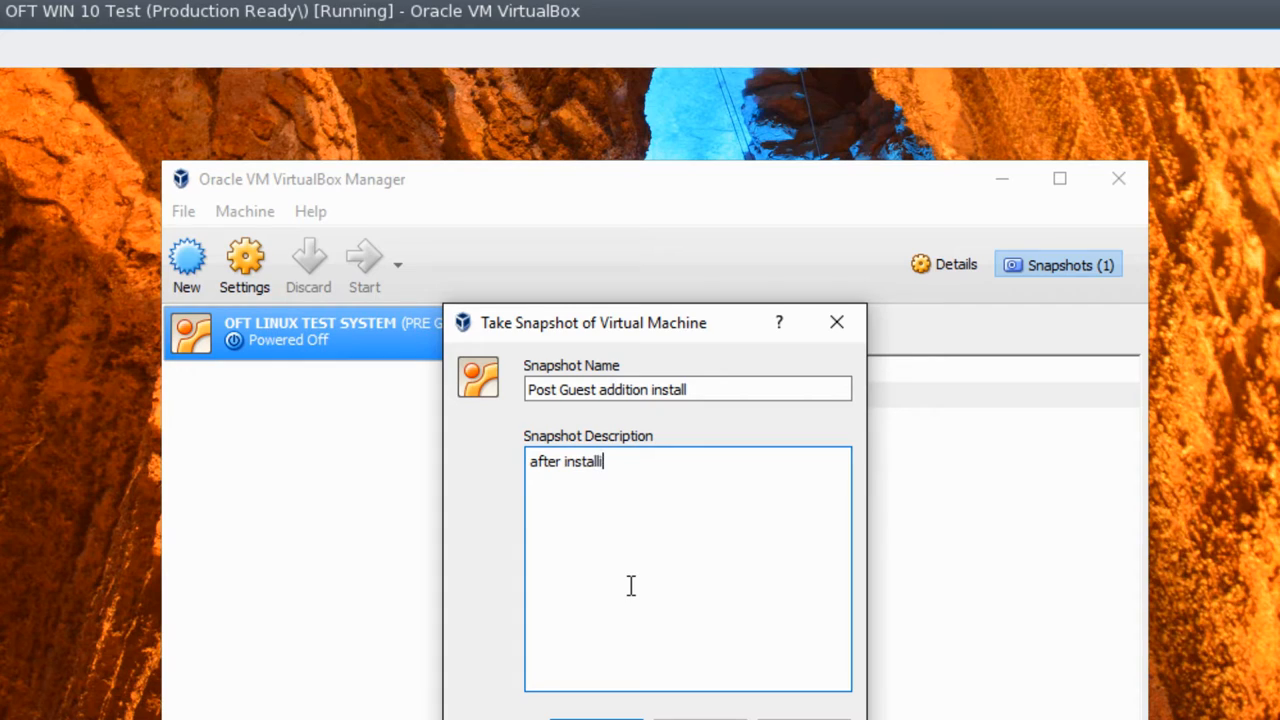
{"action": "type", "text": "ng gue"}
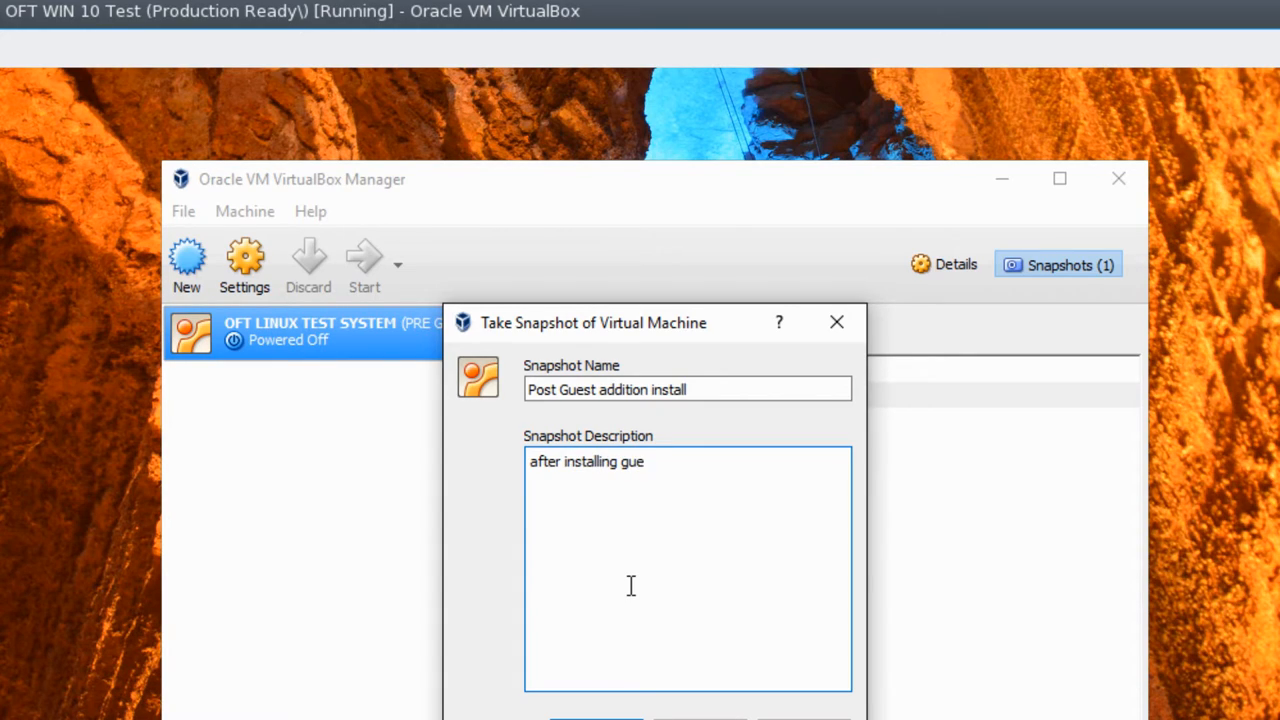
{"action": "type", "text": "st additions"}
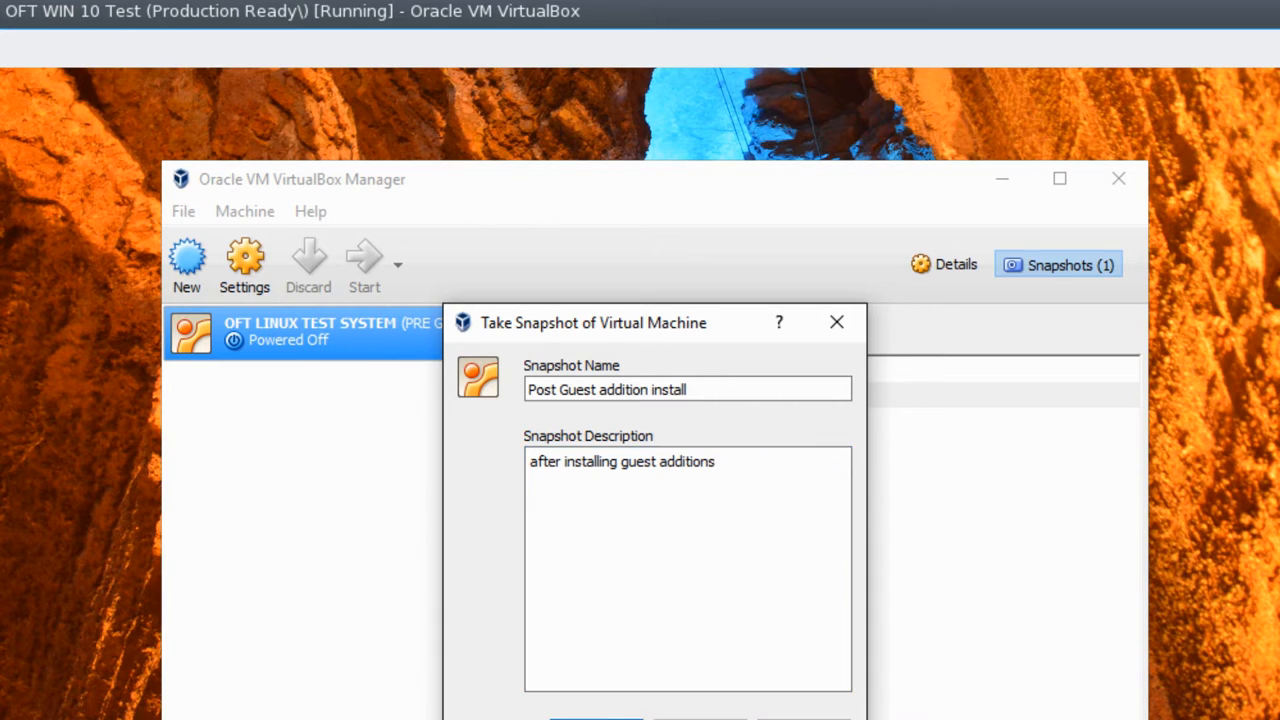
- Save the Post Guest addition install snapshot and review the two-snapshot tree
{"action": "left_click", "coordinate": [596, 715]}
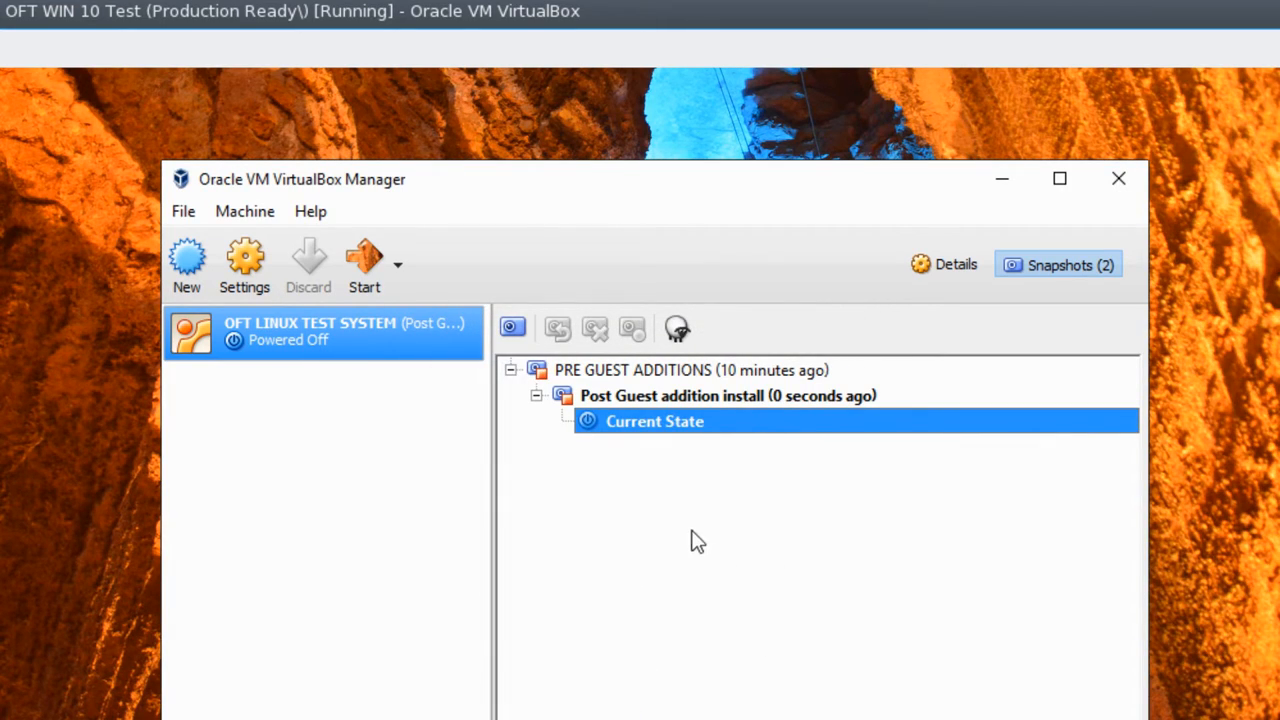
{"action": "mouse_move", "coordinate": [652, 418]}
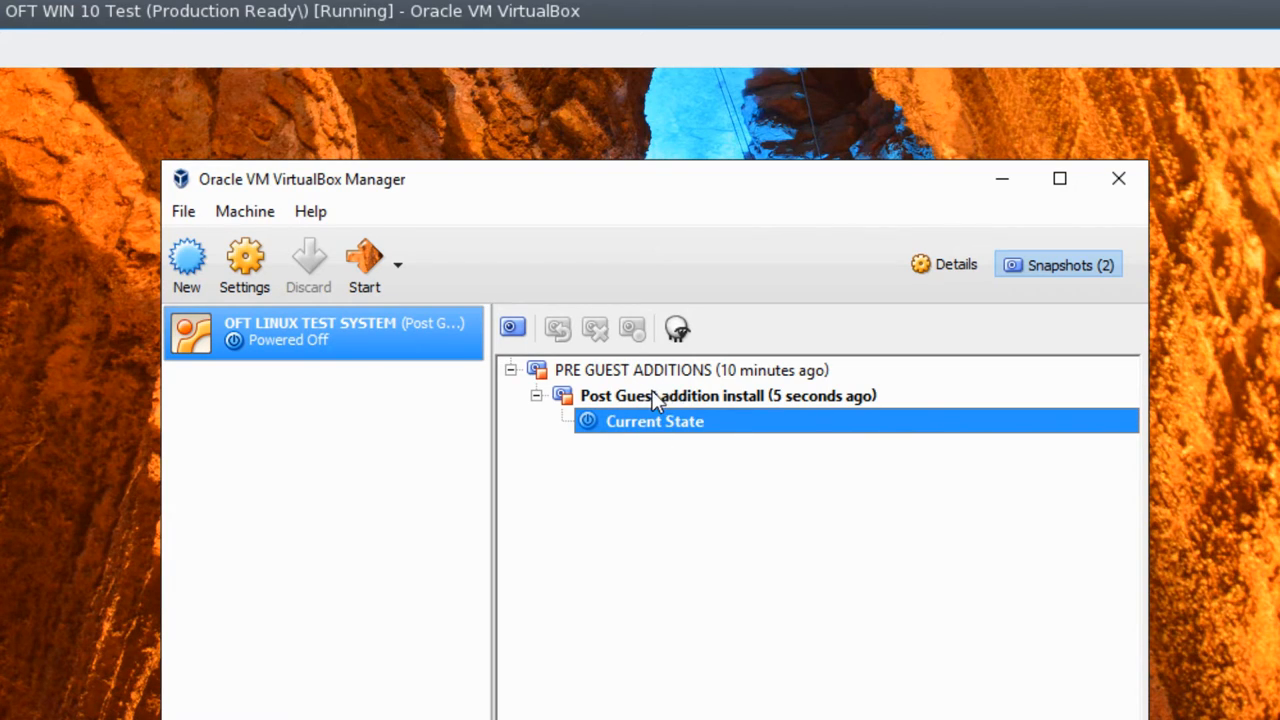
{"action": "mouse_move", "coordinate": [685, 400]}
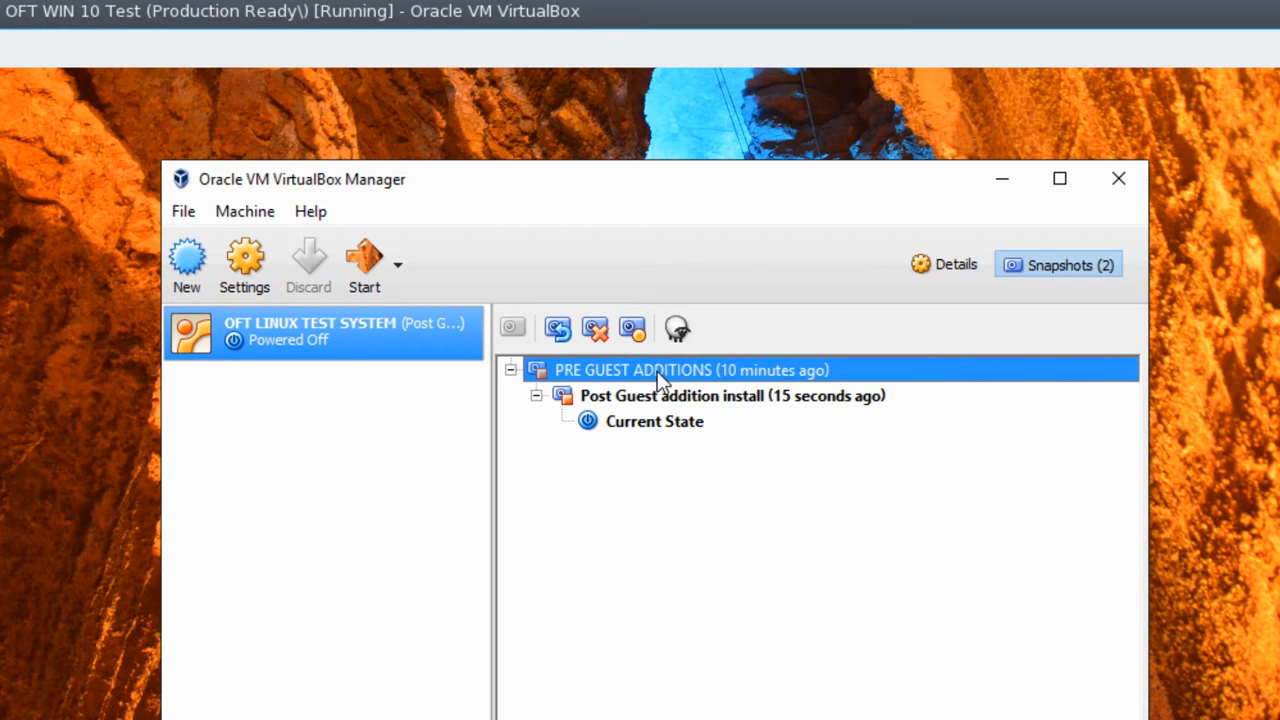
{"action": "mouse_move", "coordinate": [660, 375]}
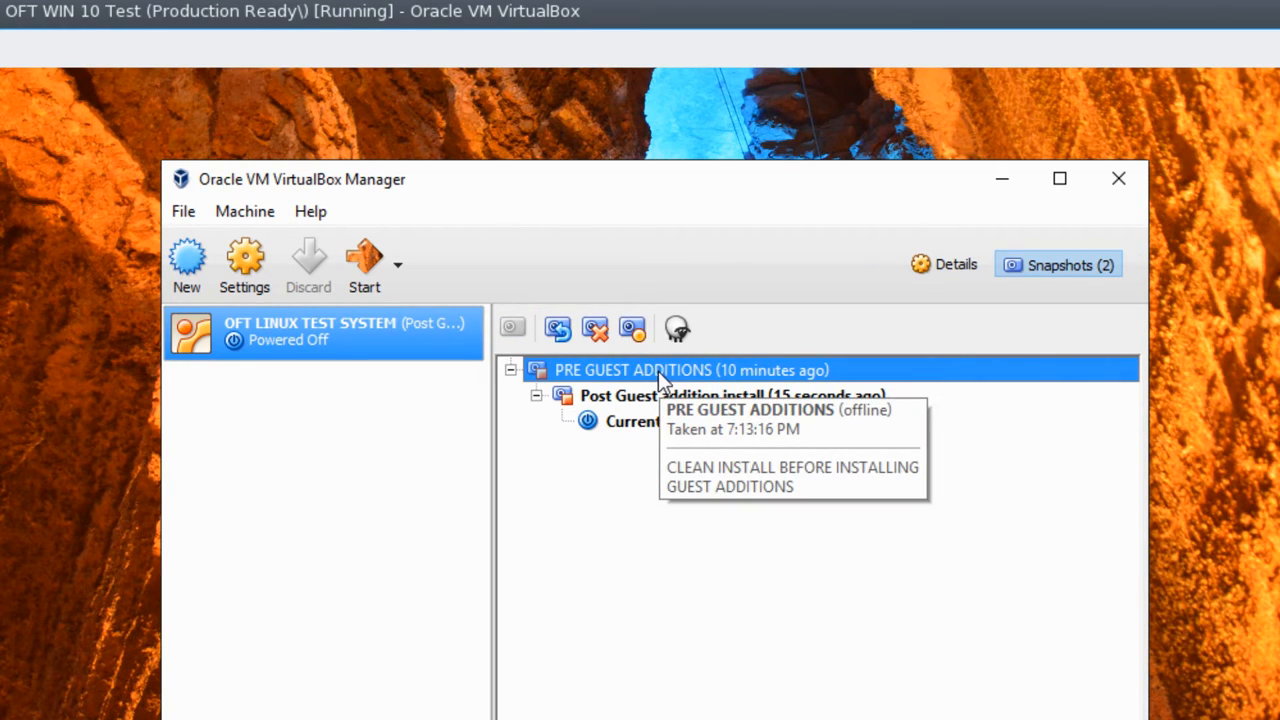
{"action": "mouse_move", "coordinate": [838, 695]}
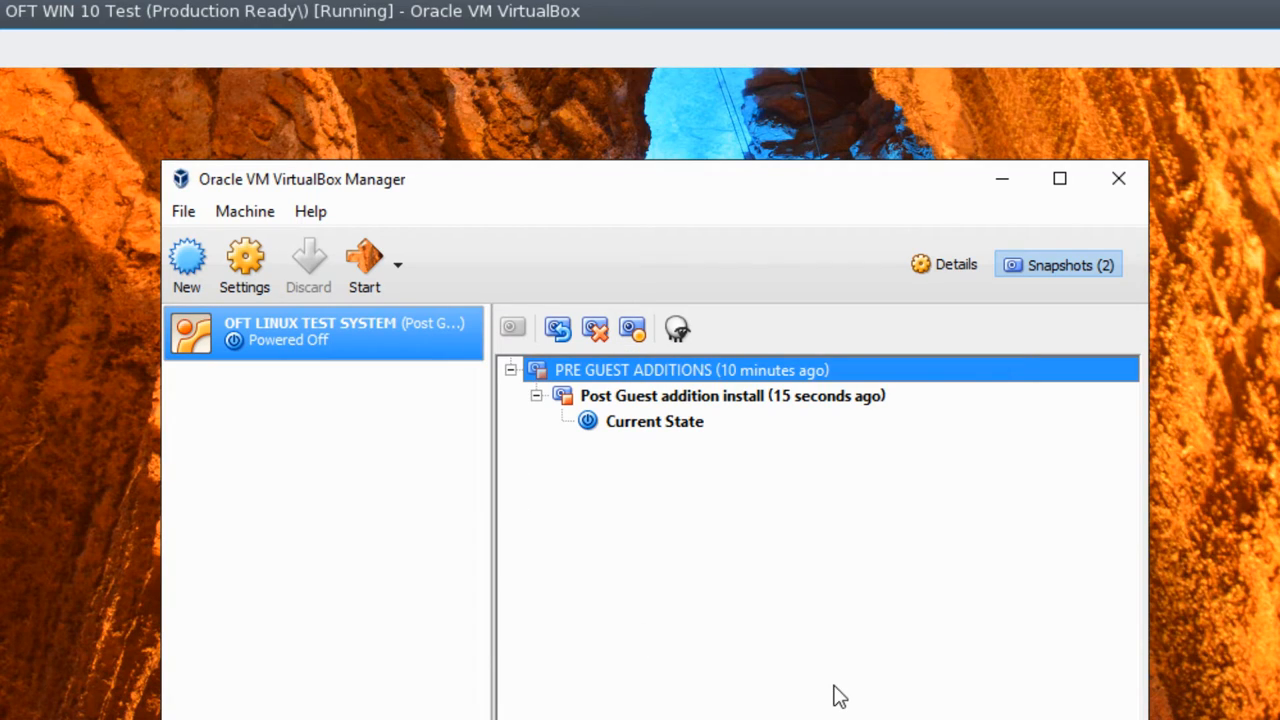
{"action": "mouse_move", "coordinate": [445, 499]}
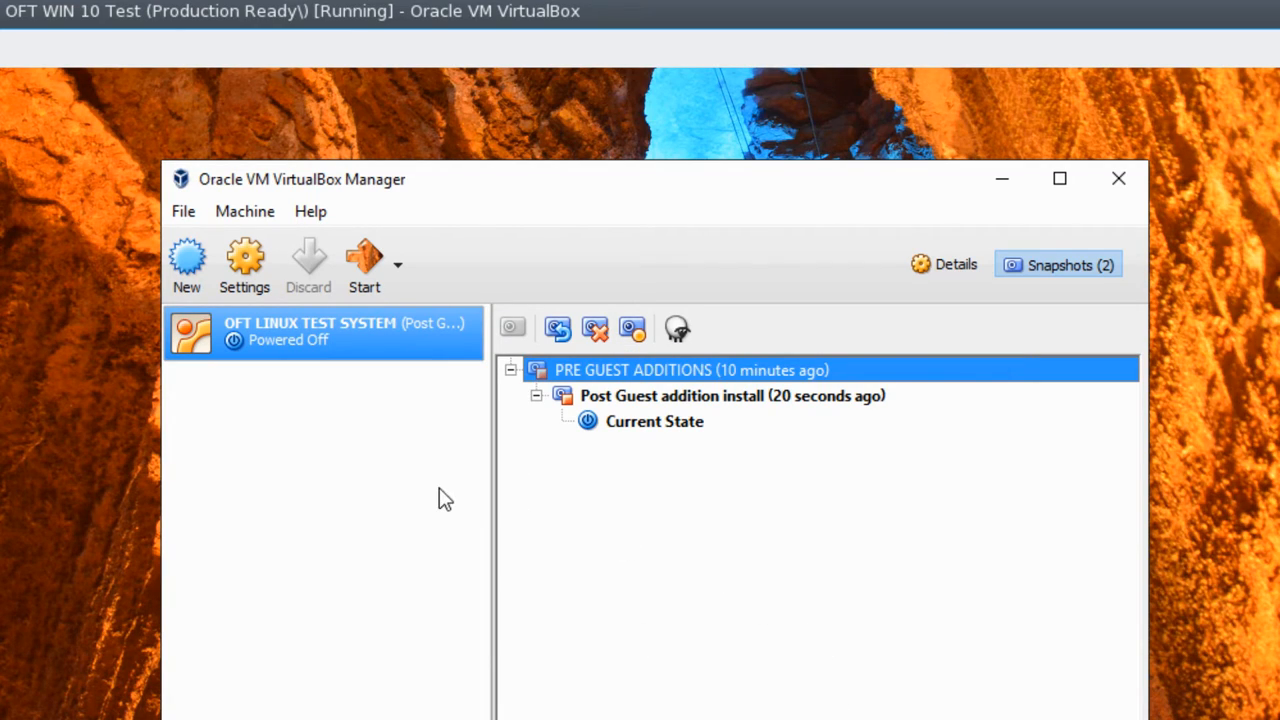
{"action": "mouse_move", "coordinate": [410, 408]}
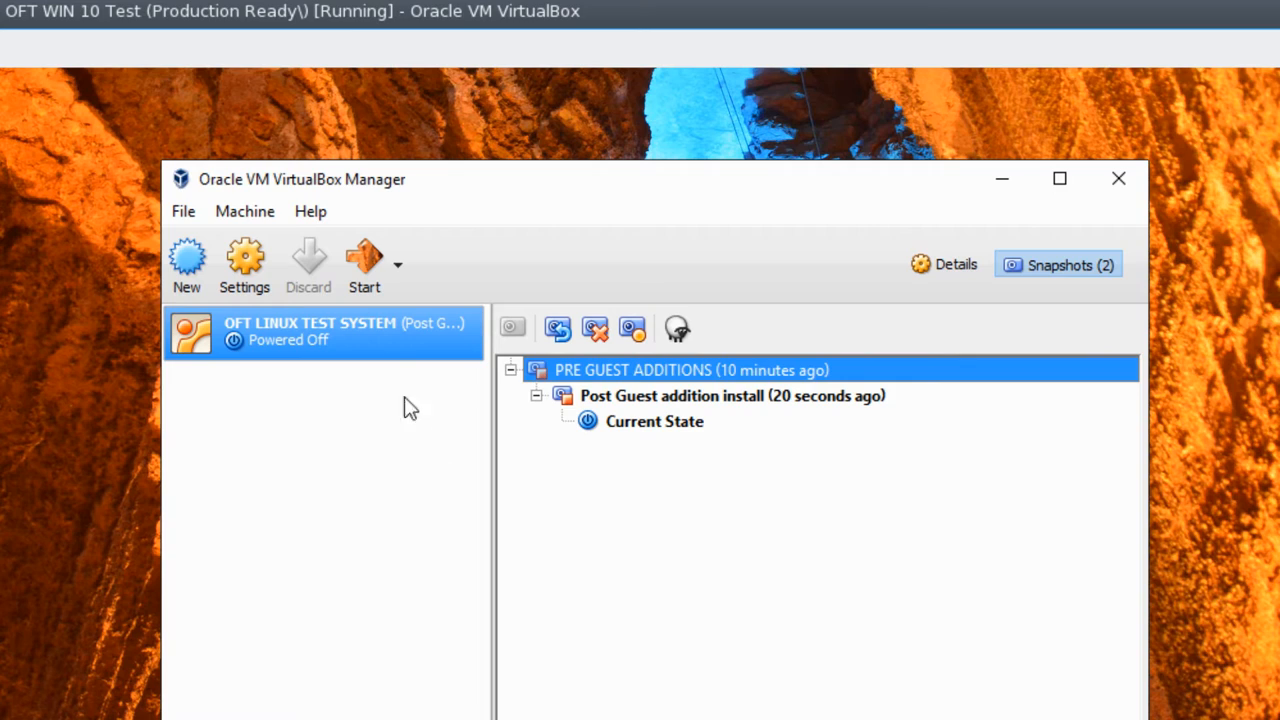
{"action": "left_click", "coordinate": [183, 211]}
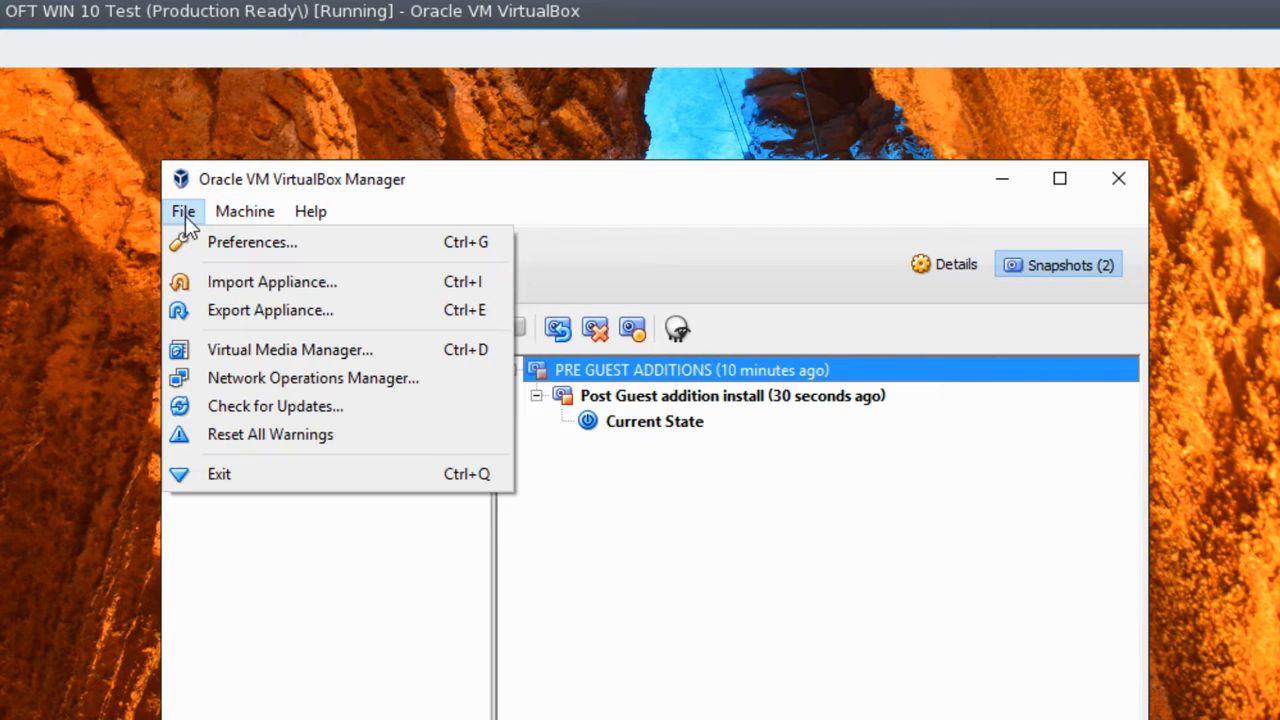
- Pick OFT LINUX TEST SYSTEM as the virtual machine to export
{"action": "left_click", "coordinate": [270, 310]}
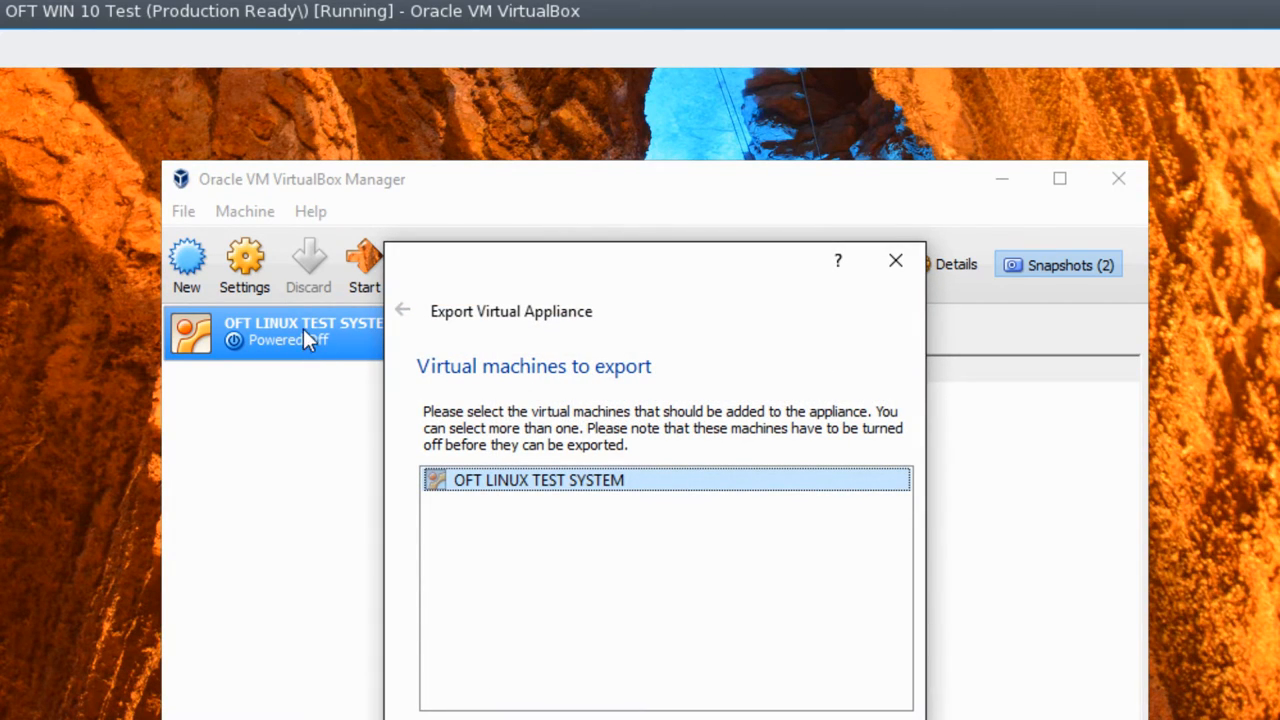
{"action": "mouse_move", "coordinate": [685, 655]}
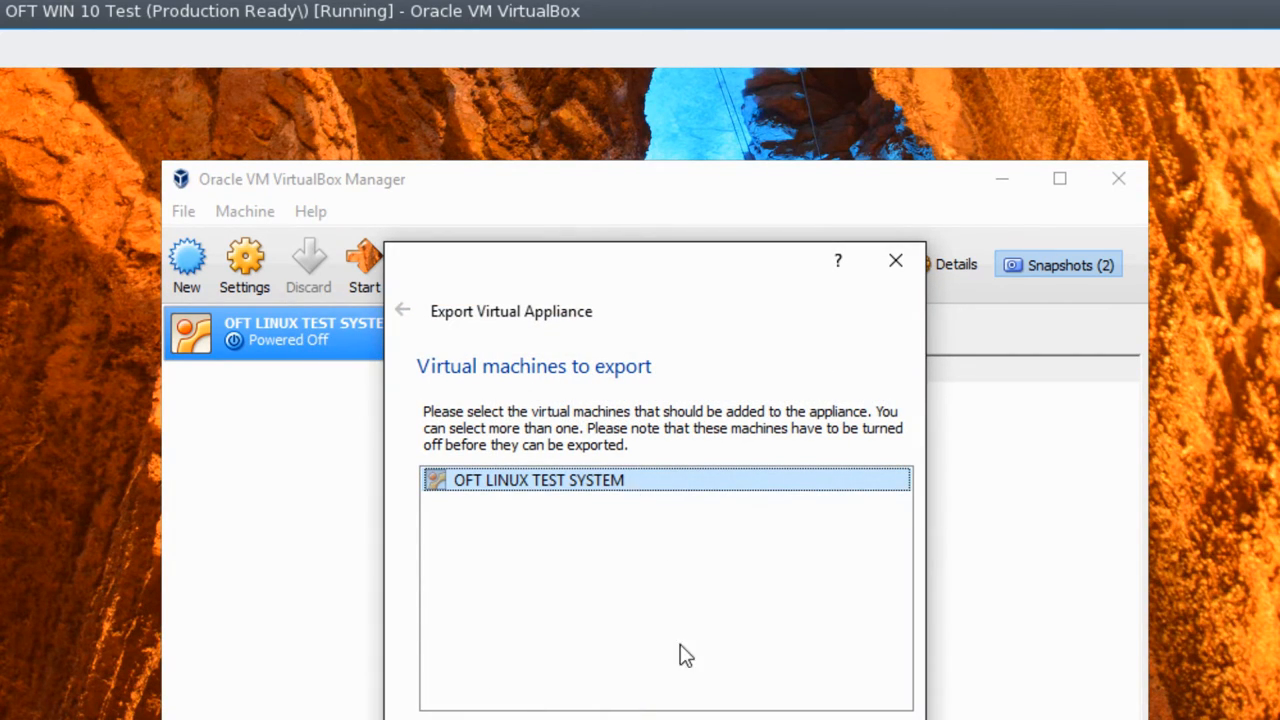
{"action": "mouse_move", "coordinate": [557, 388]}
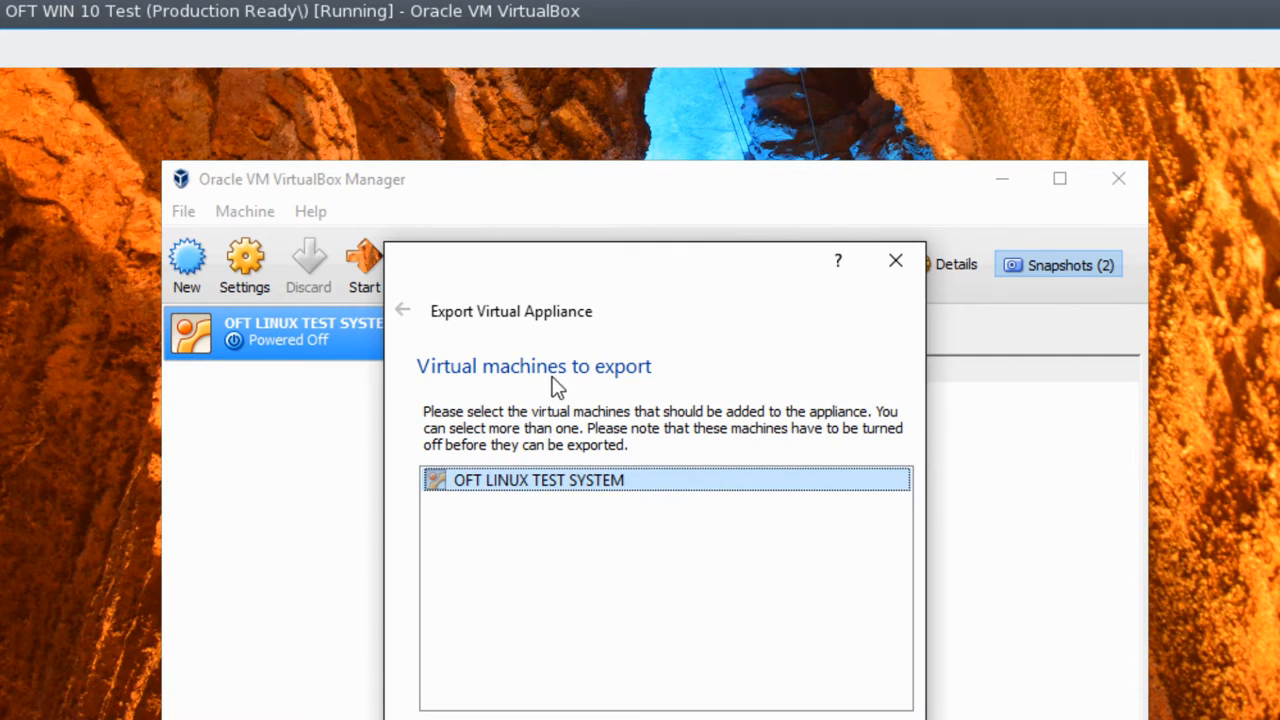
{"action": "mouse_move", "coordinate": [740, 402]}
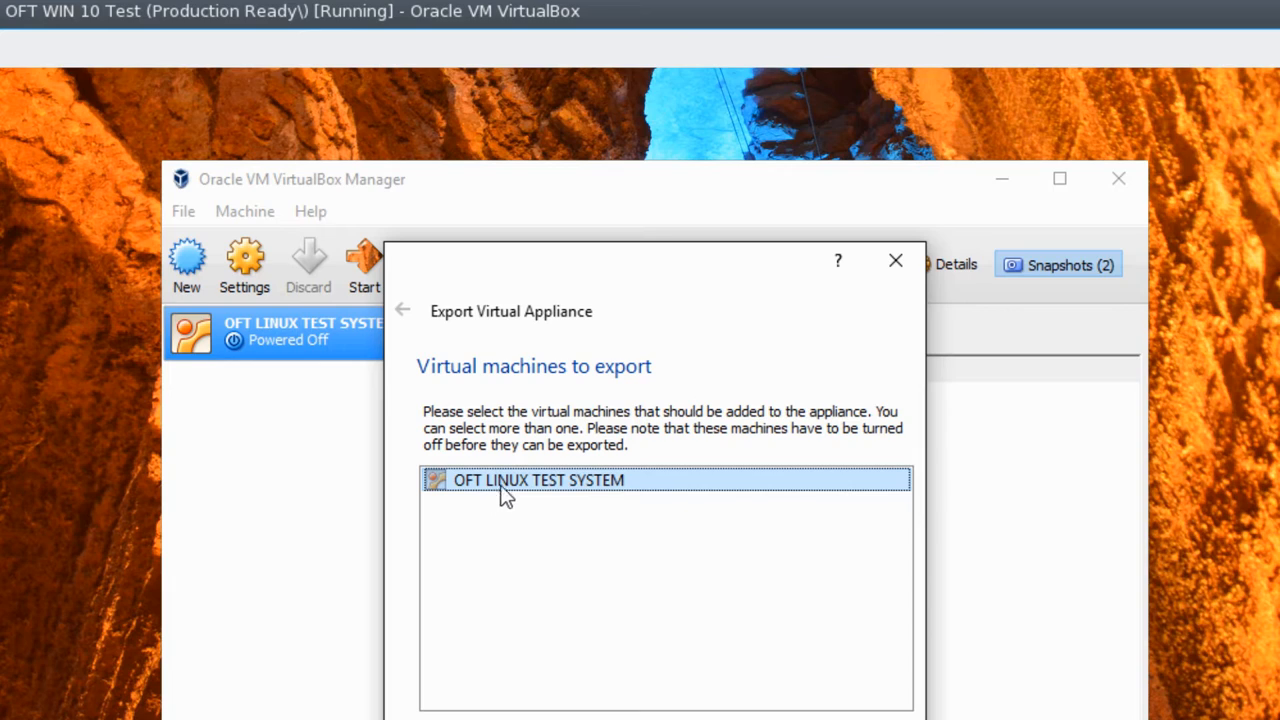
{"action": "mouse_move", "coordinate": [583, 498]}
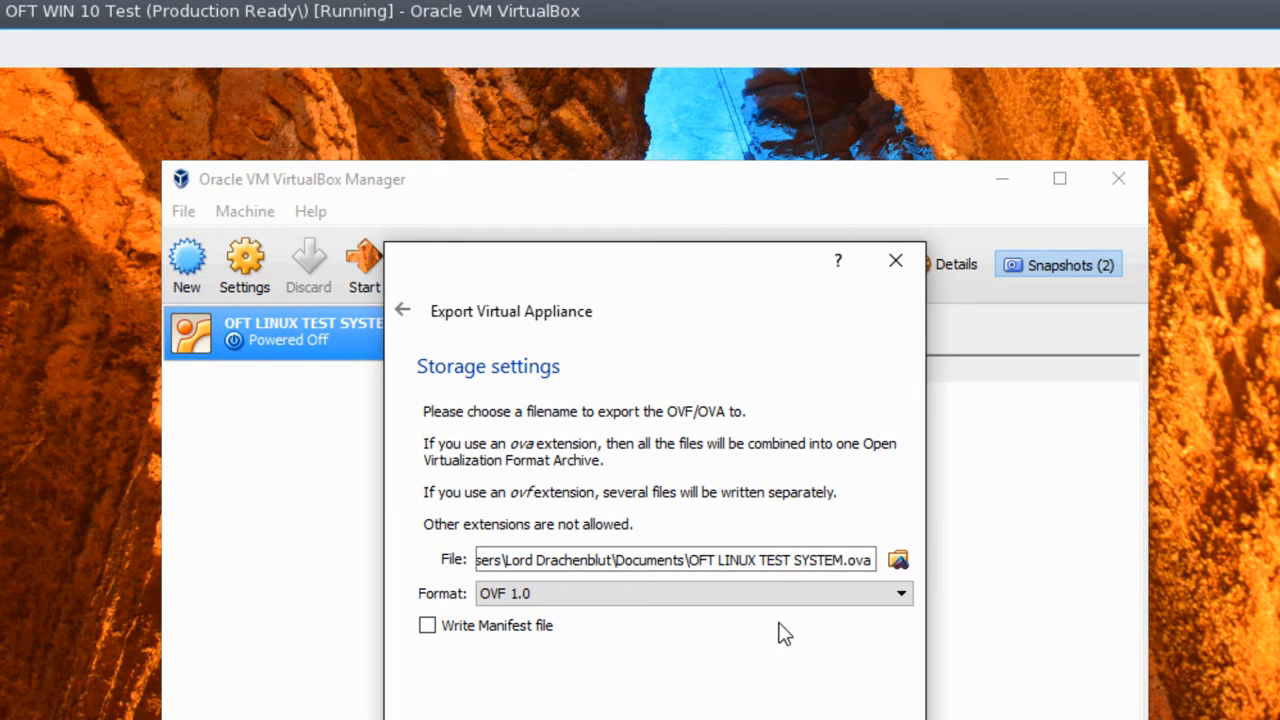
{"action": "mouse_move", "coordinate": [526, 449]}
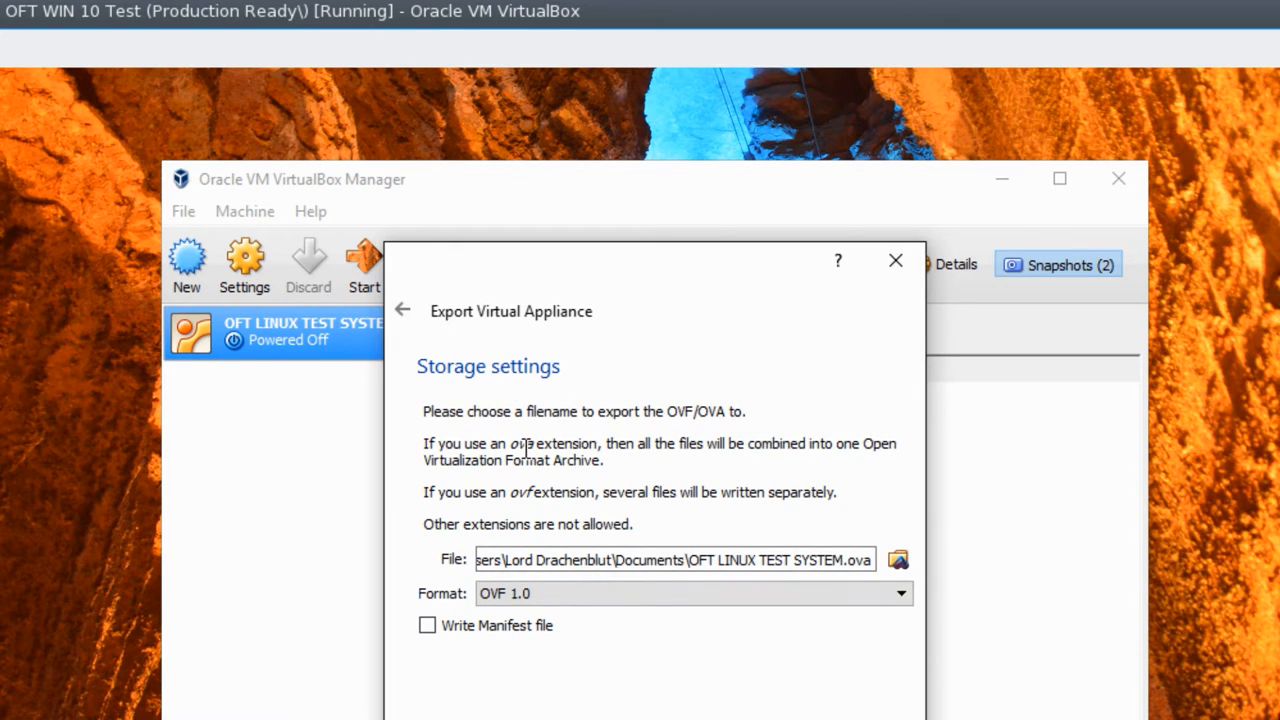
{"action": "mouse_move", "coordinate": [615, 487]}
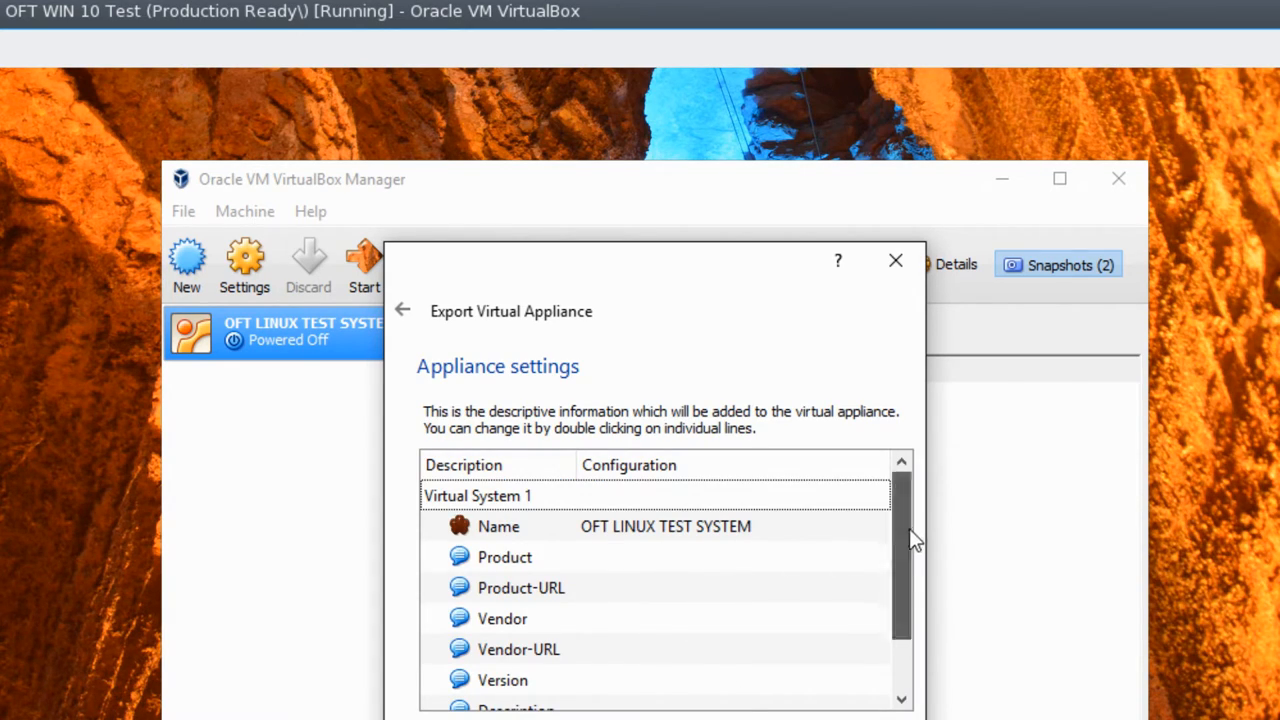
{"action": "mouse_move", "coordinate": [620, 572]}
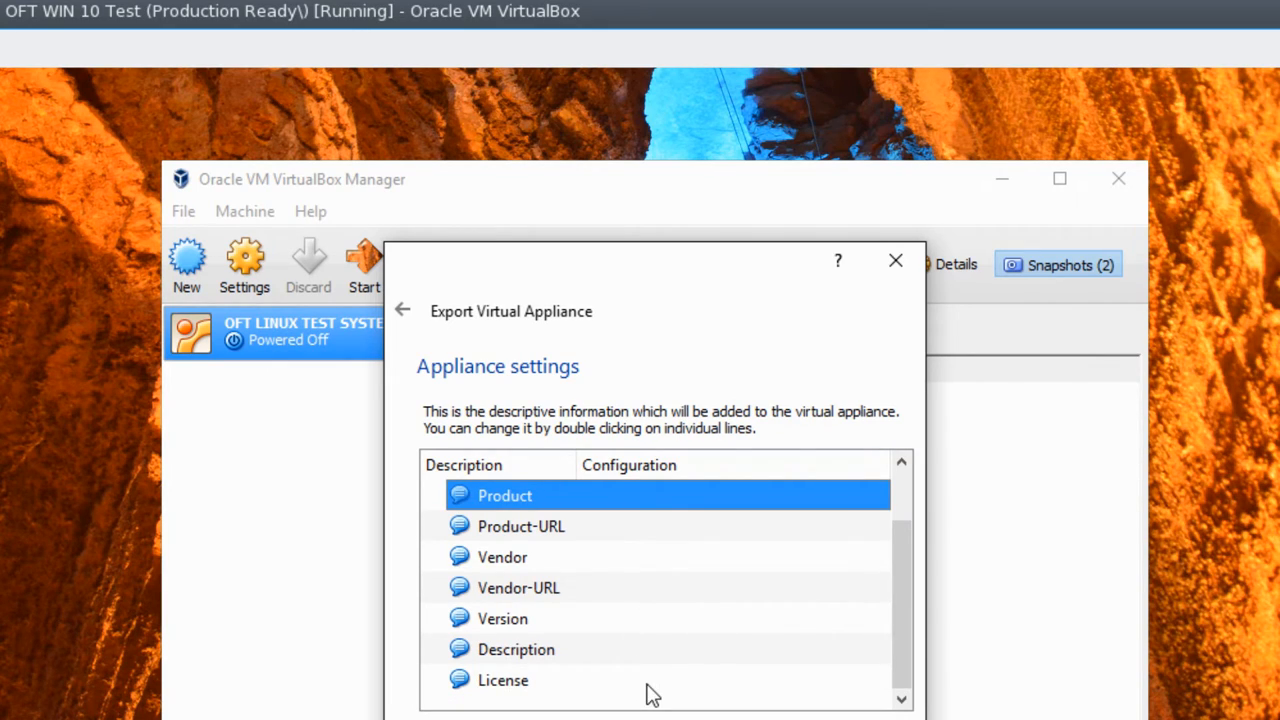
{"action": "mouse_move", "coordinate": [678, 607]}
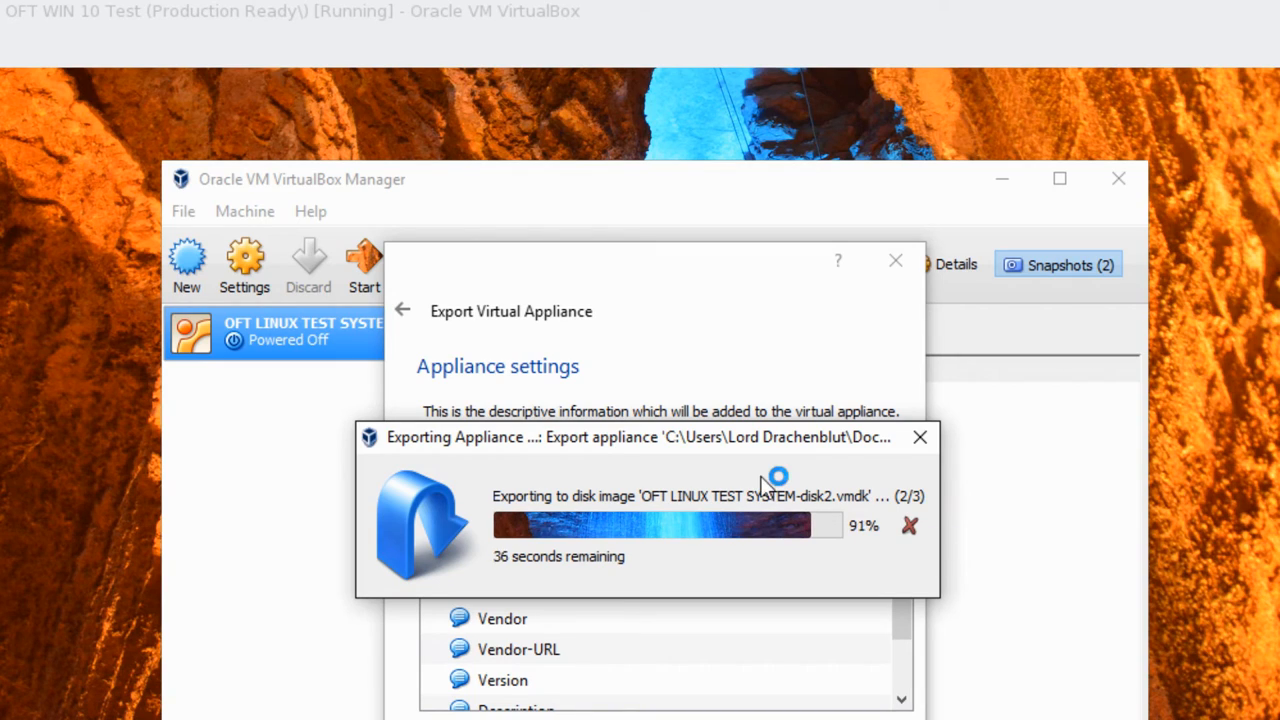
{"action": "mouse_move", "coordinate": [753, 443]}
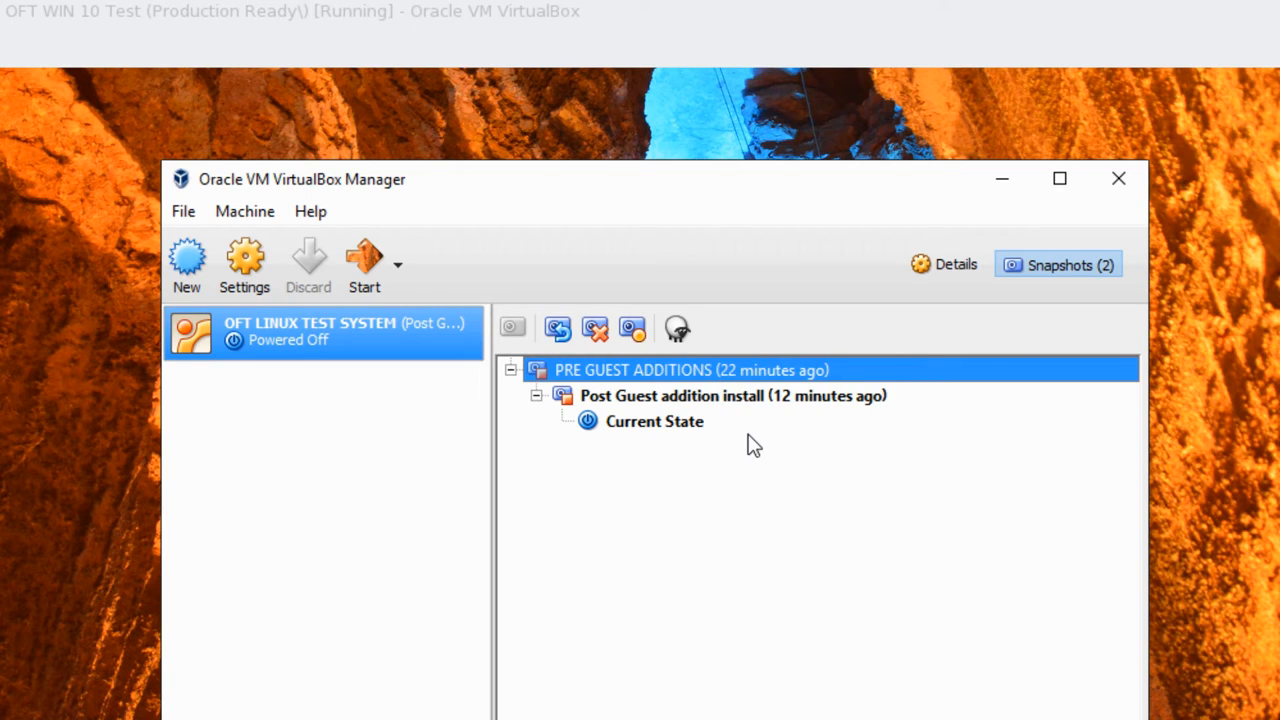
{"action": "mouse_move", "coordinate": [930, 530]}
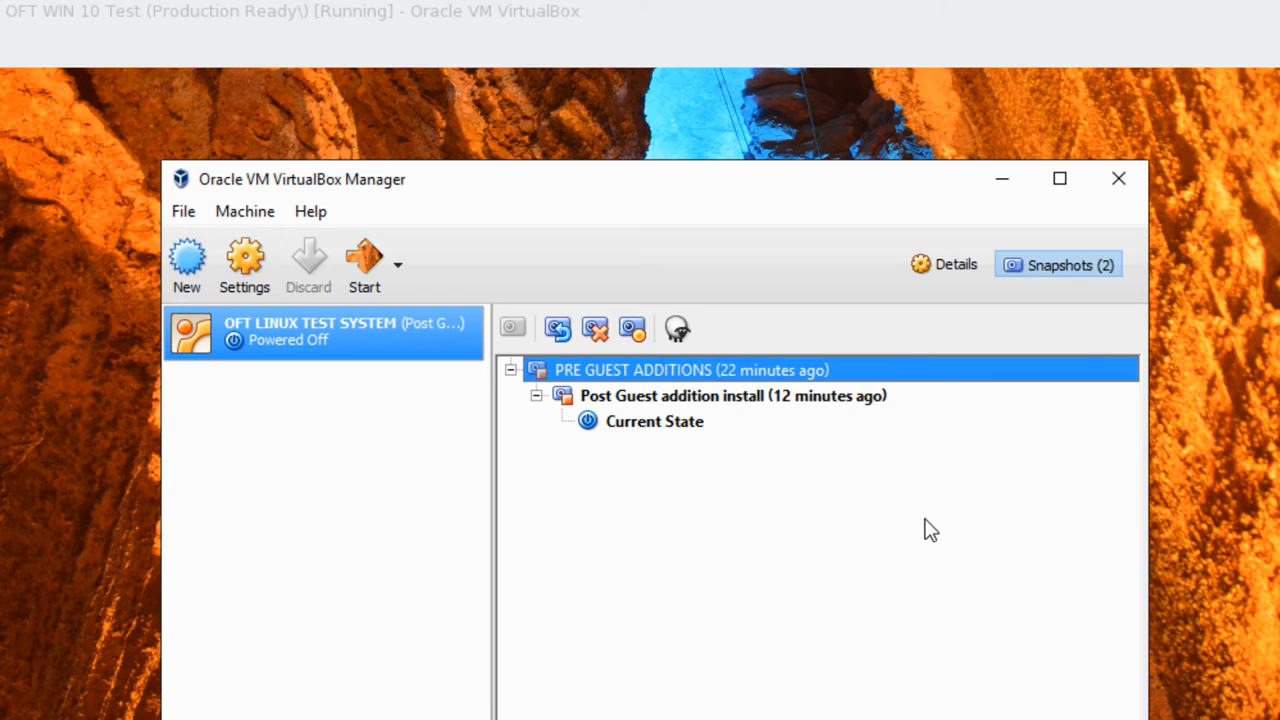
{"action": "mouse_move", "coordinate": [215, 235]}
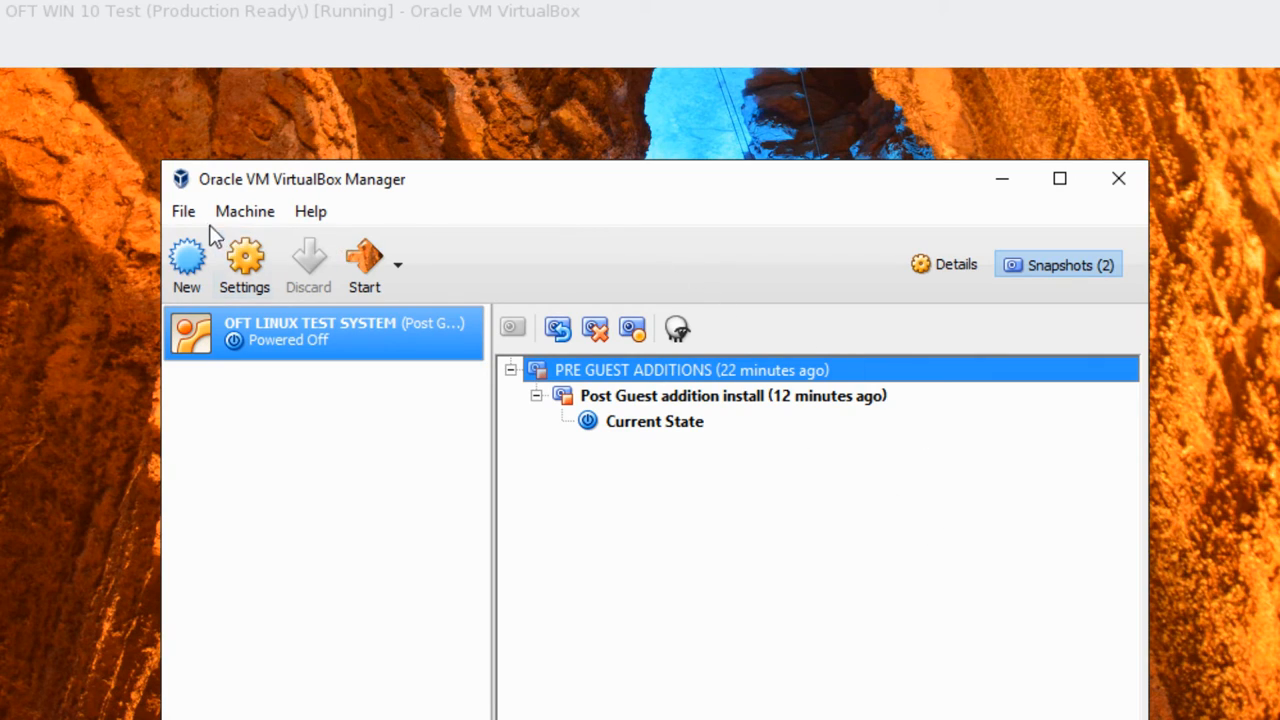
{"action": "mouse_move", "coordinate": [183, 211]}
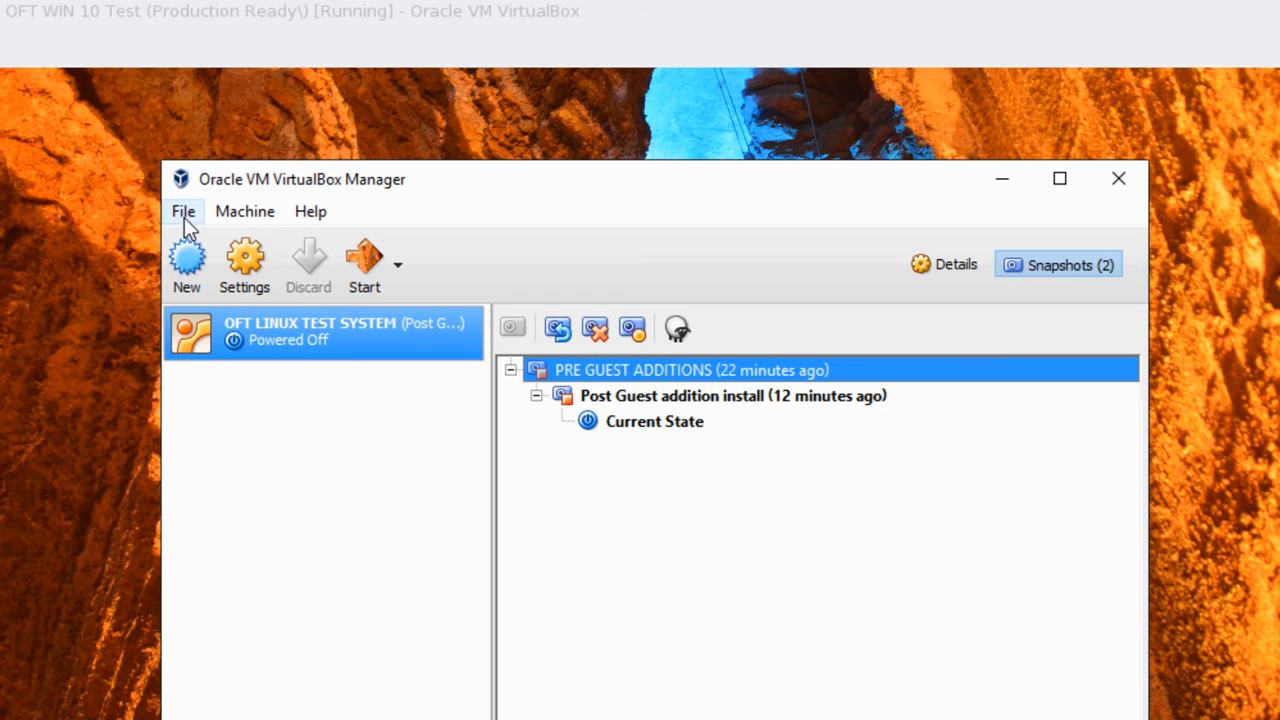
- Start Import Appliance from the File menu and browse to OFT LINUX TEST SYSTEM.ova in Documents
{"action": "left_click", "coordinate": [183, 211]}
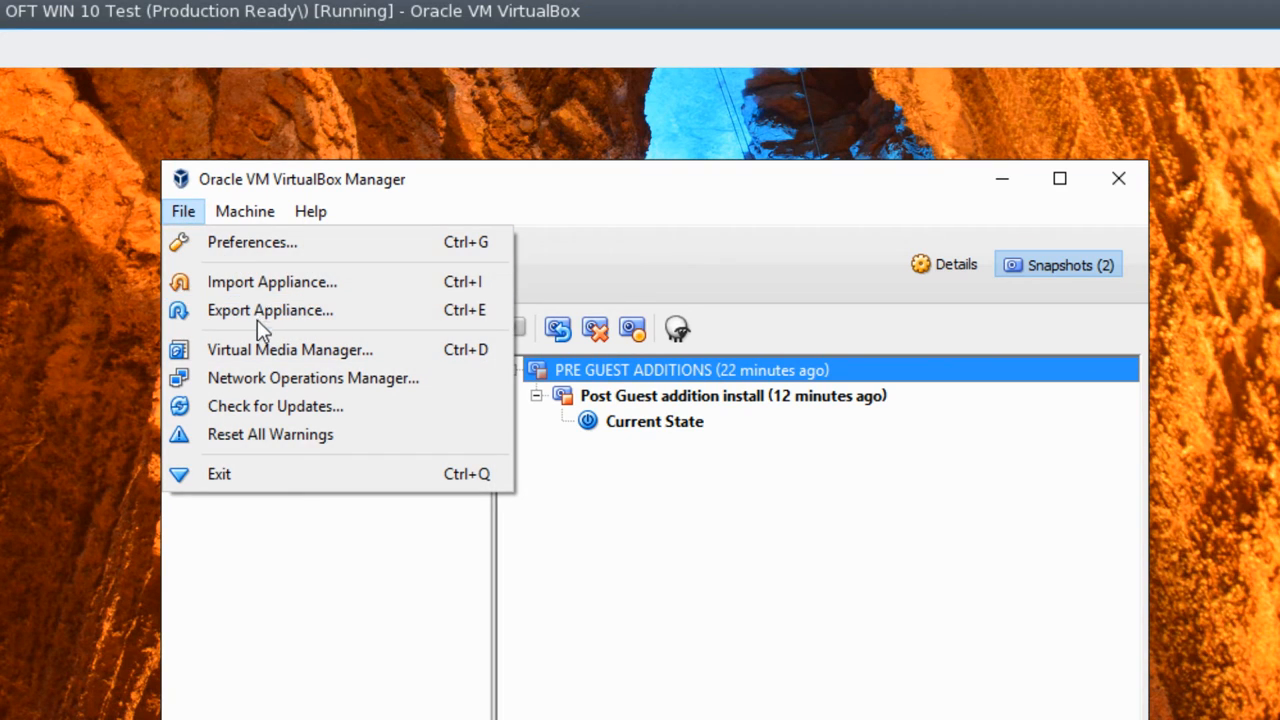
{"action": "left_click", "coordinate": [271, 281]}
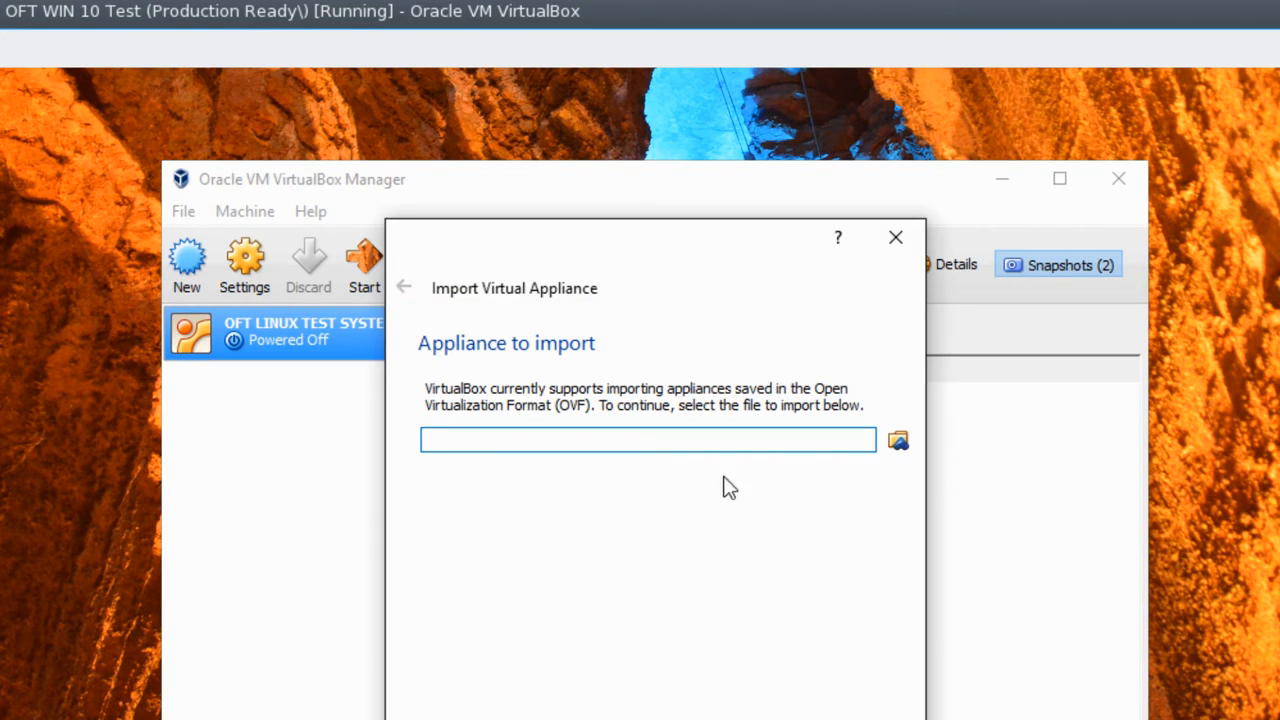
{"action": "left_click", "coordinate": [896, 440]}
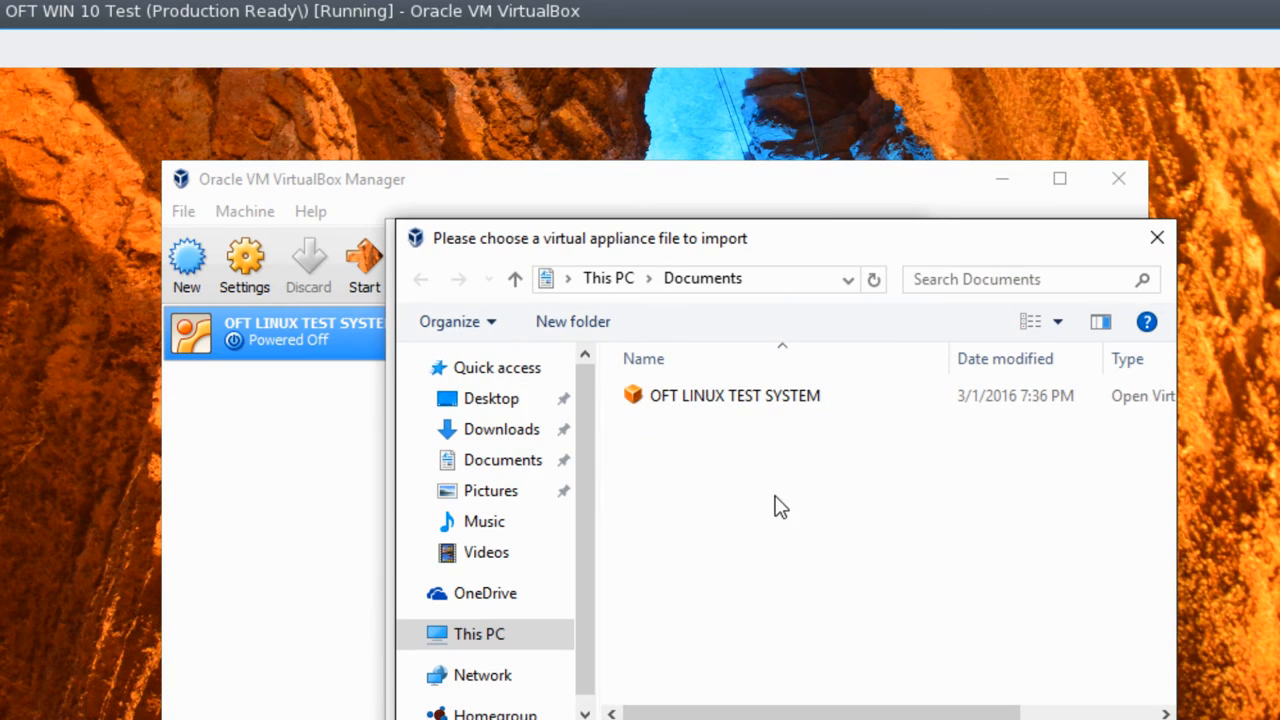
{"action": "mouse_move", "coordinate": [815, 480]}
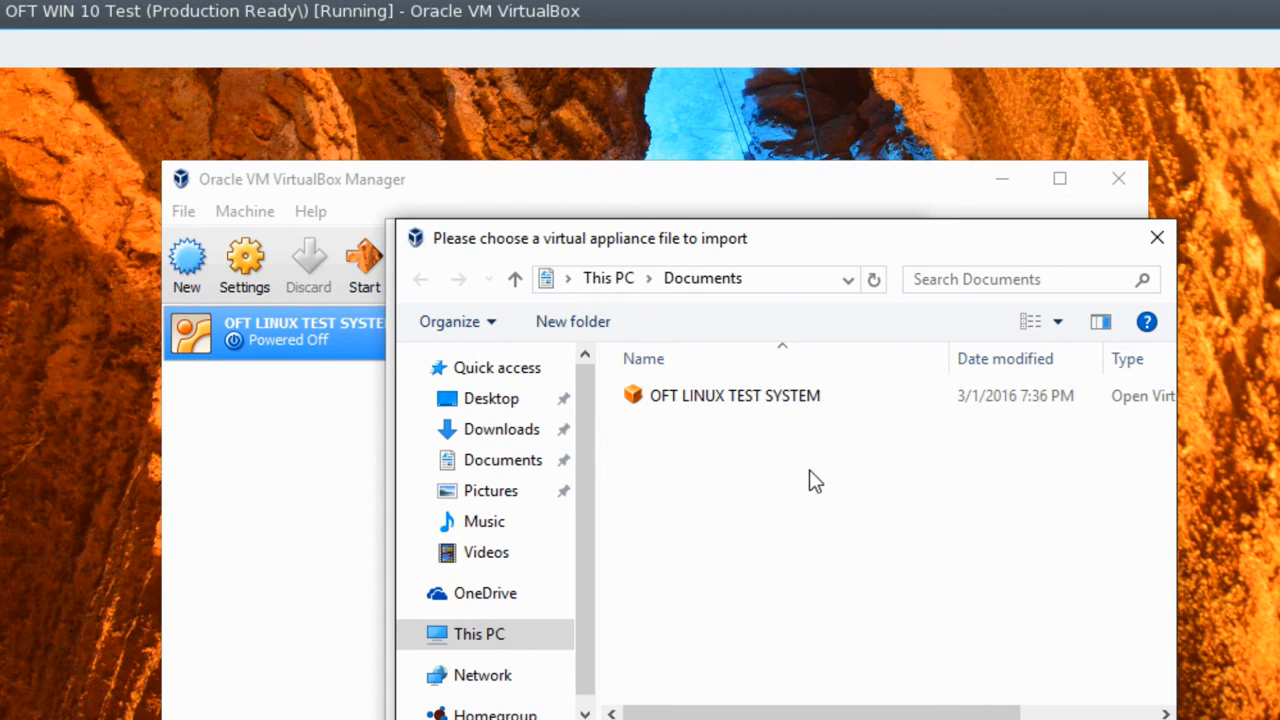
{"action": "left_click", "coordinate": [734, 395]}
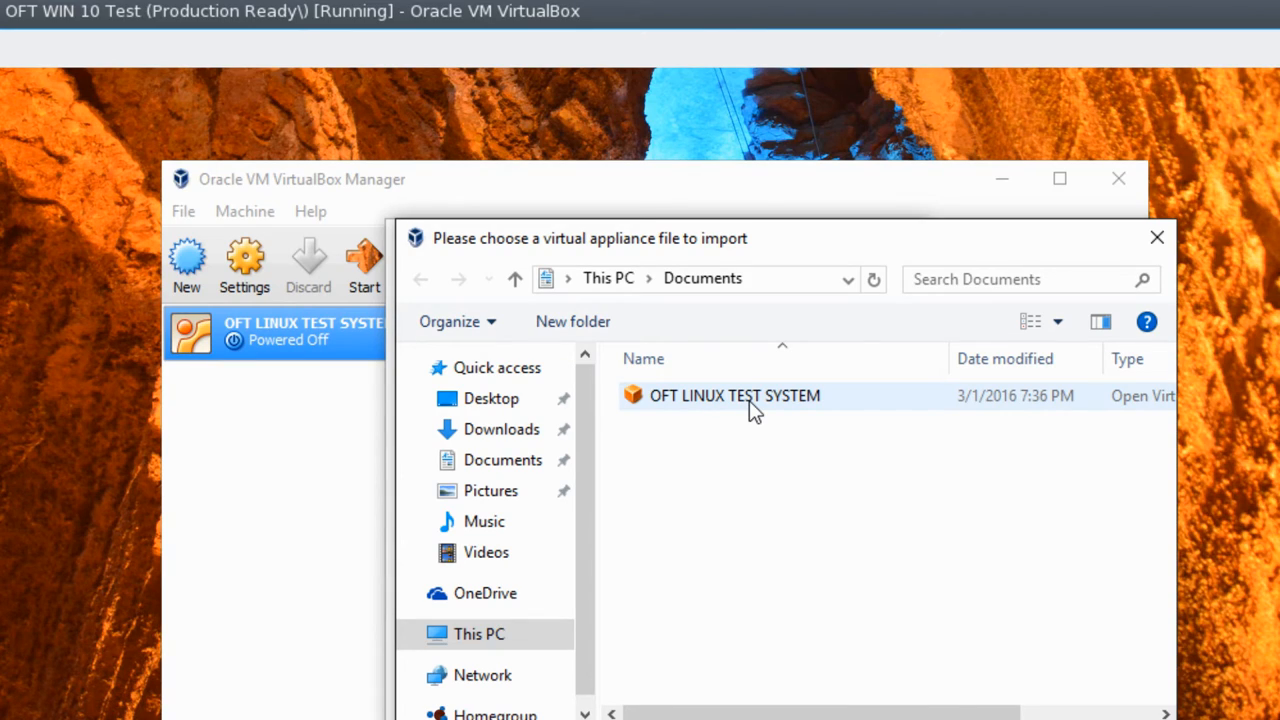
{"action": "left_click", "coordinate": [734, 395]}
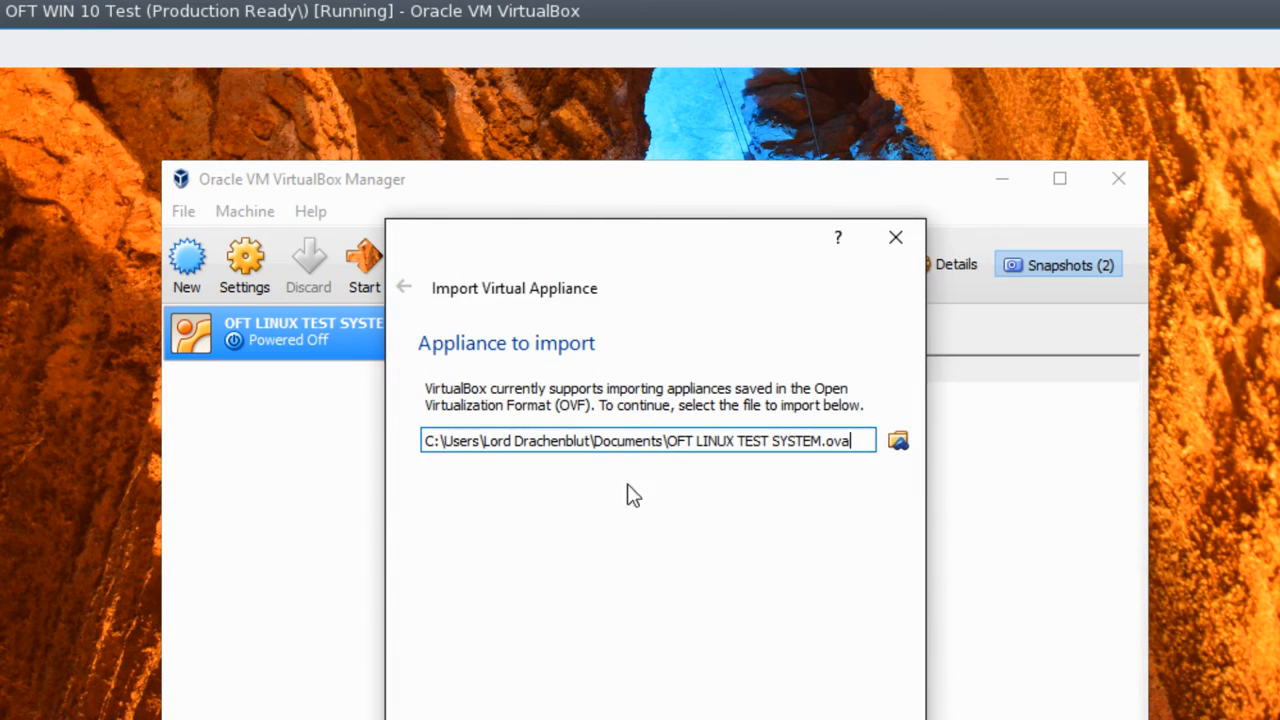
{"action": "mouse_move", "coordinate": [443, 352]}
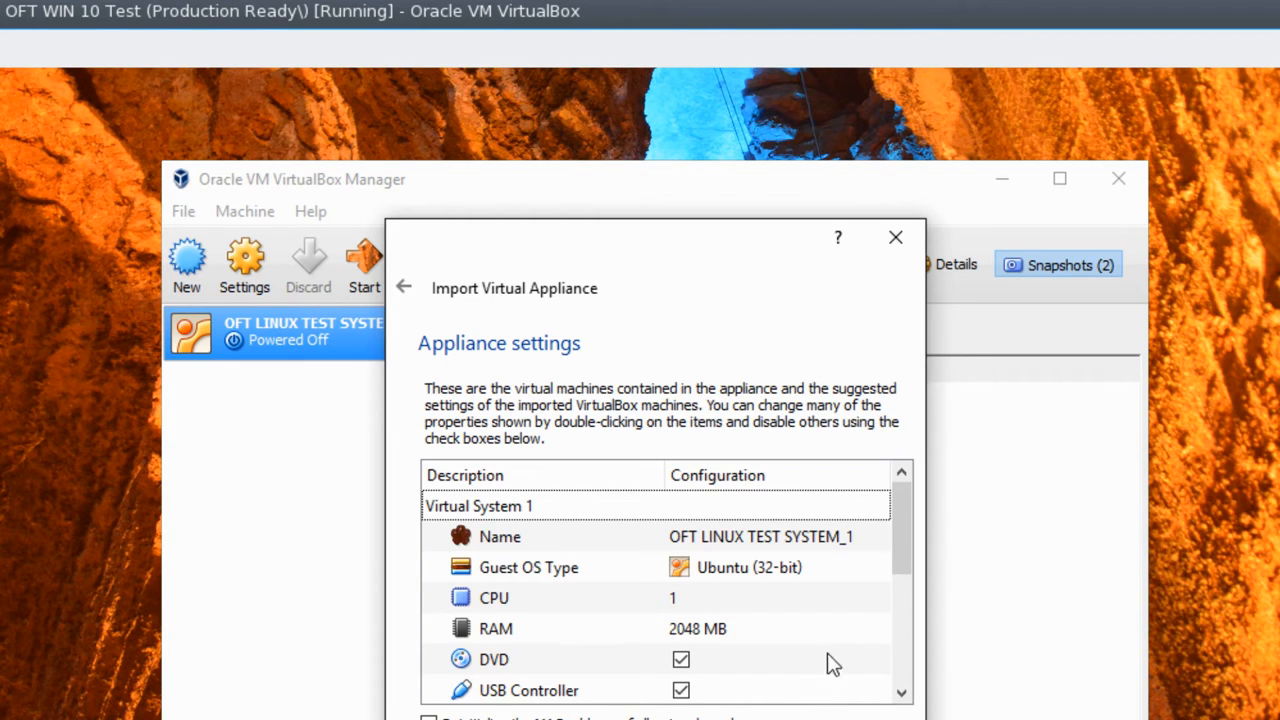
- Scroll the suggested settings: OFT LINUX TEST SYSTEM_1, Ubuntu 32-bit, 1 CPU, 2048 MB RAM
{"action": "scroll", "scroll_direction": "down", "scroll_amount": 3}
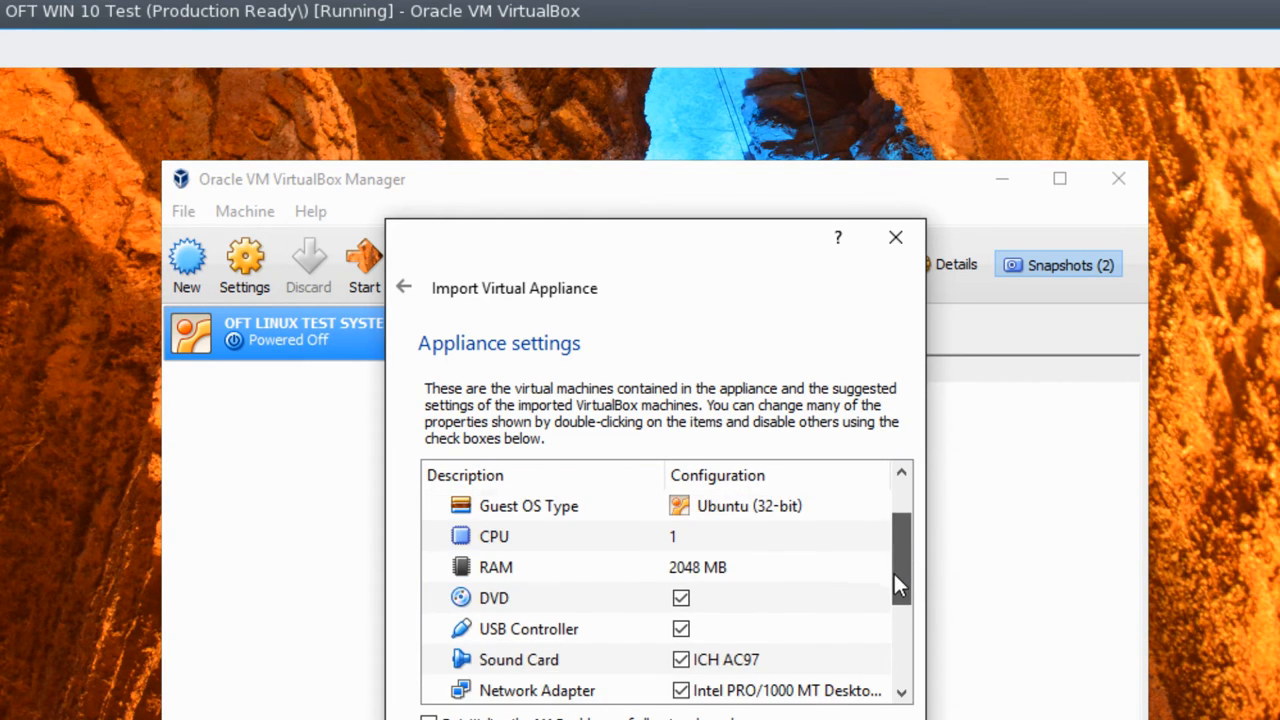
{"action": "scroll", "scroll_direction": "down", "scroll_amount": 3}
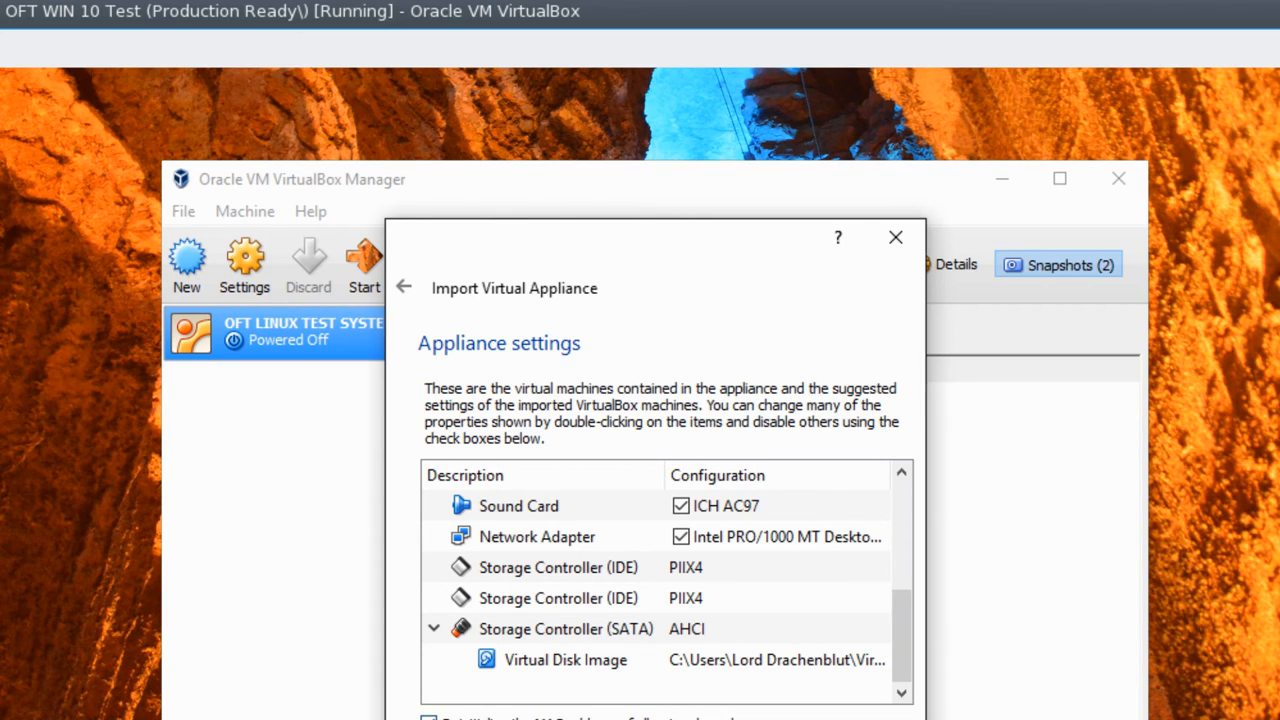
{"action": "mouse_move", "coordinate": [638, 662]}
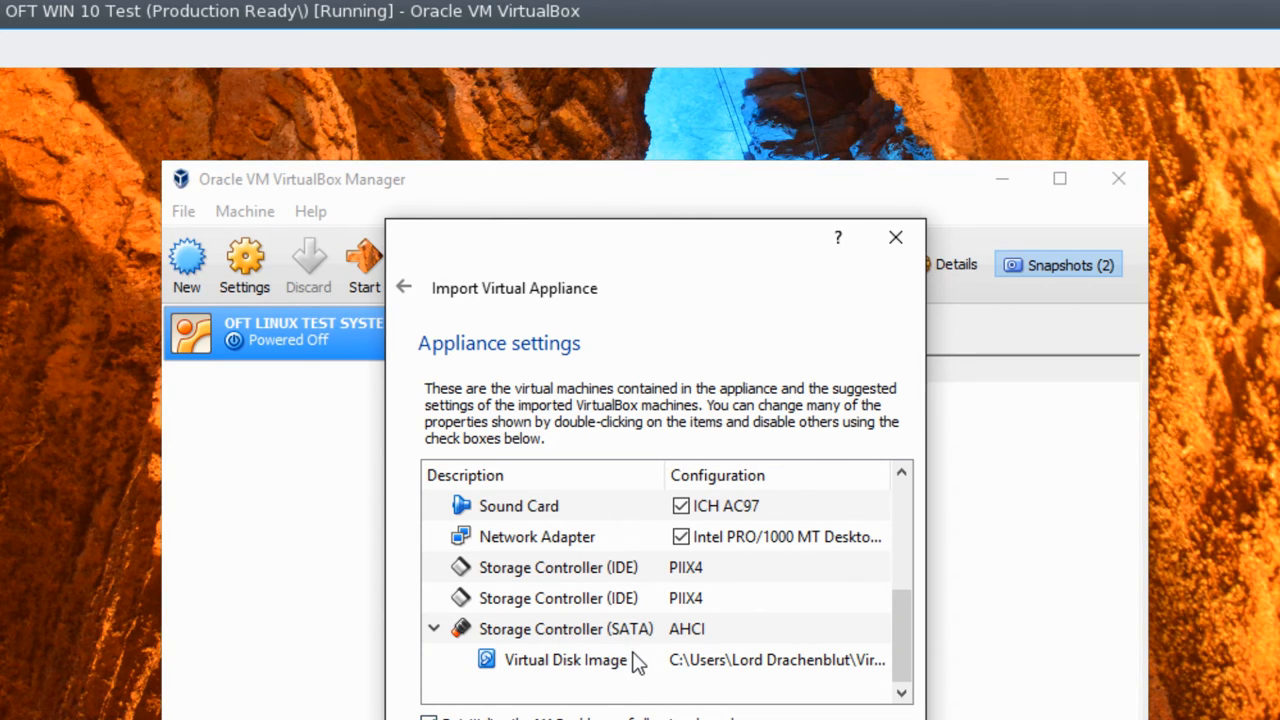
{"action": "mouse_move", "coordinate": [687, 665]}
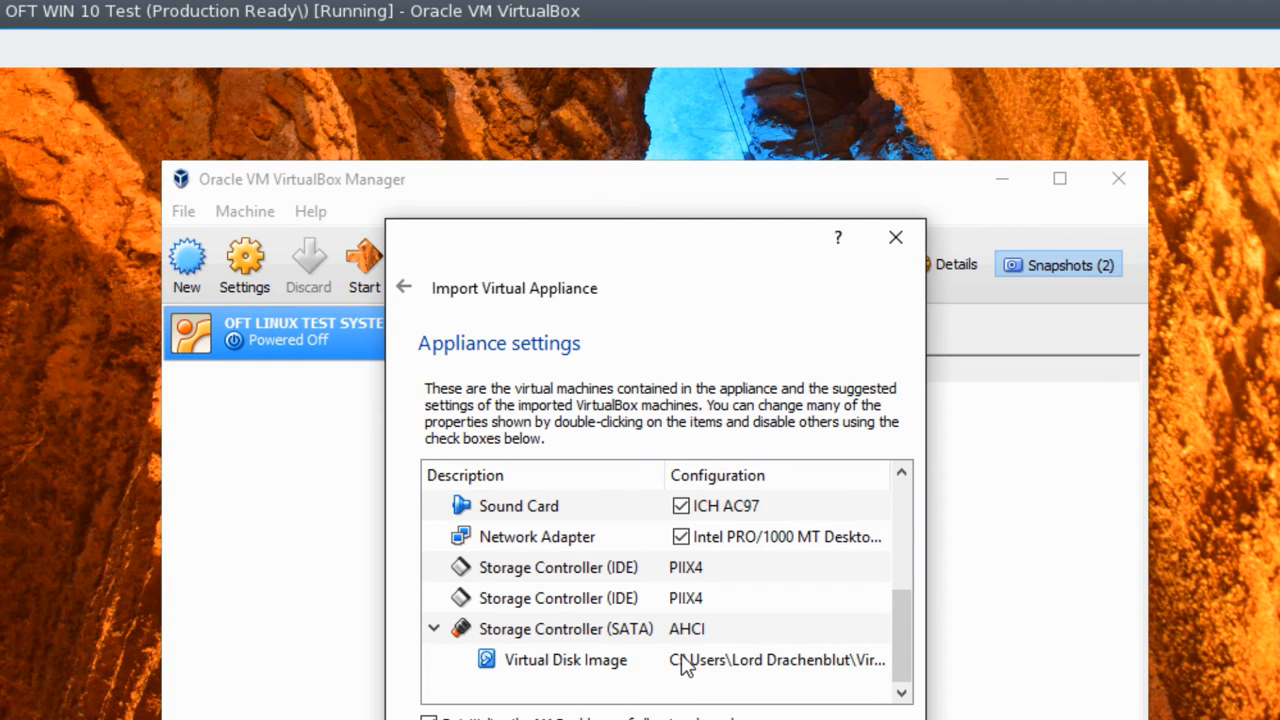
{"action": "mouse_move", "coordinate": [510, 640]}
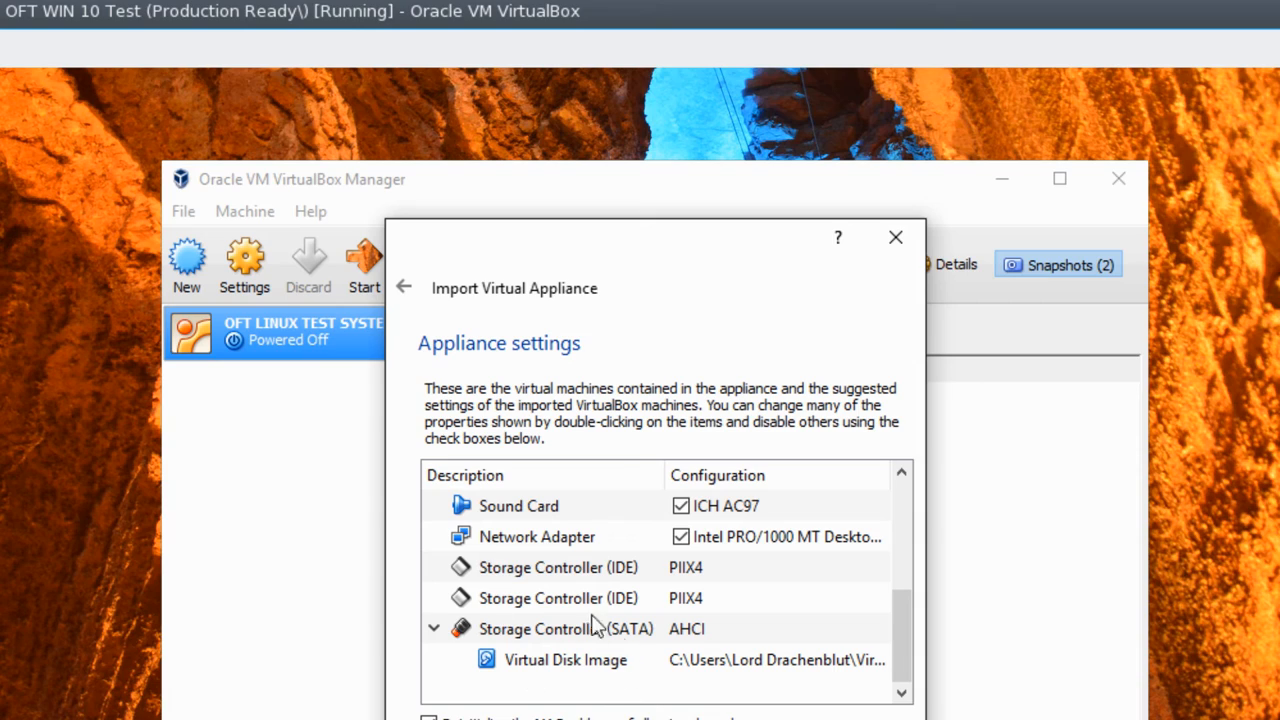
{"action": "mouse_move", "coordinate": [625, 672]}
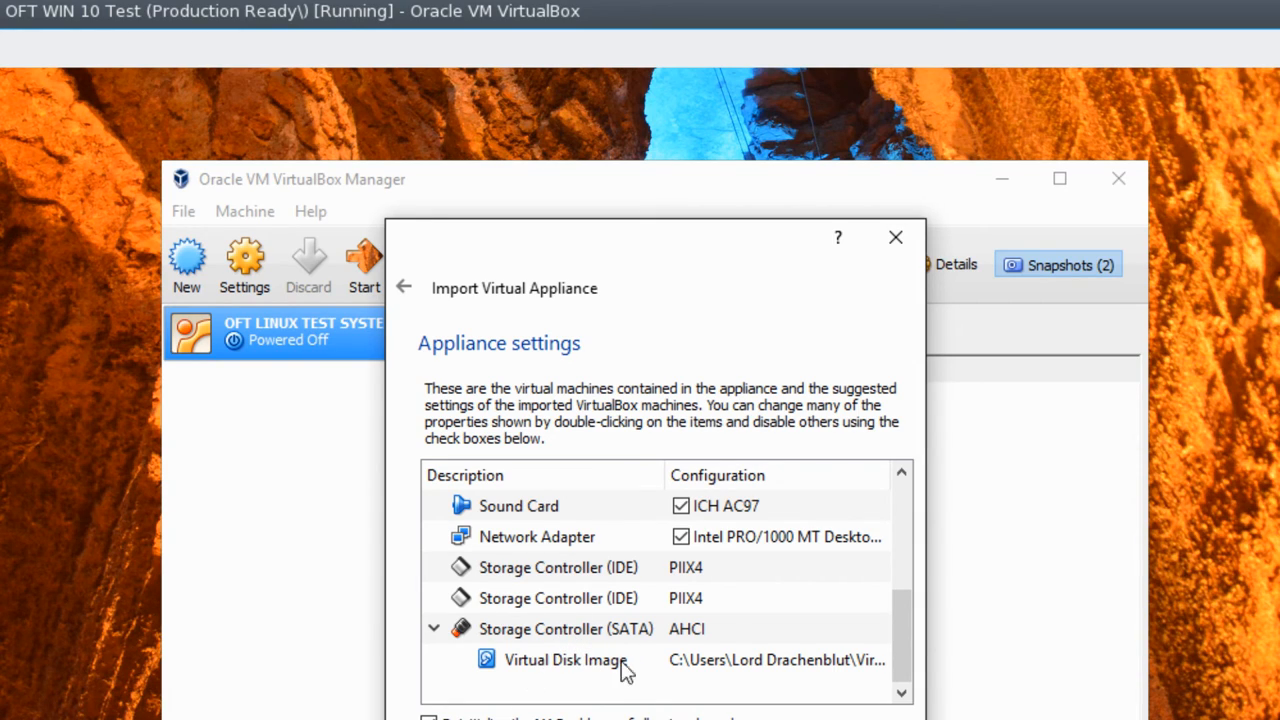
{"action": "mouse_move", "coordinate": [655, 675]}
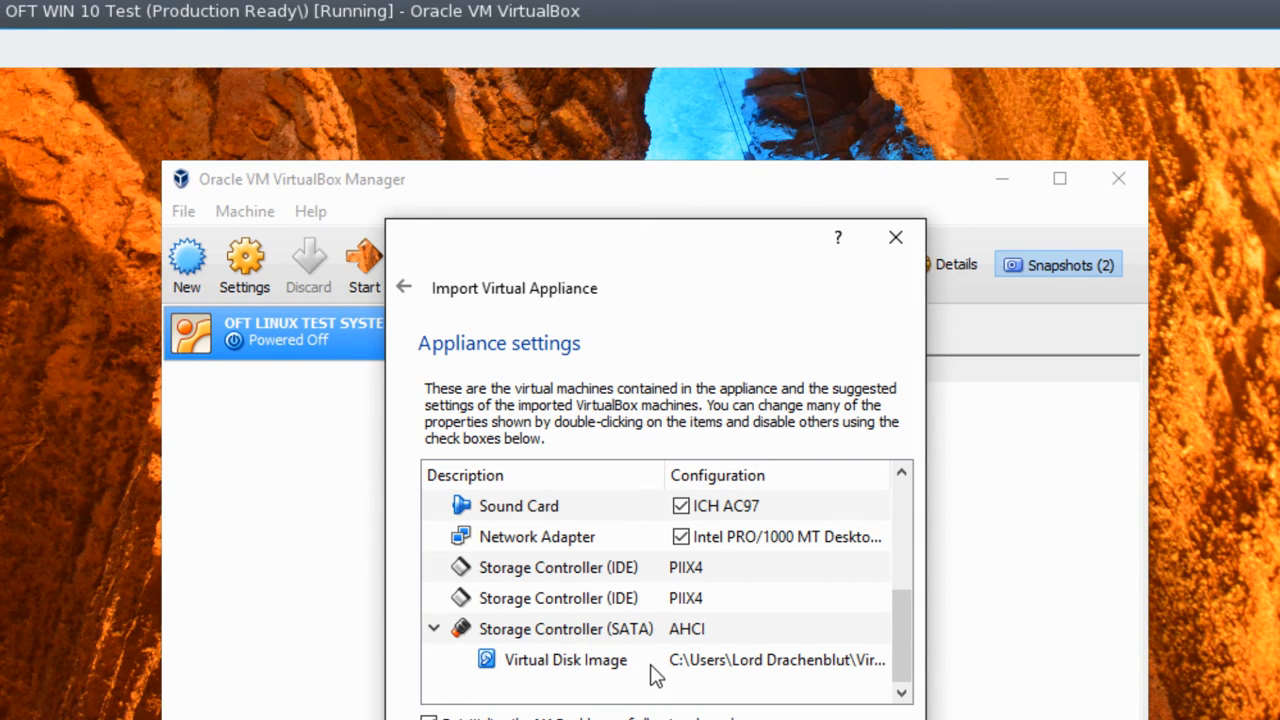
{"action": "mouse_move", "coordinate": [673, 679]}
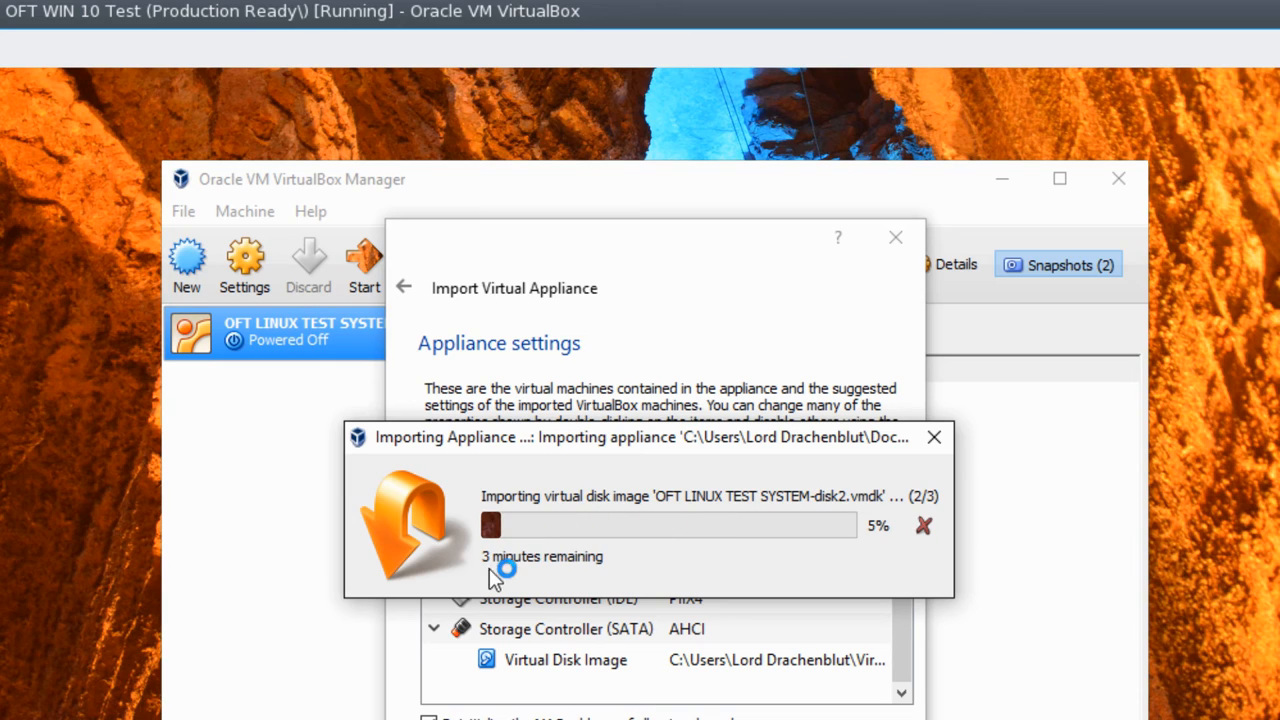
{"action": "mouse_move", "coordinate": [788, 546]}
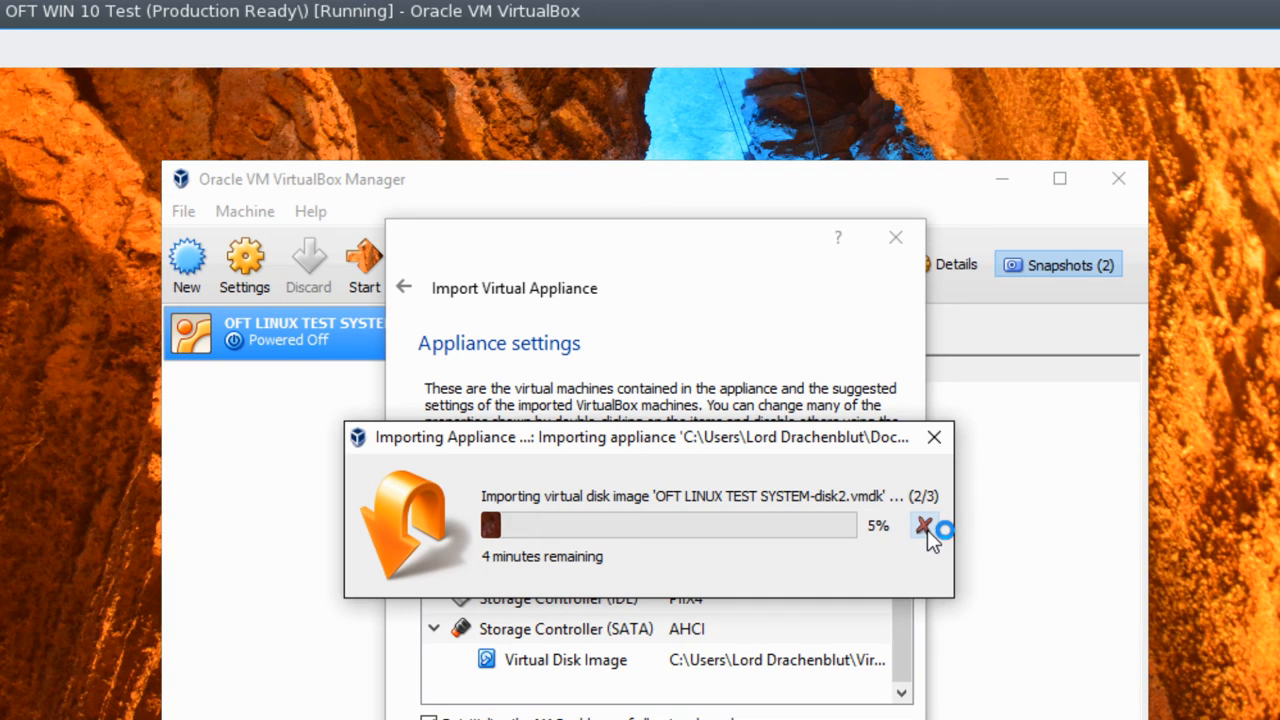
- Cancel the running appliance import and close the import wizard
{"action": "left_click", "coordinate": [923, 526]}
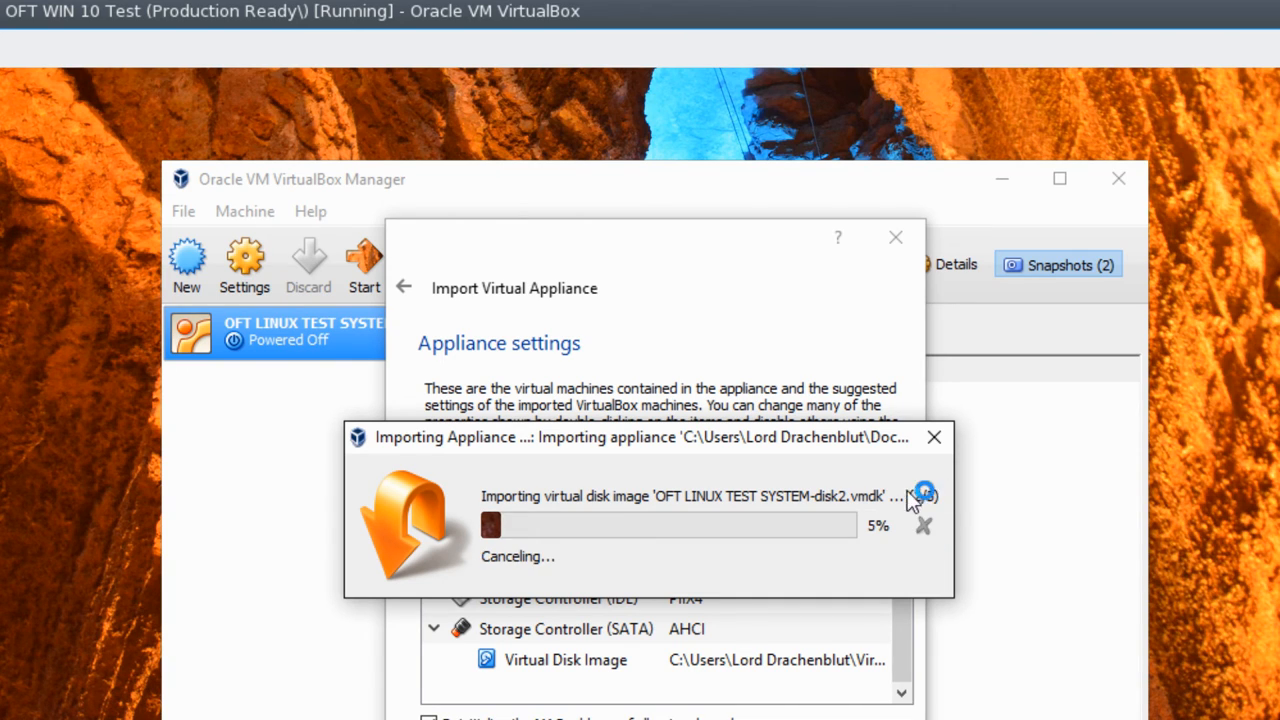
{"action": "left_click", "coordinate": [922, 526]}
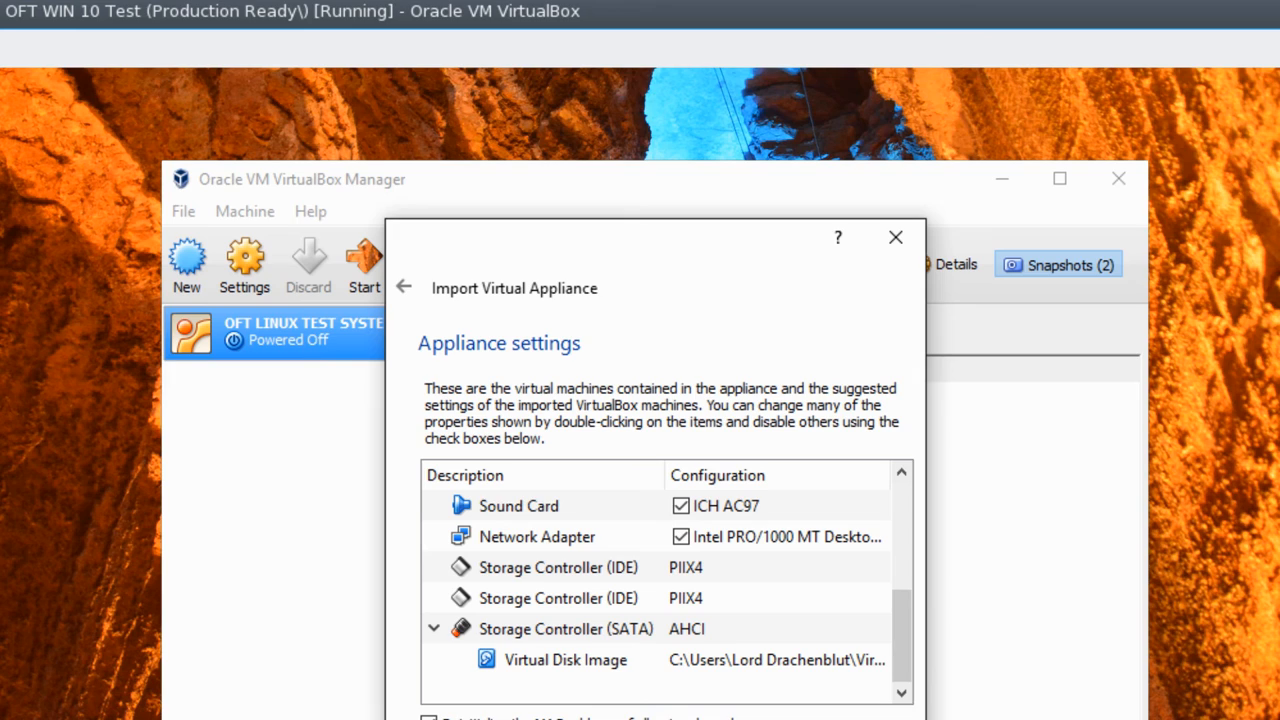
{"action": "left_click", "coordinate": [895, 237]}
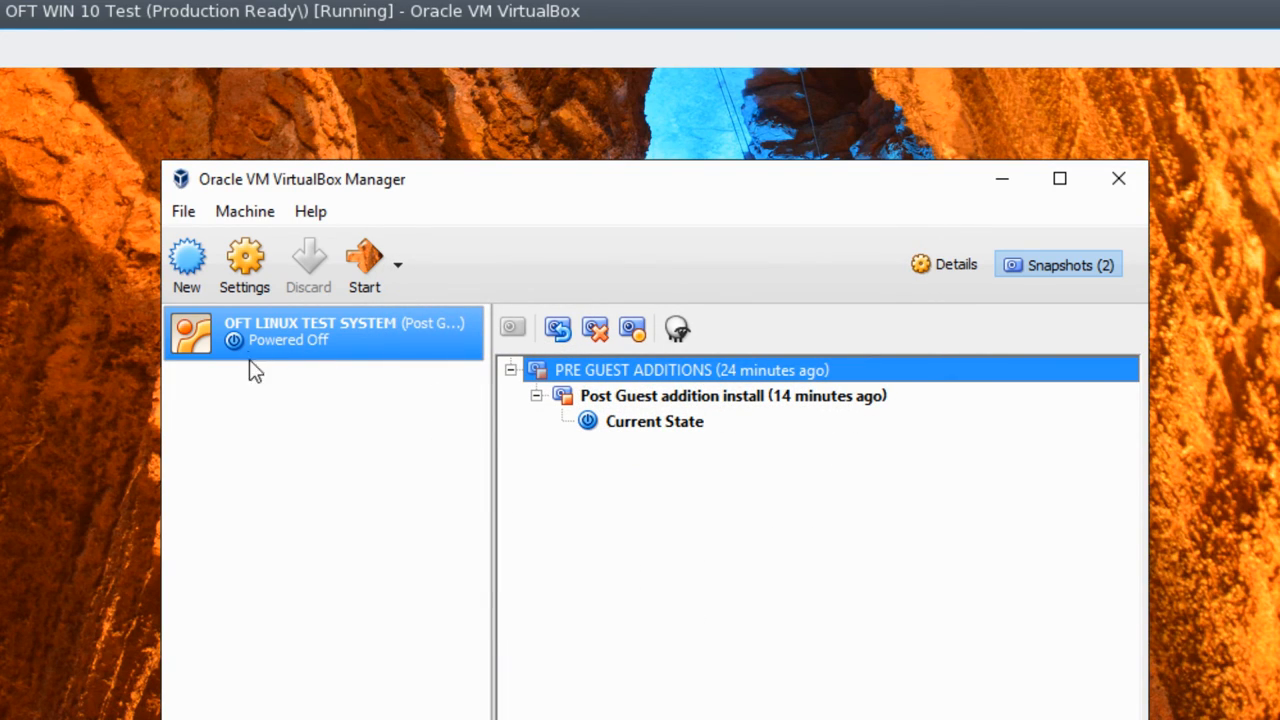
{"action": "mouse_move", "coordinate": [283, 320]}
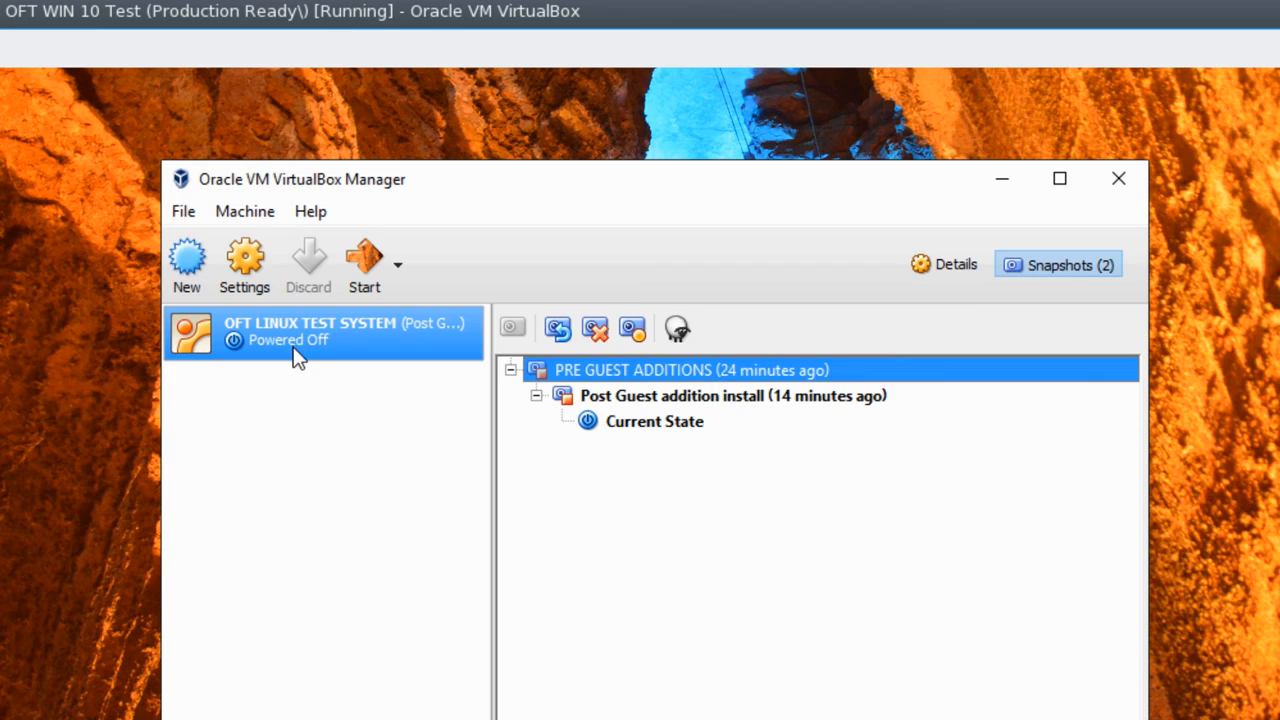
{"action": "mouse_move", "coordinate": [300, 355]}
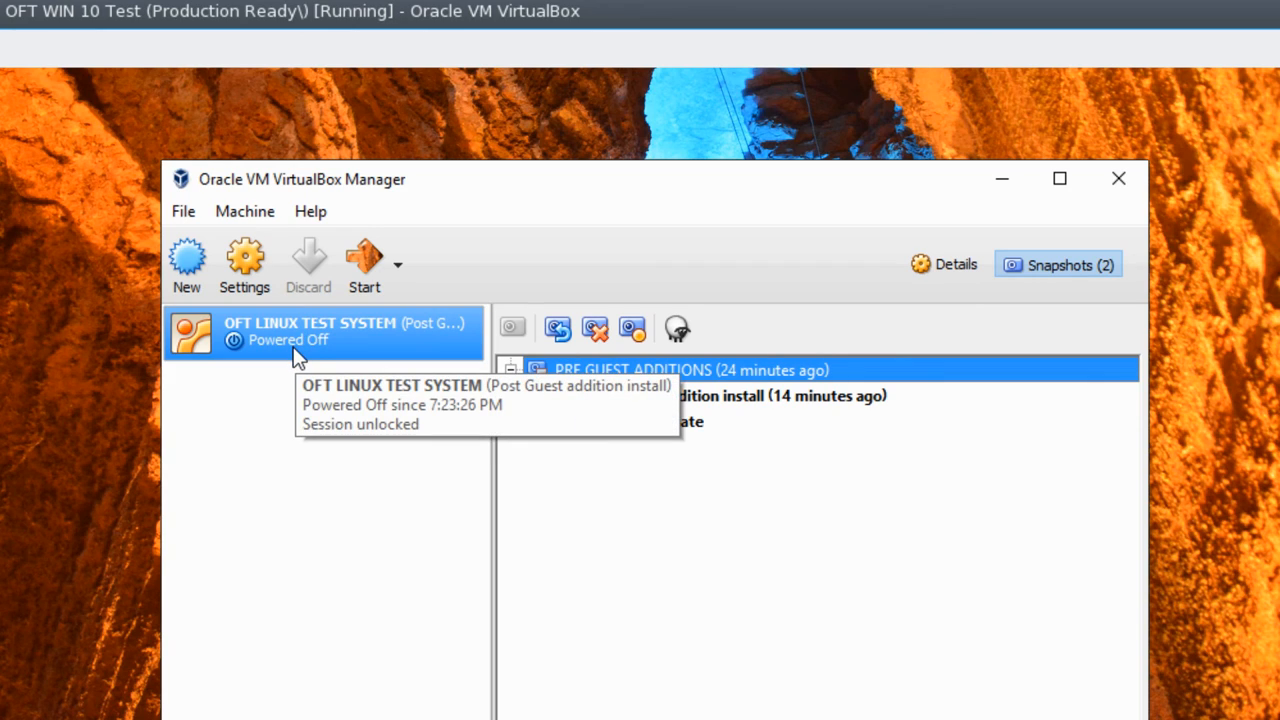